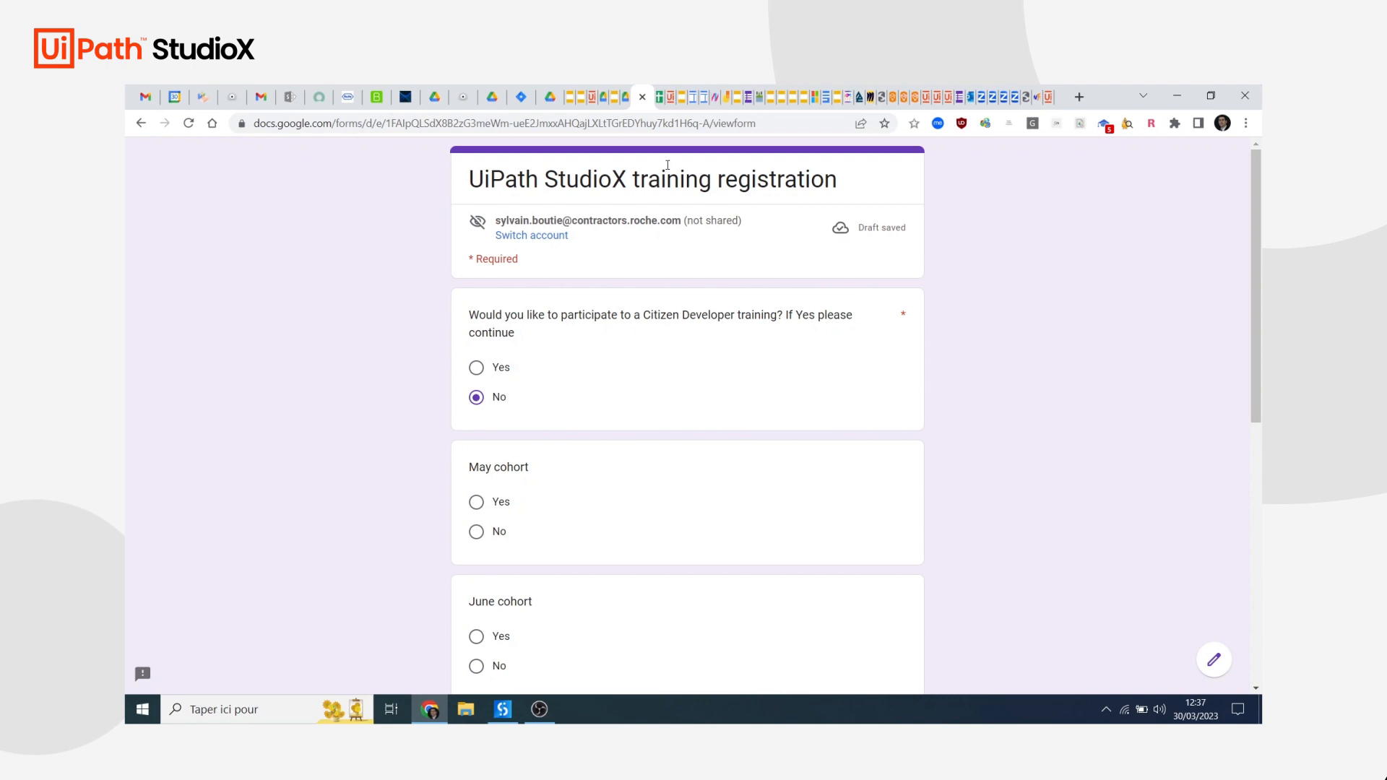
Show the Form Responses 1 sheet whose Total row counts 7 participants in B2.
scroll("down", 3)
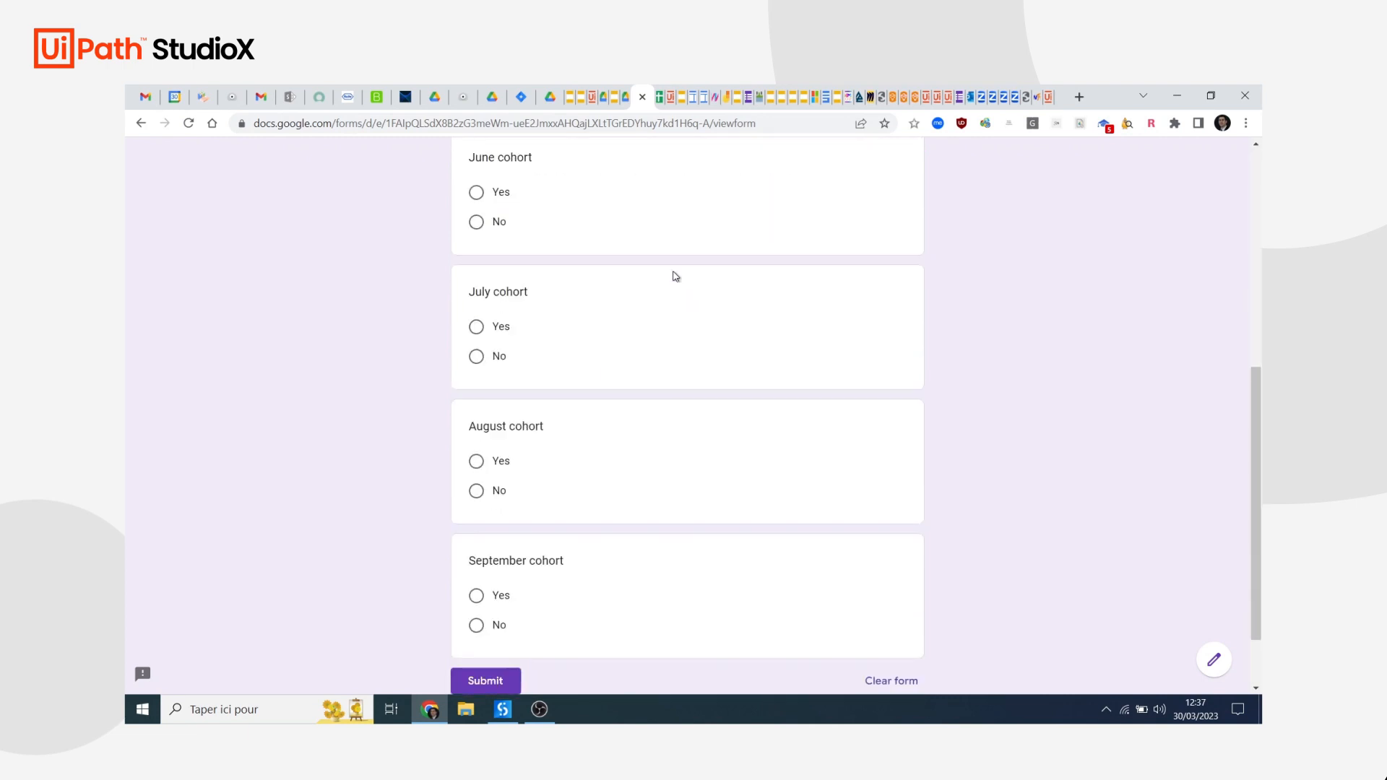
scroll("up", 3)
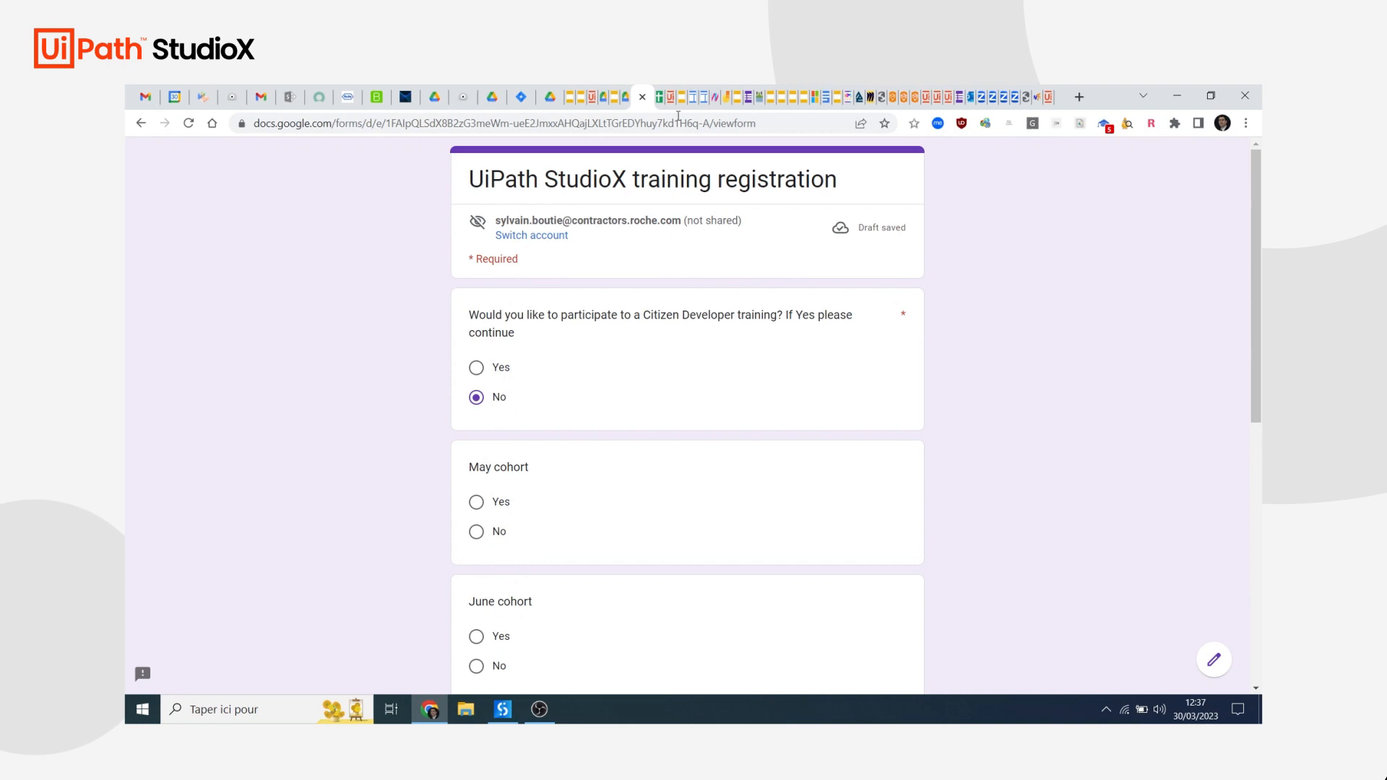
left_click(650, 96)
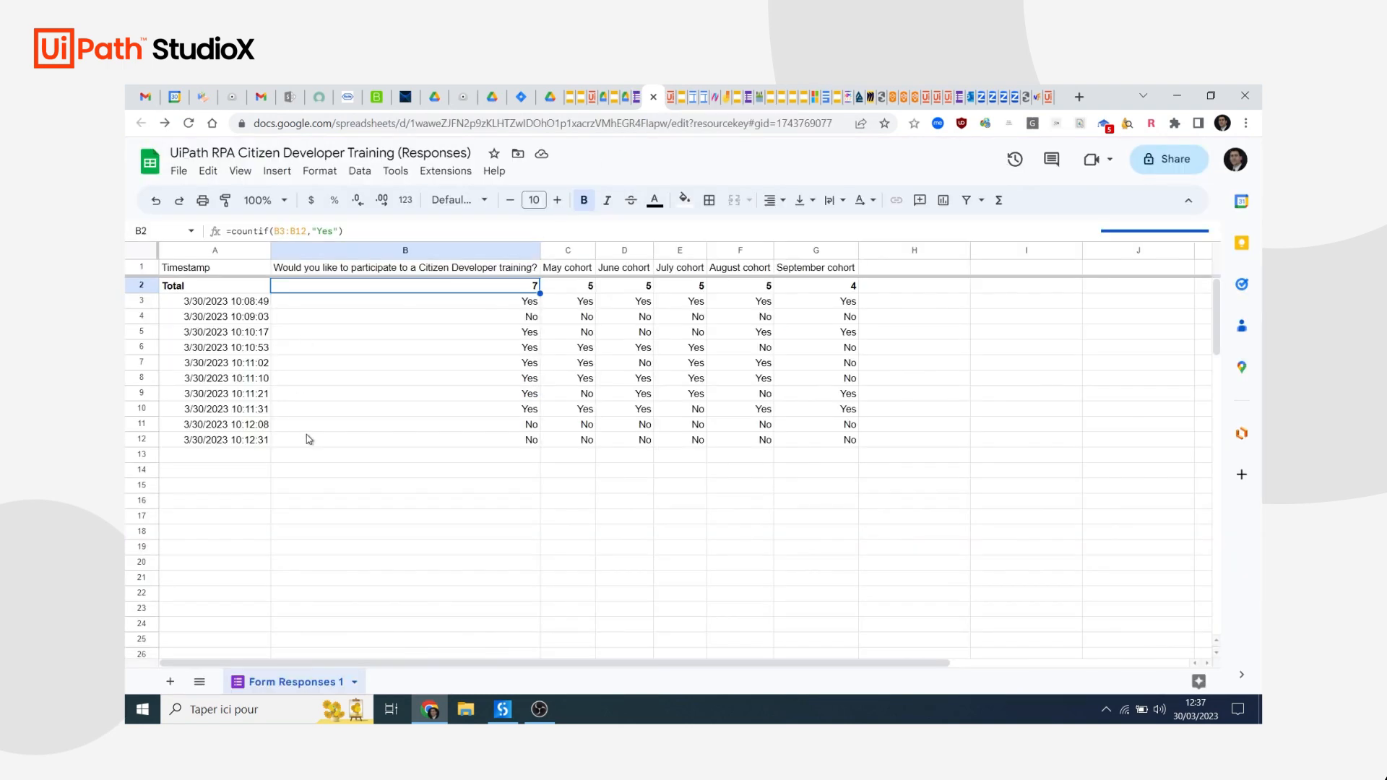
mouse_move(359, 397)
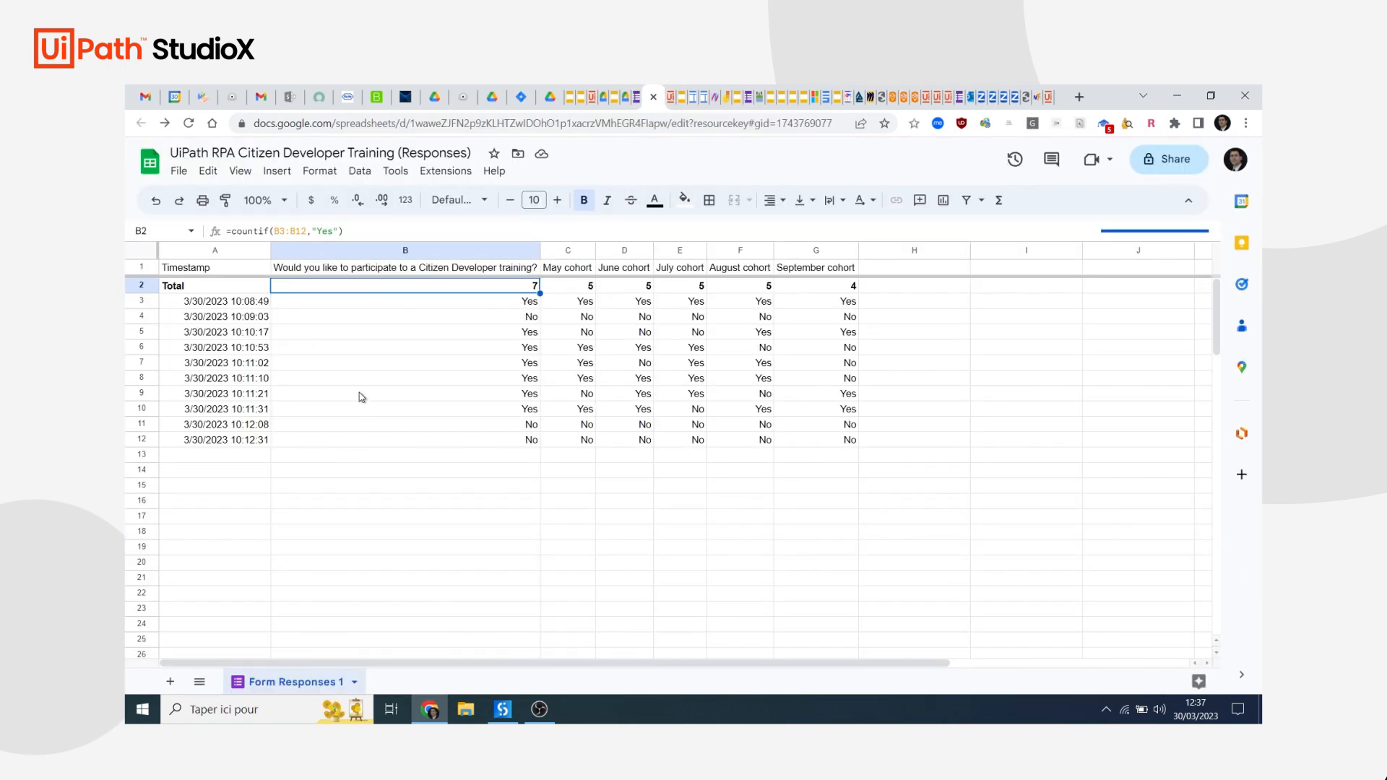
mouse_move(396, 291)
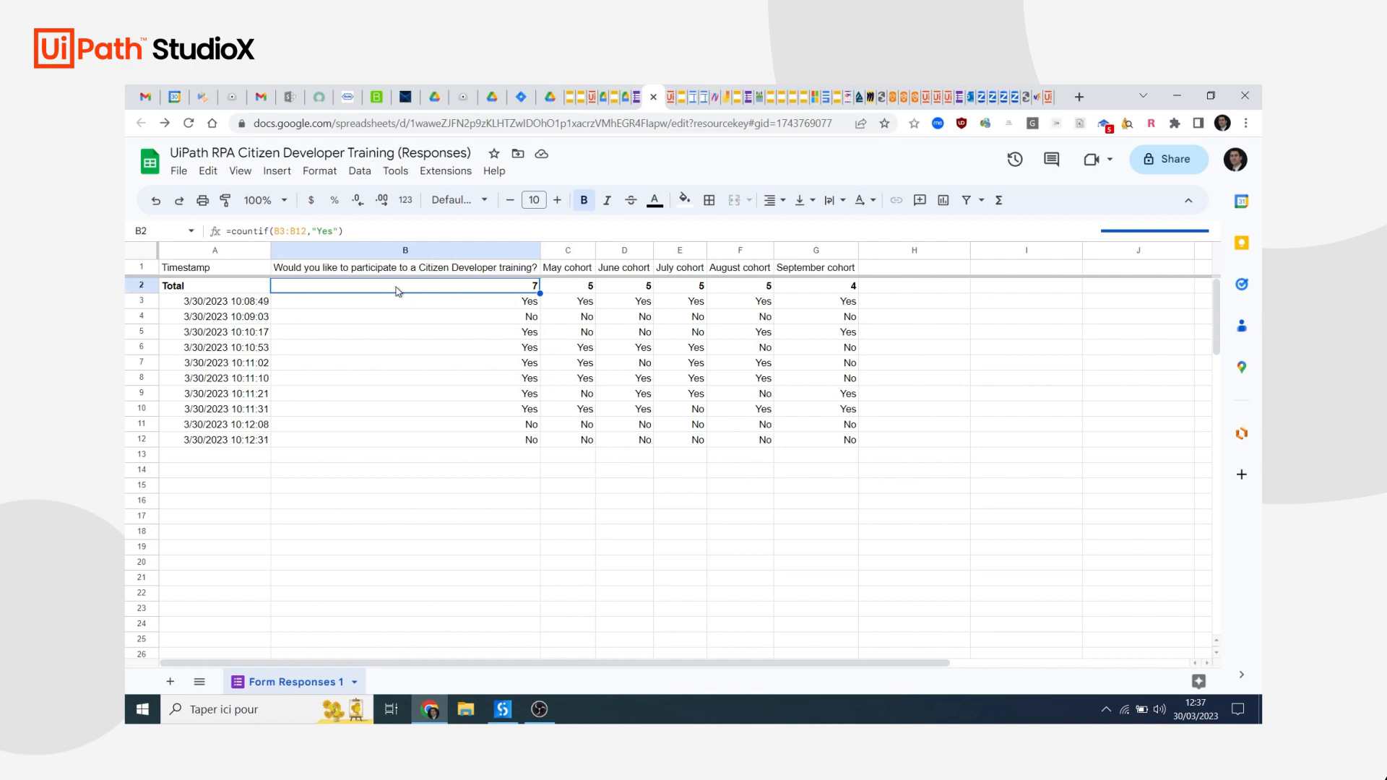
mouse_move(410, 301)
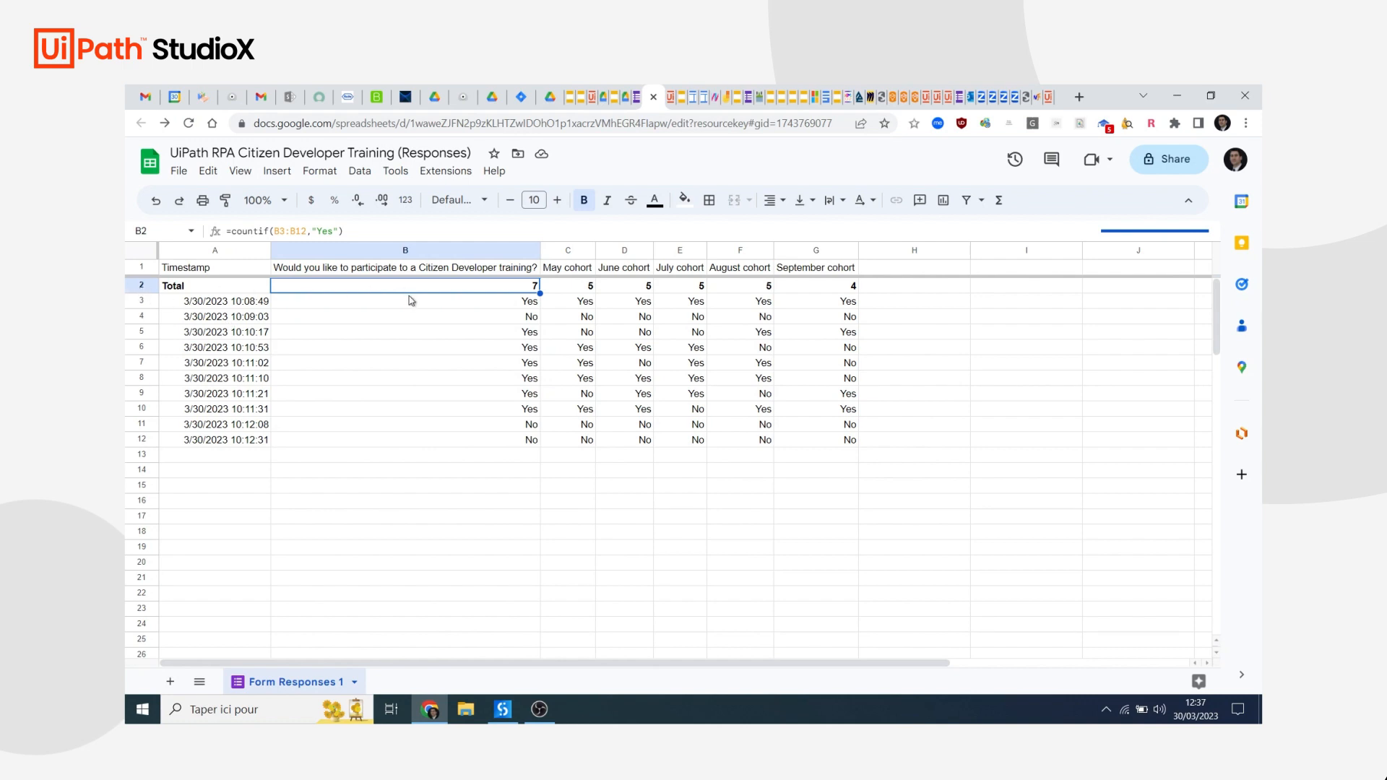
mouse_move(425, 382)
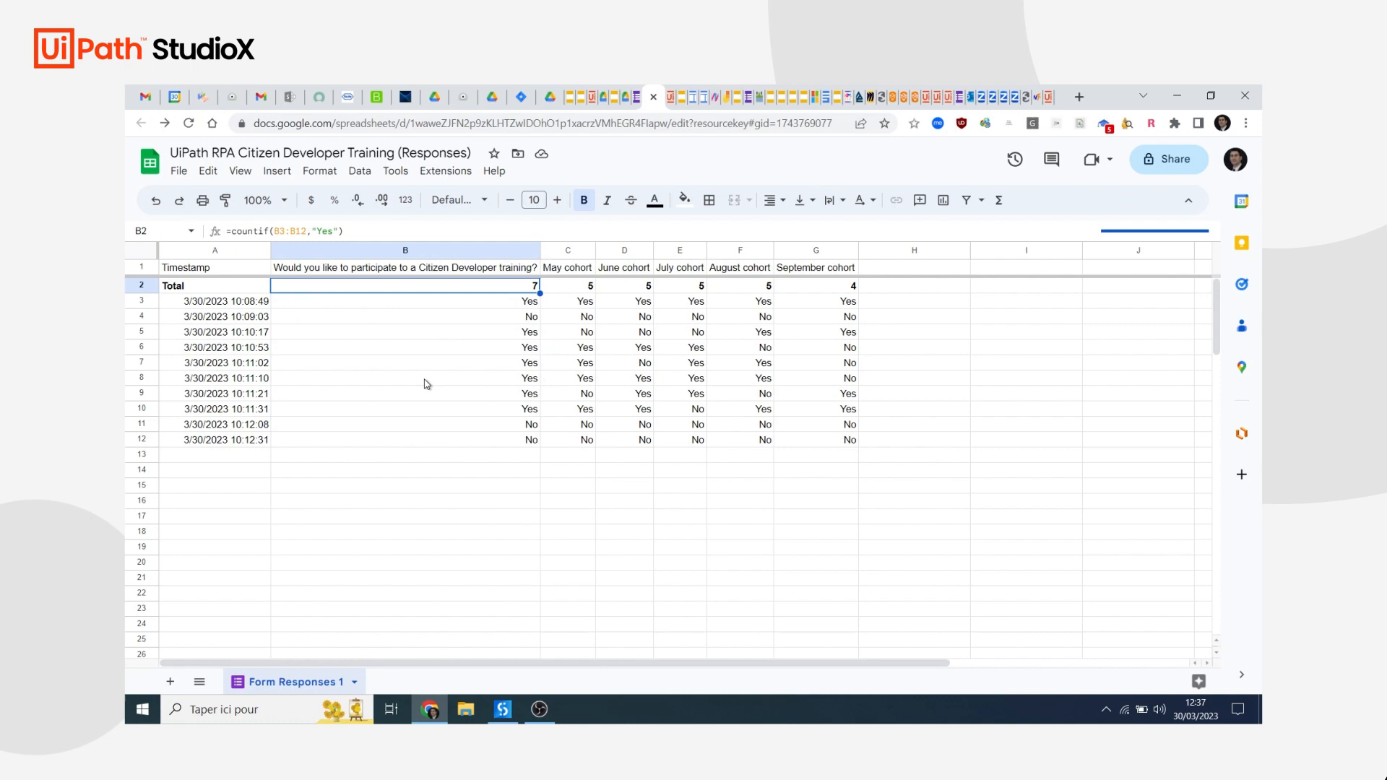
mouse_move(422, 300)
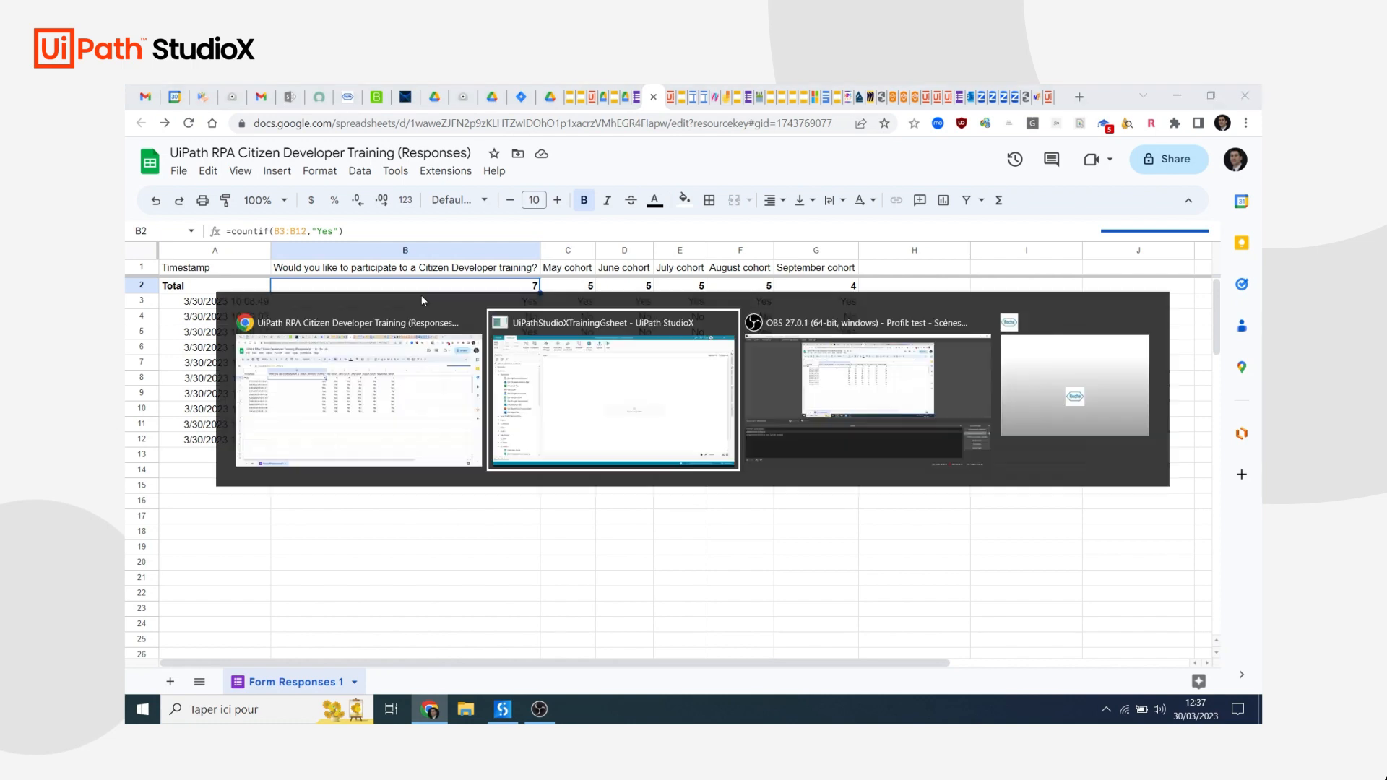
left_click(611, 393)
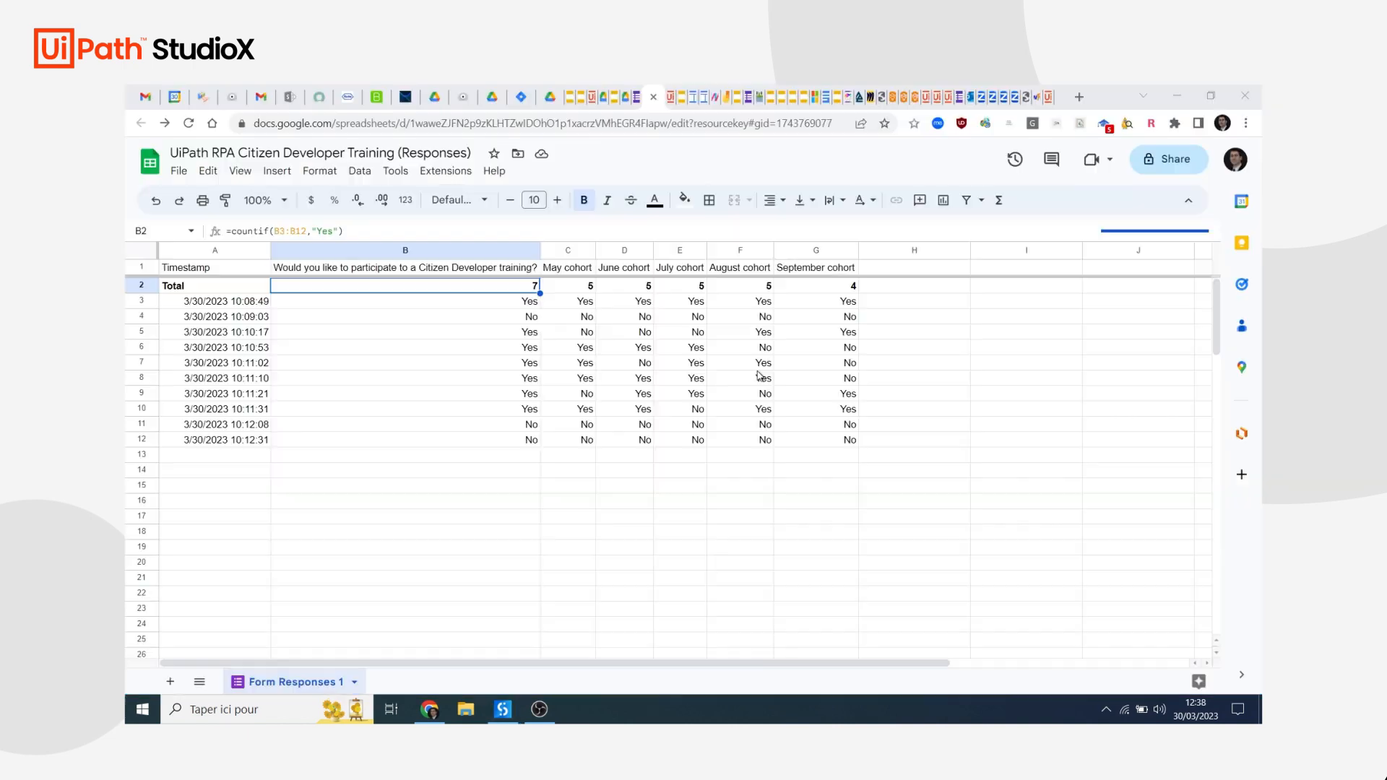
Cancel the Drive file browser and choose Enter id for the spreadsheet file.
left_click(502, 708)
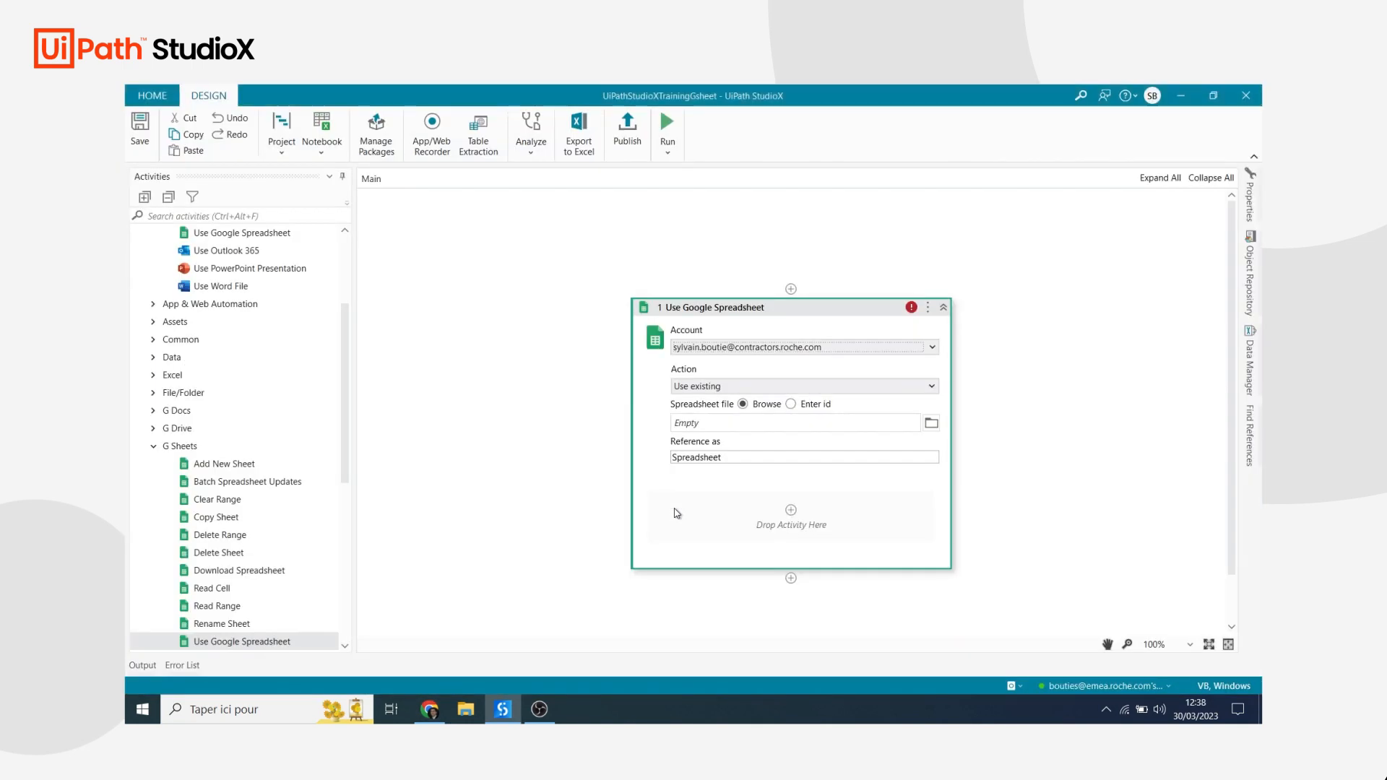
mouse_move(756, 422)
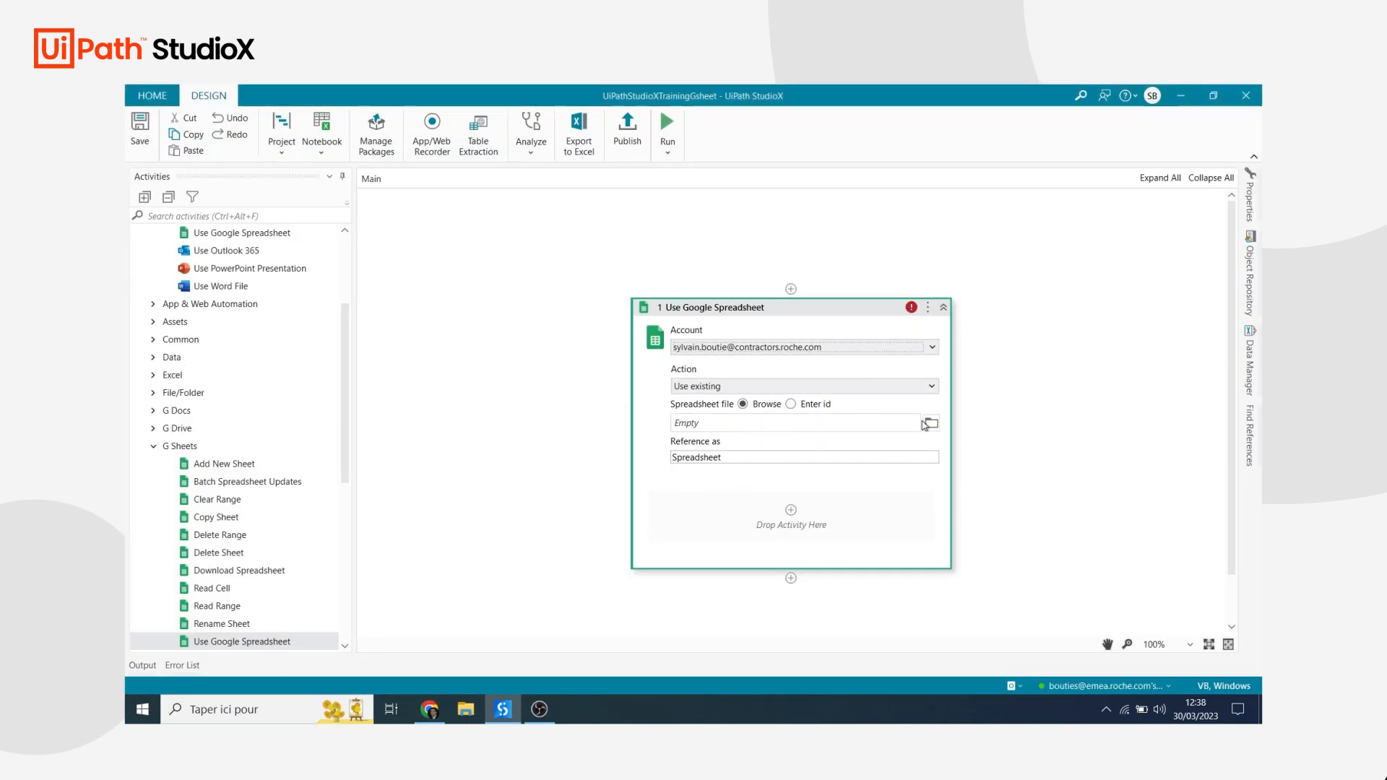
mouse_move(779, 421)
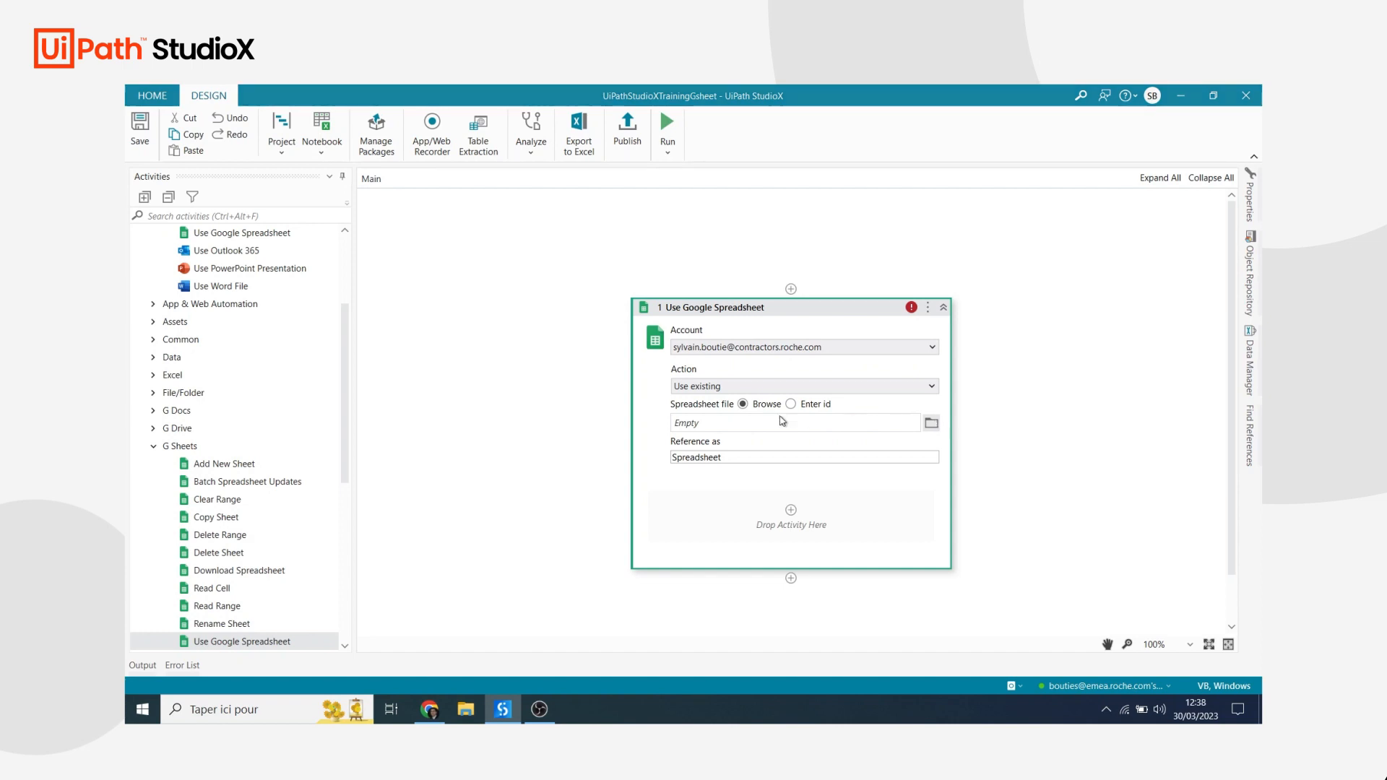
left_click(931, 422)
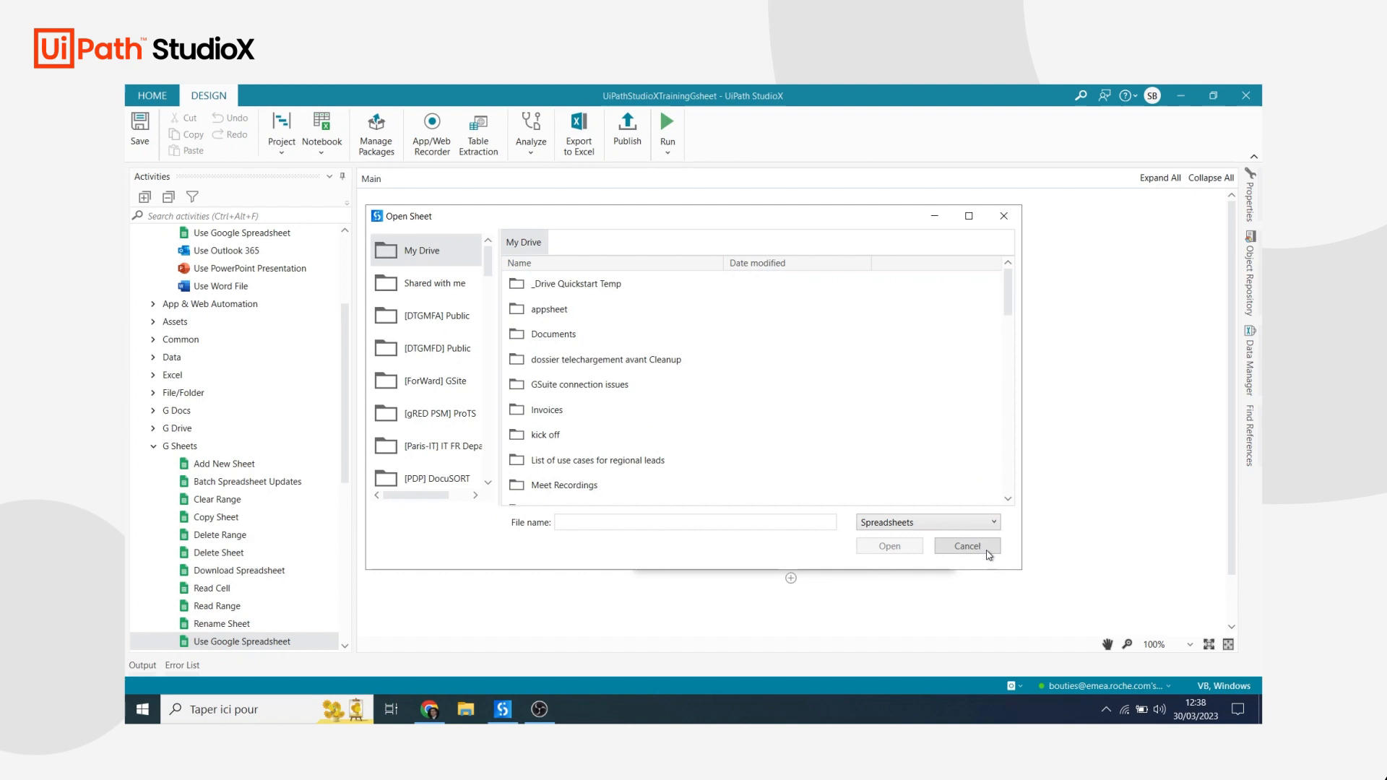
left_click(966, 546)
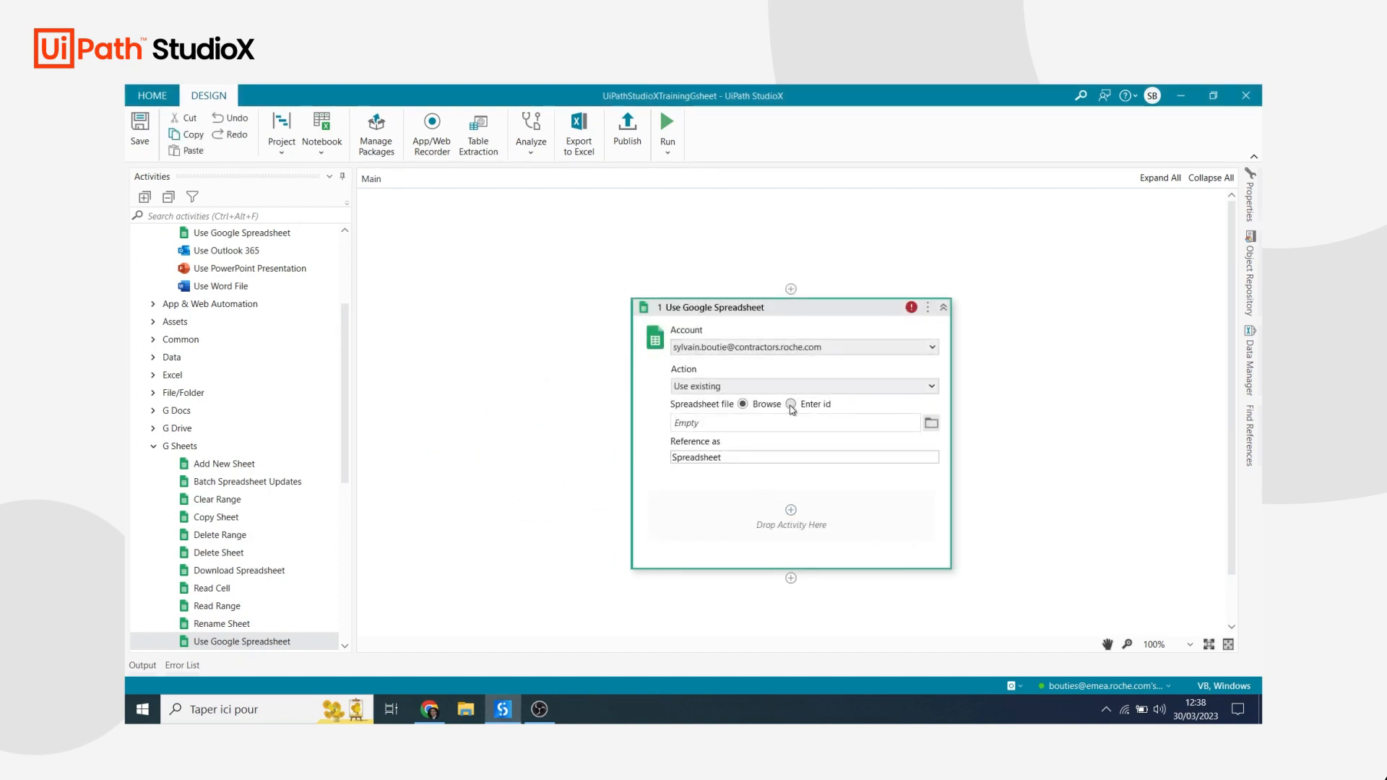
mouse_move(791, 405)
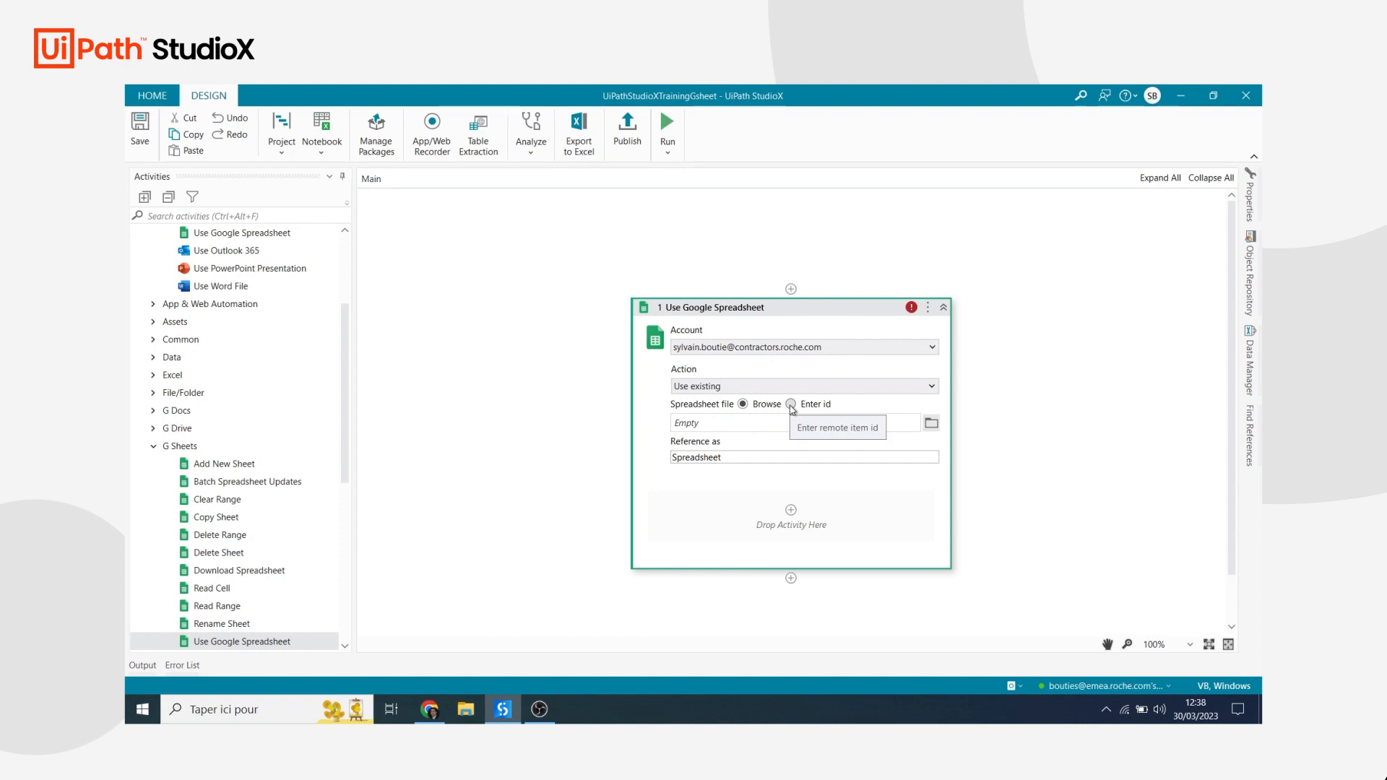
left_click(791, 405)
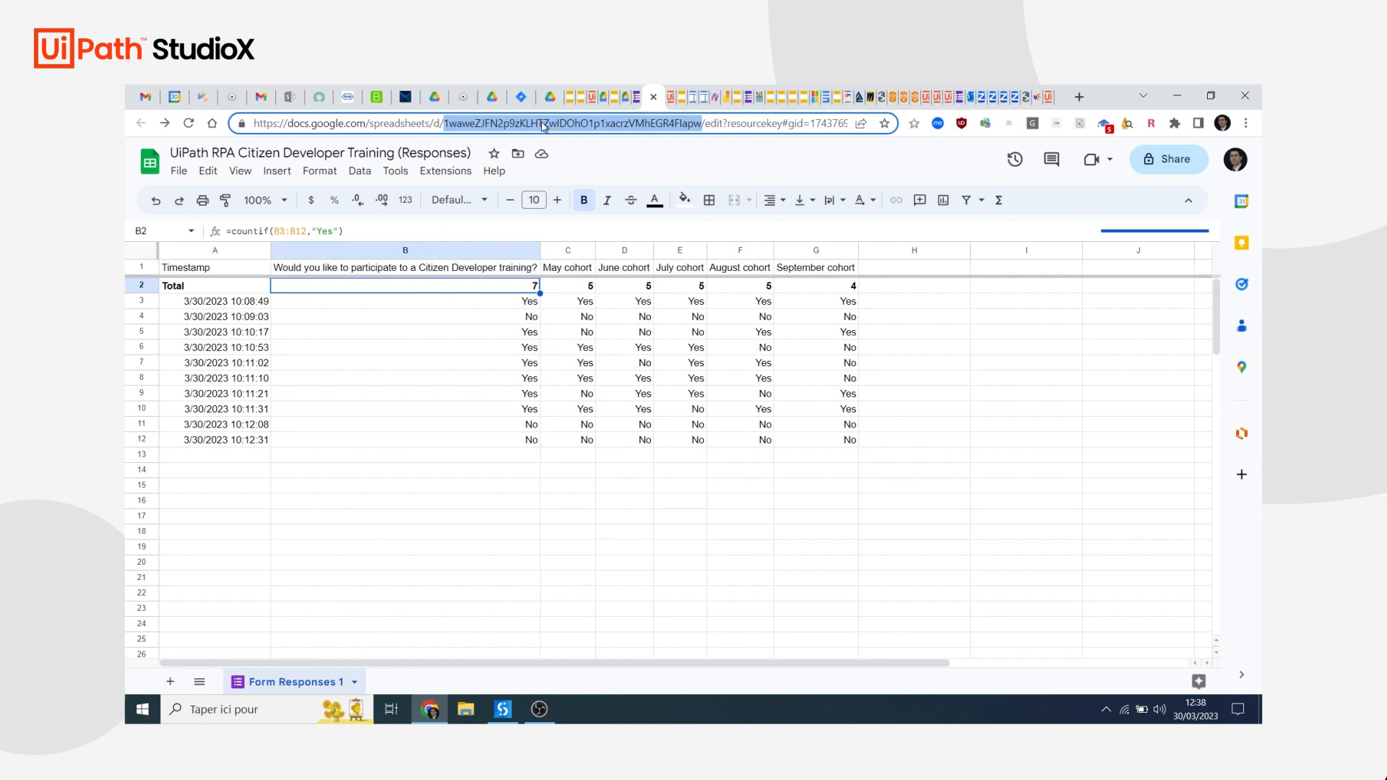
Paste the responses spreadsheet's id into Spreadsheet file and save it.
left_click(502, 709)
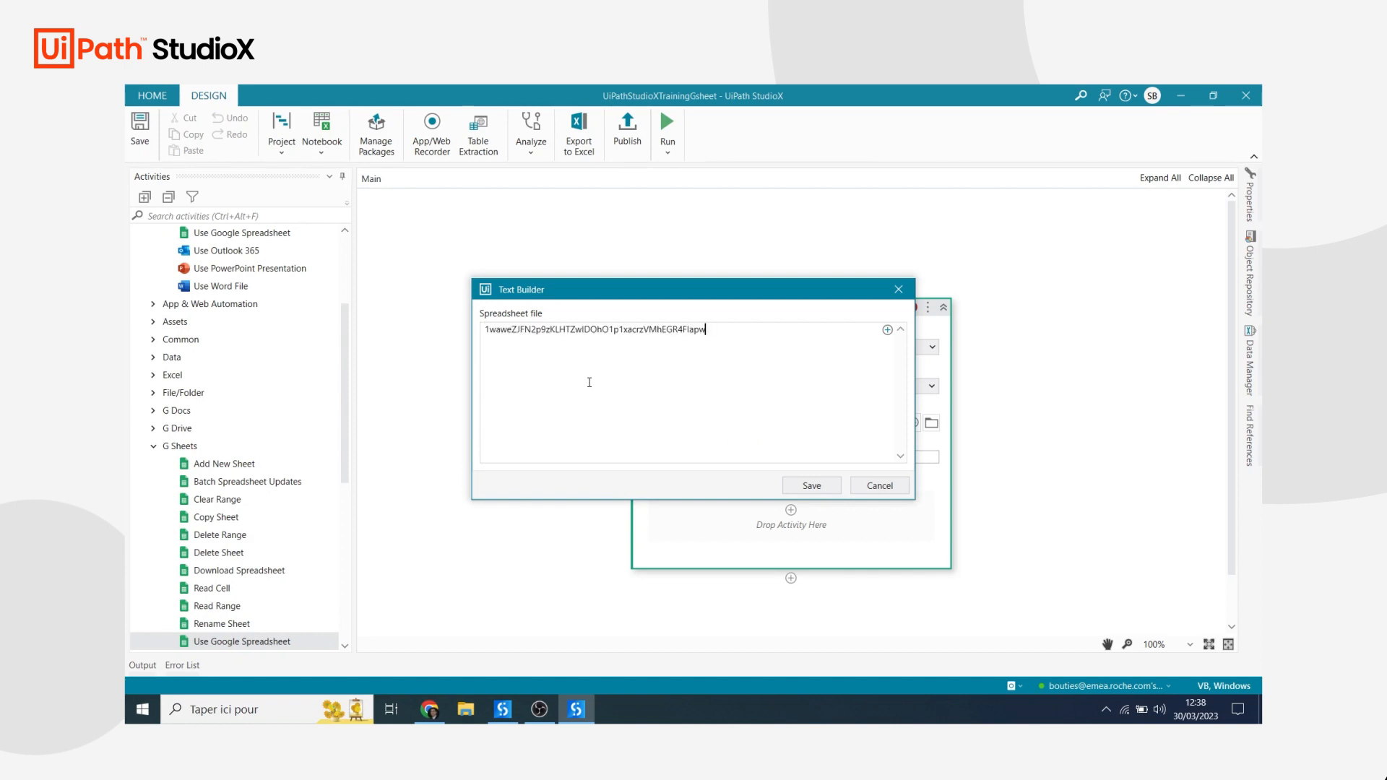
left_click(808, 484)
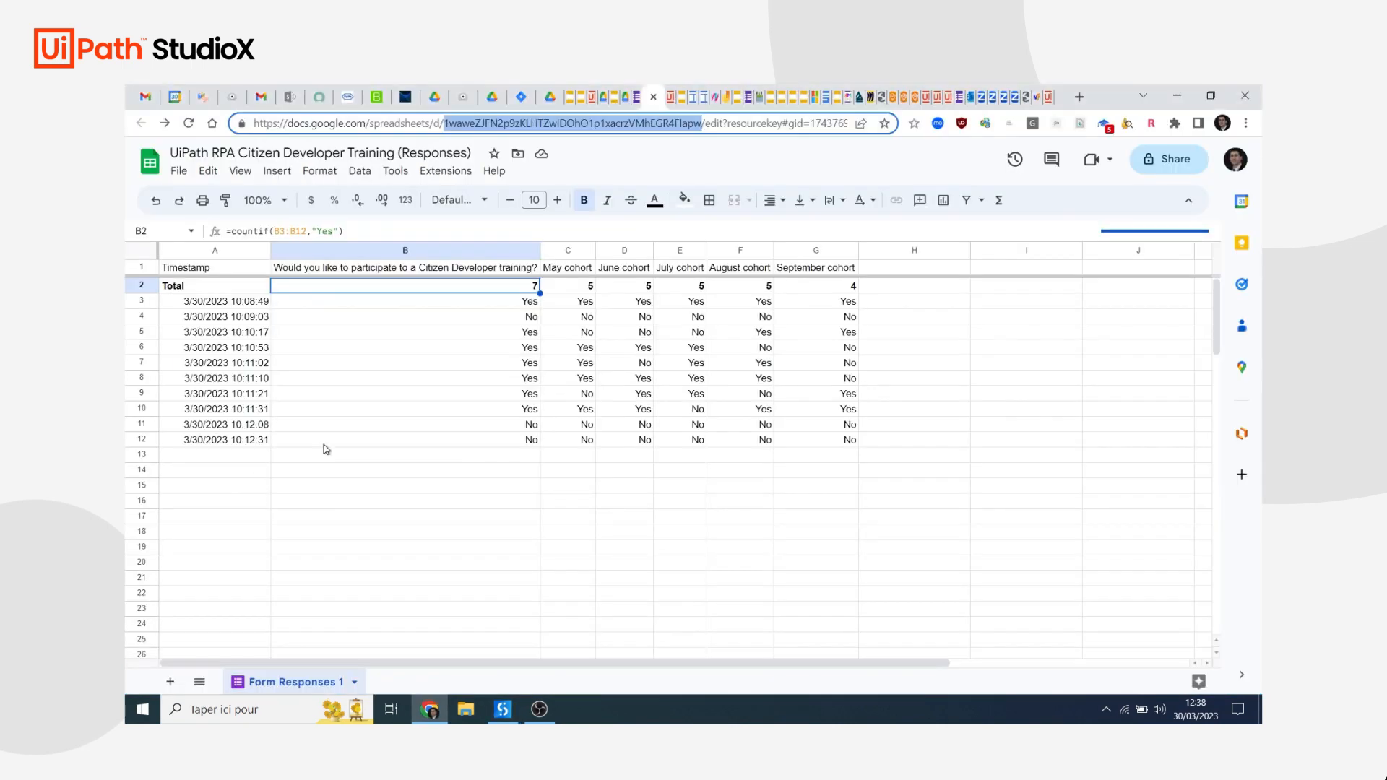
mouse_move(398, 298)
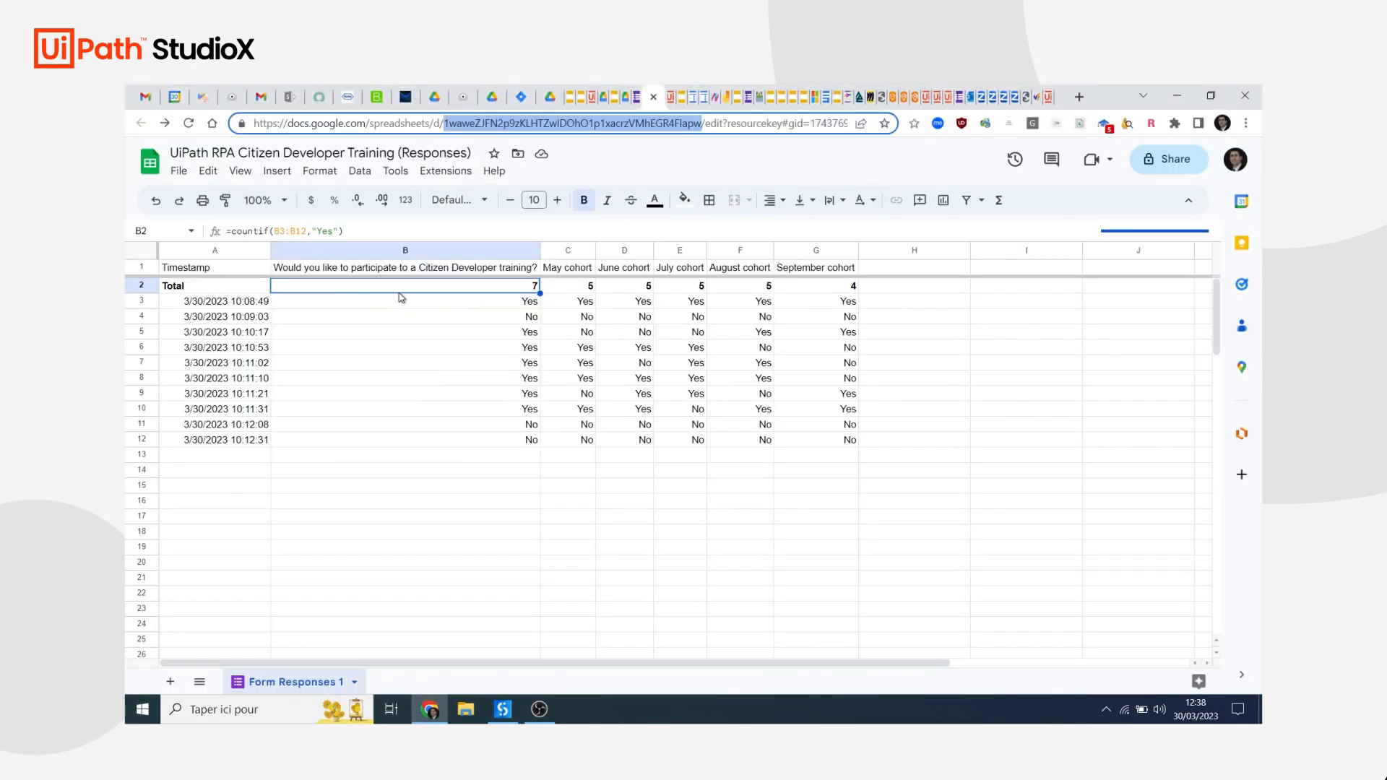
mouse_move(409, 267)
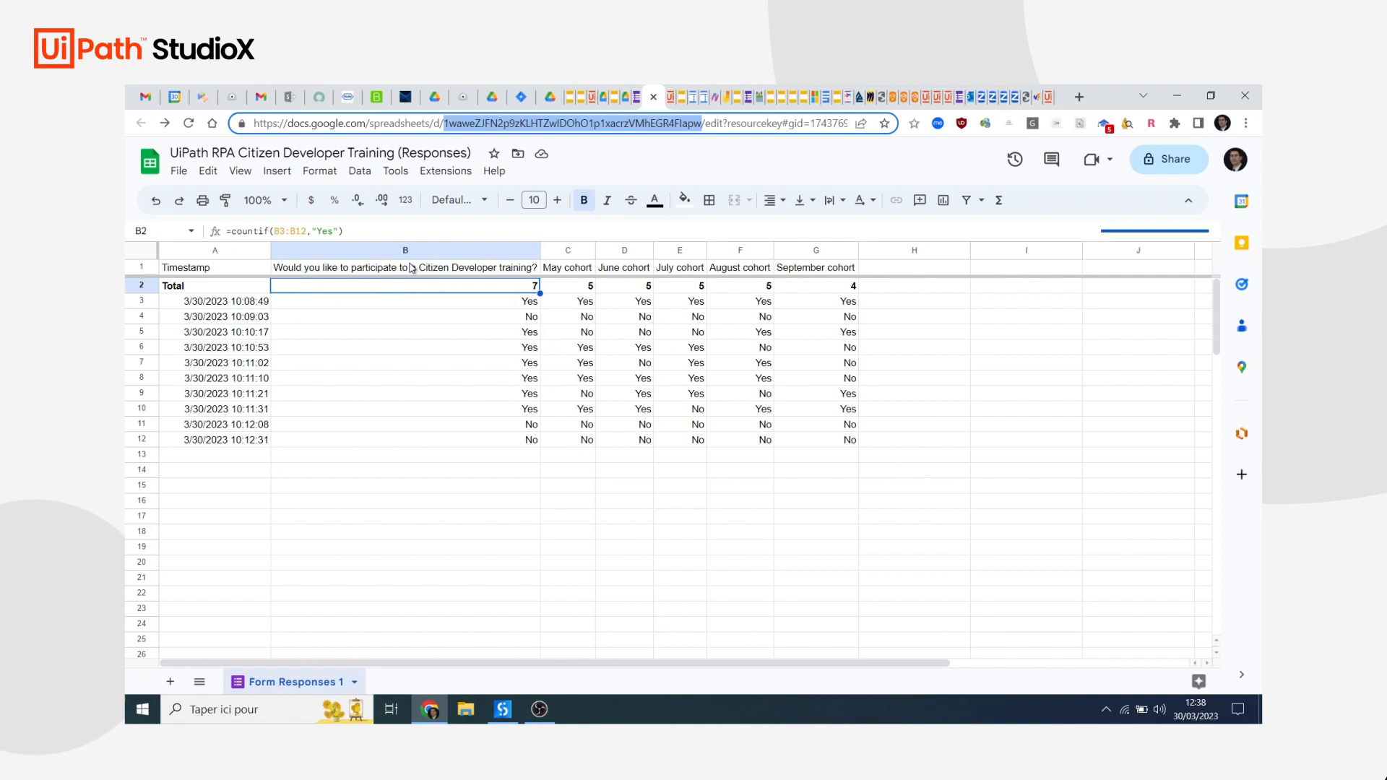
mouse_move(405, 298)
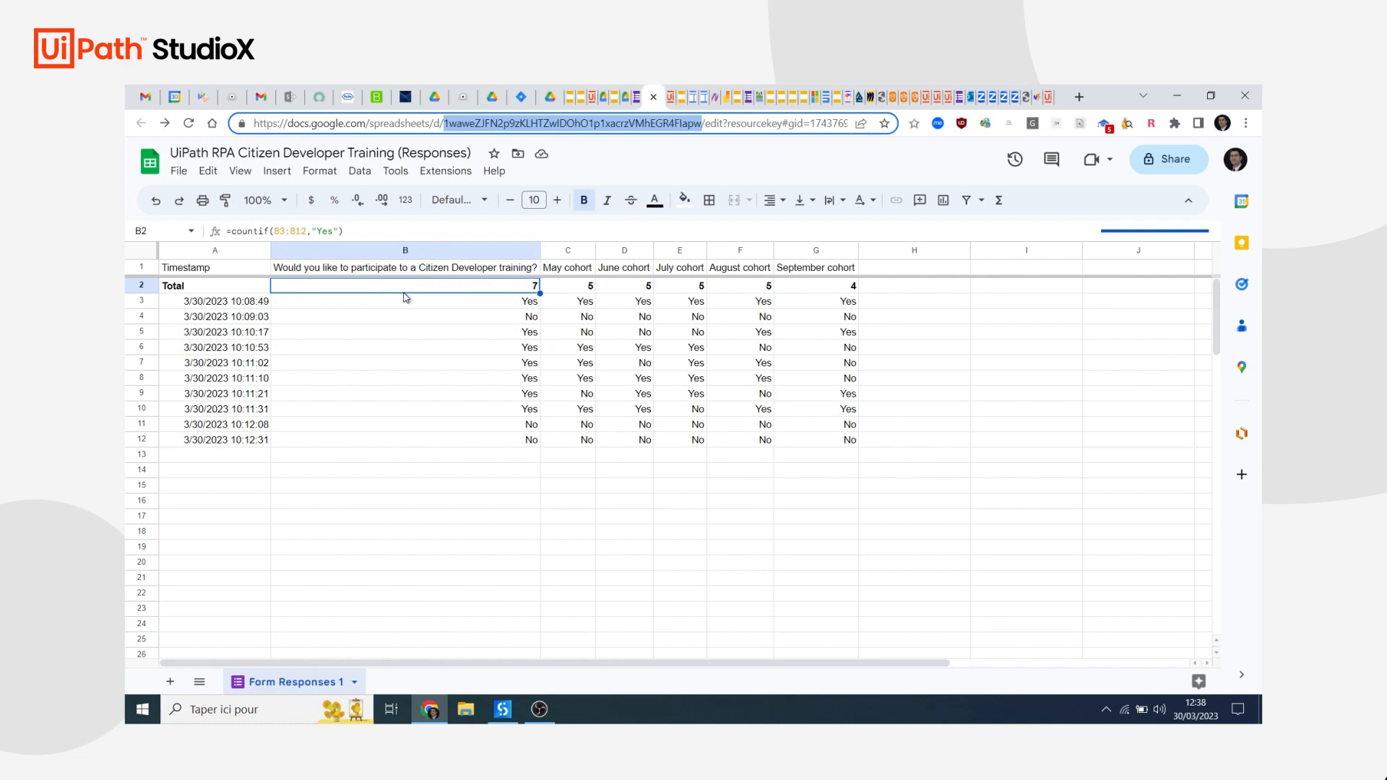
mouse_move(377, 291)
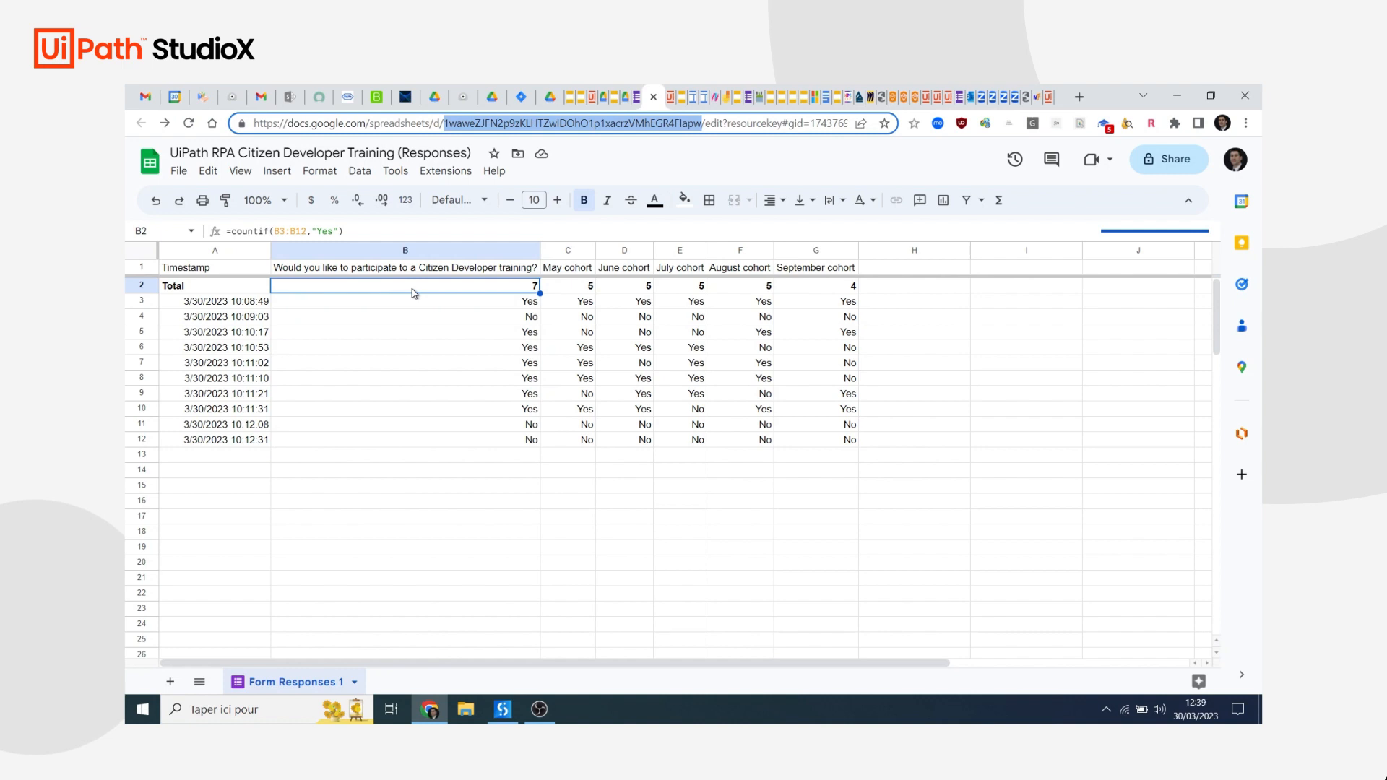
left_click(501, 709)
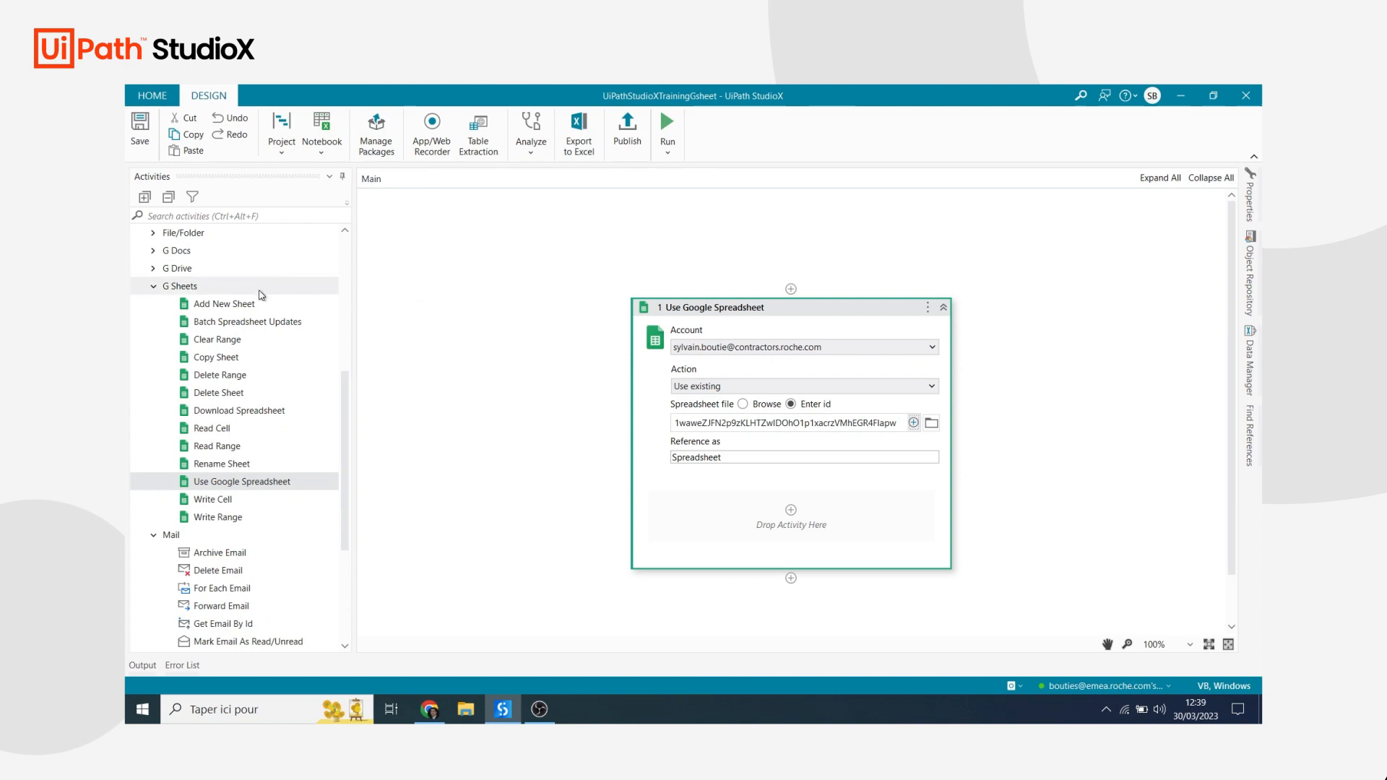
mouse_move(276, 355)
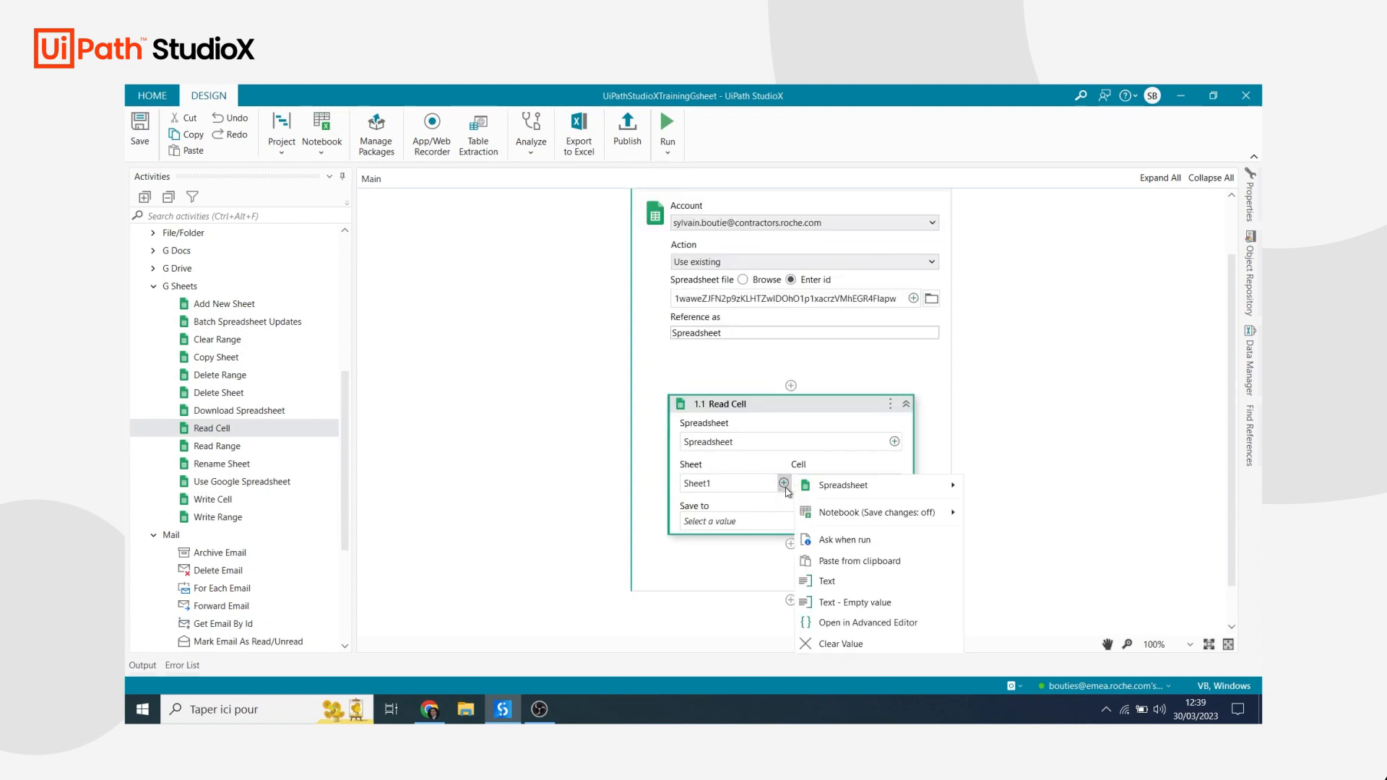
mouse_move(843, 484)
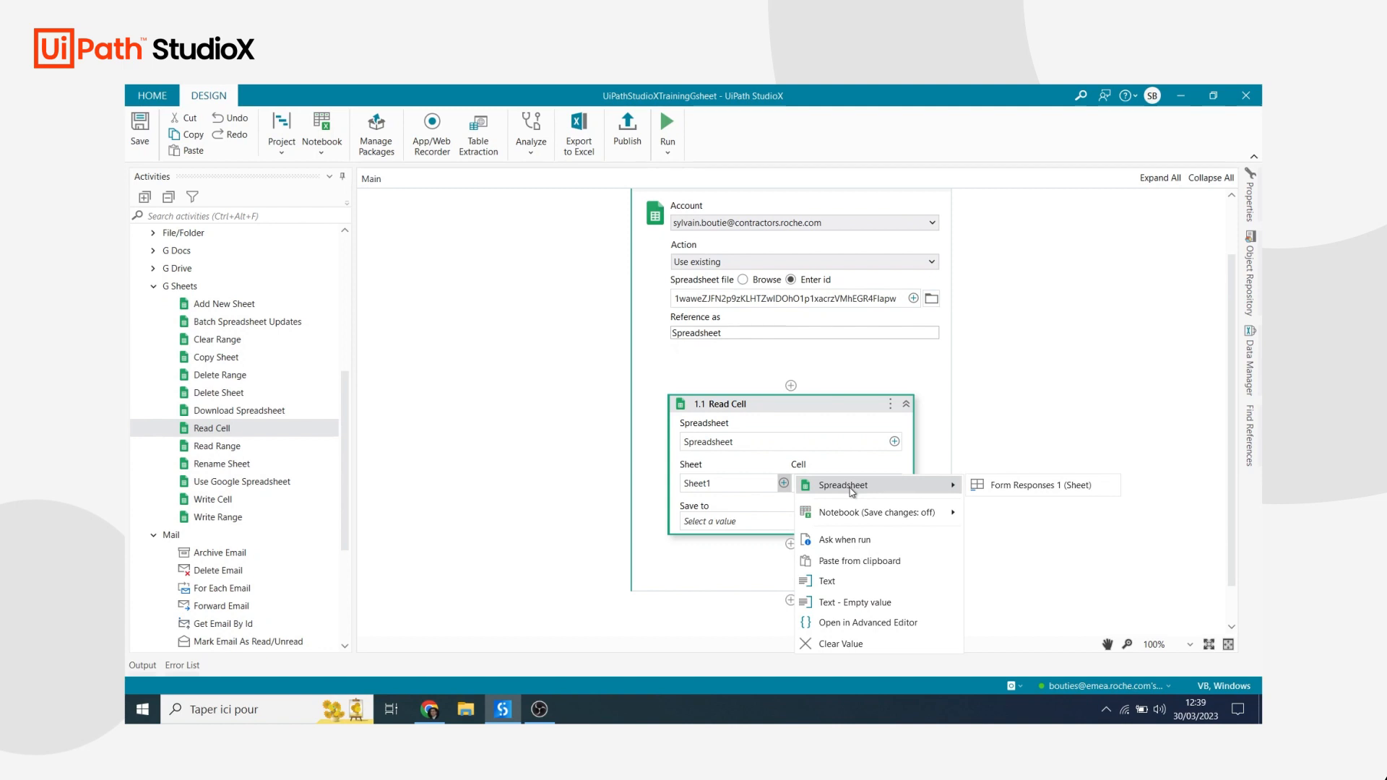
mouse_move(1025, 493)
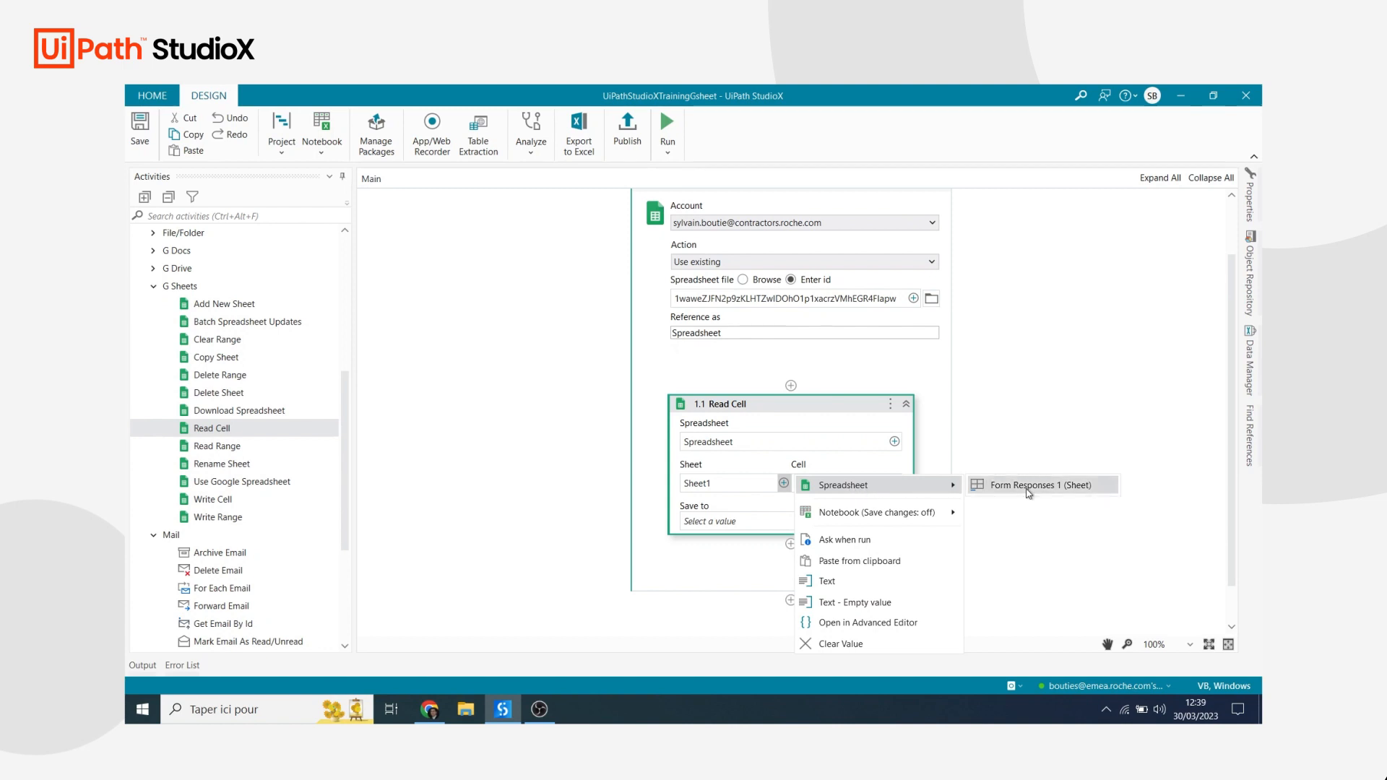
mouse_move(1021, 494)
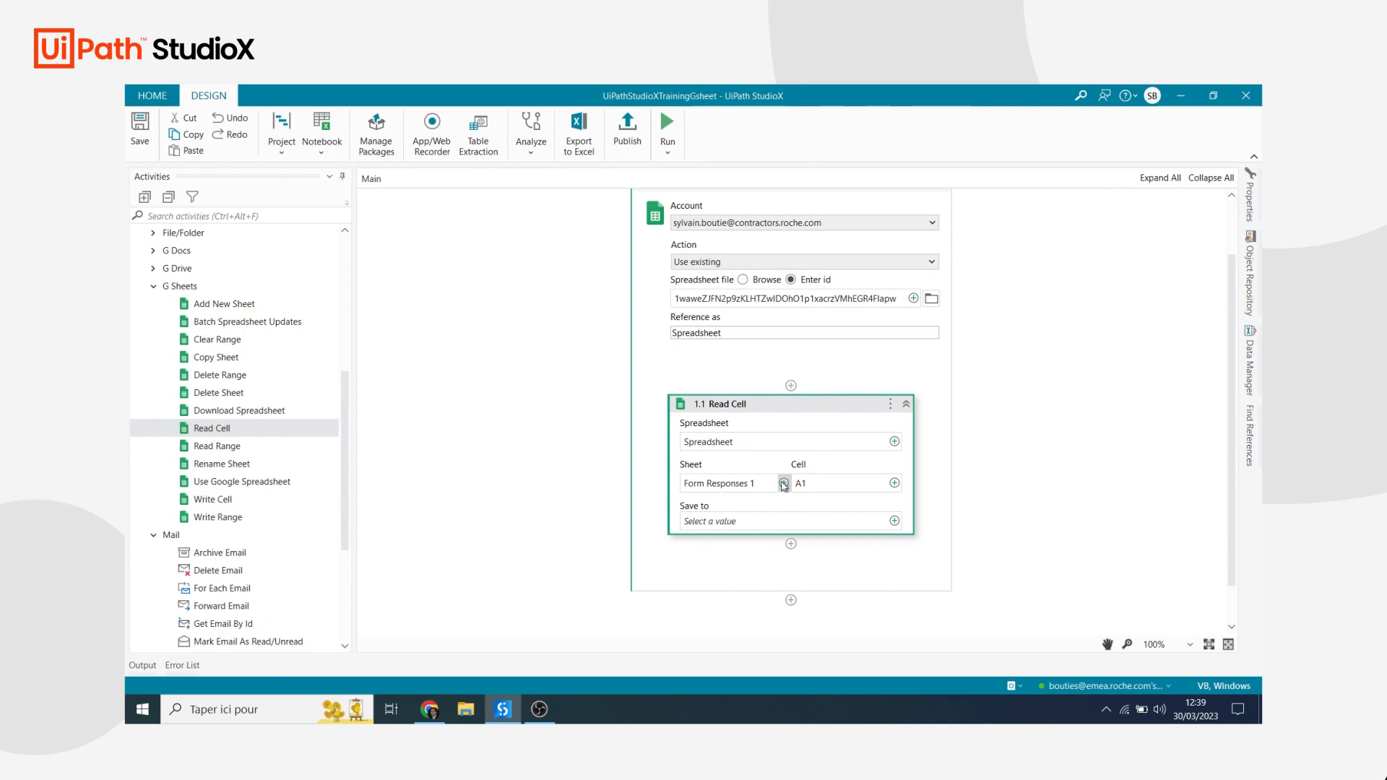
Enter B2 as the plain-text cell address for Read Cell.
left_click(893, 483)
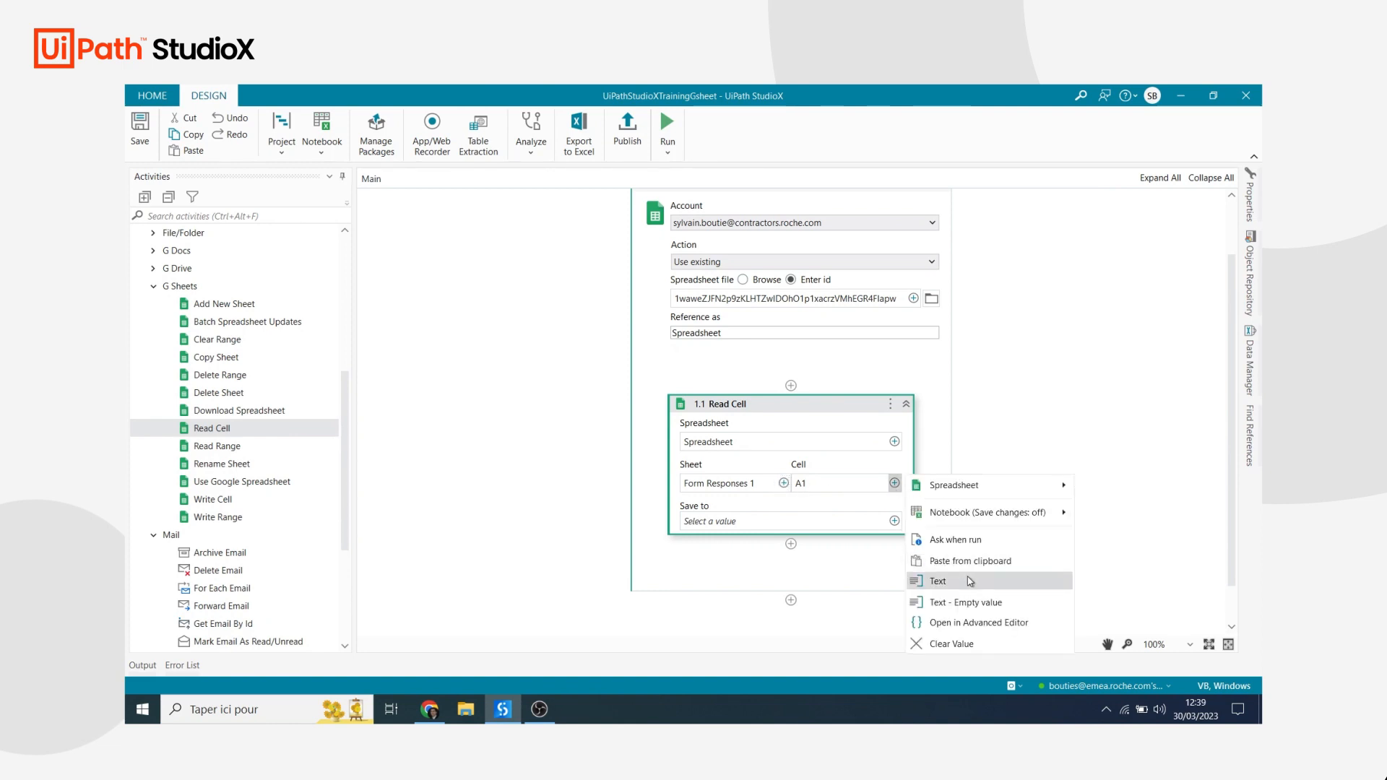
left_click(938, 581)
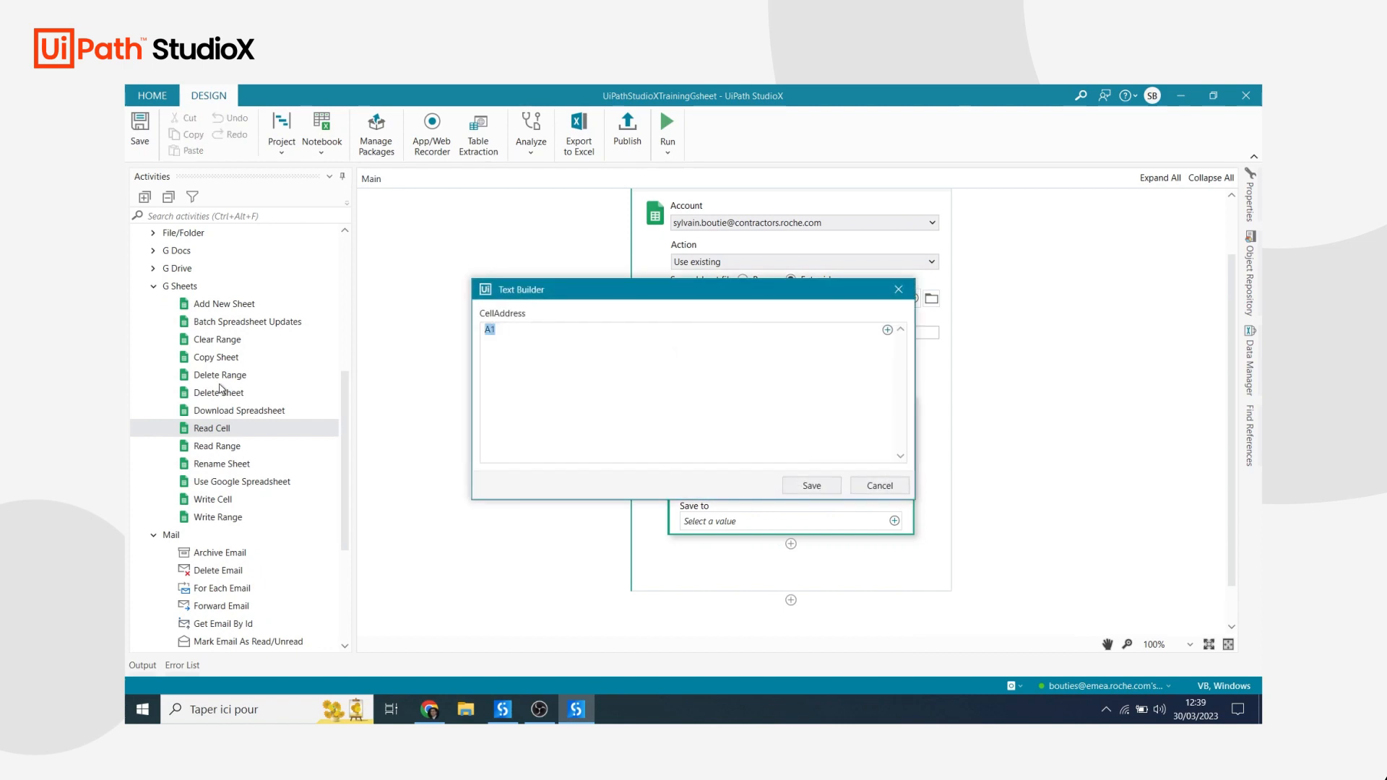
type("B2")
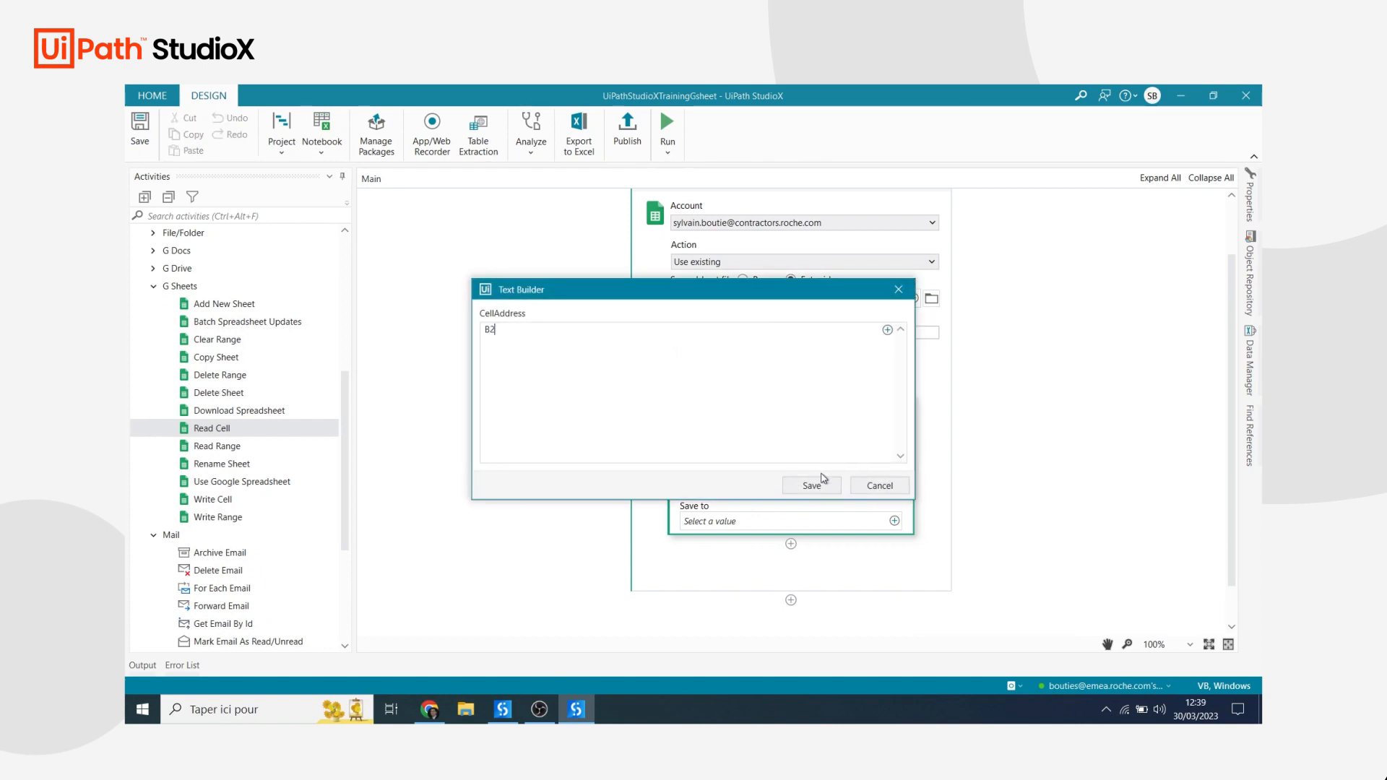
left_click(809, 485)
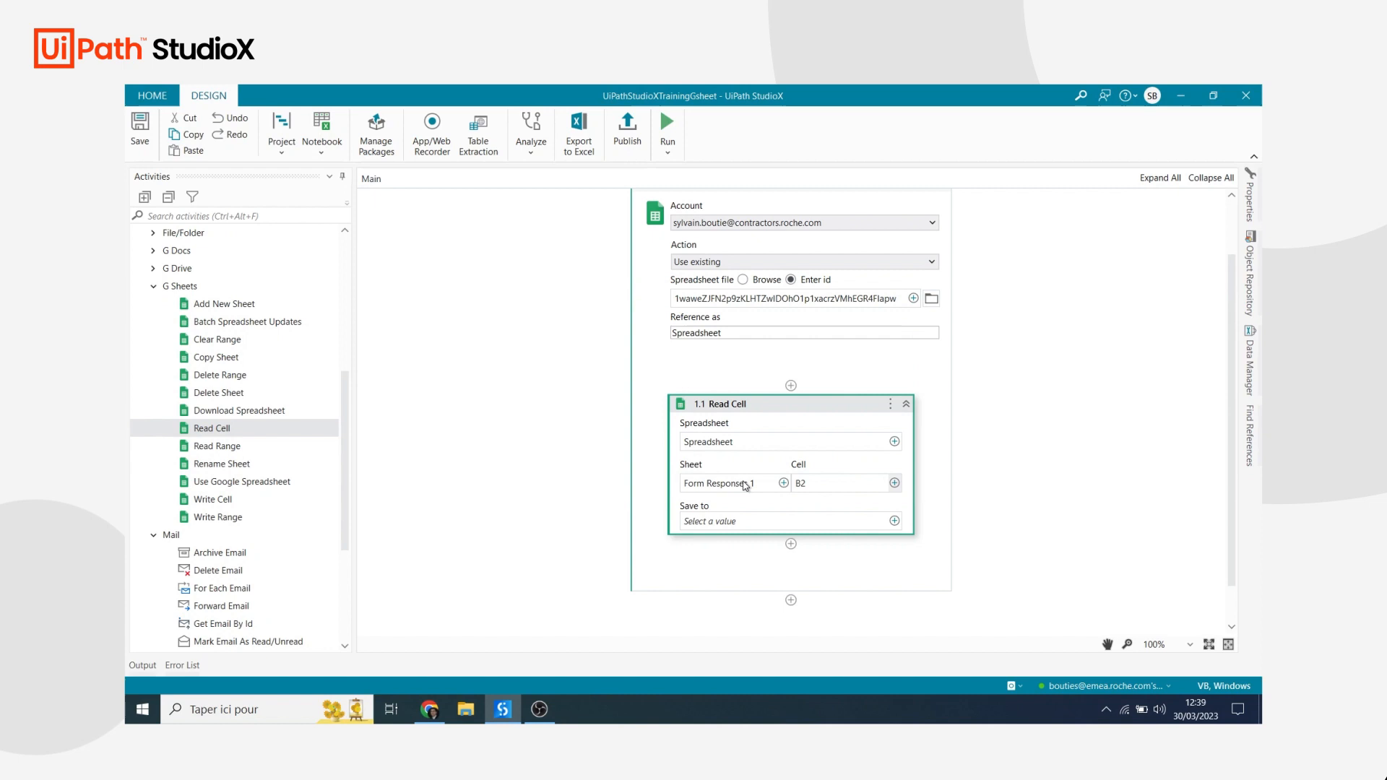
mouse_move(725, 483)
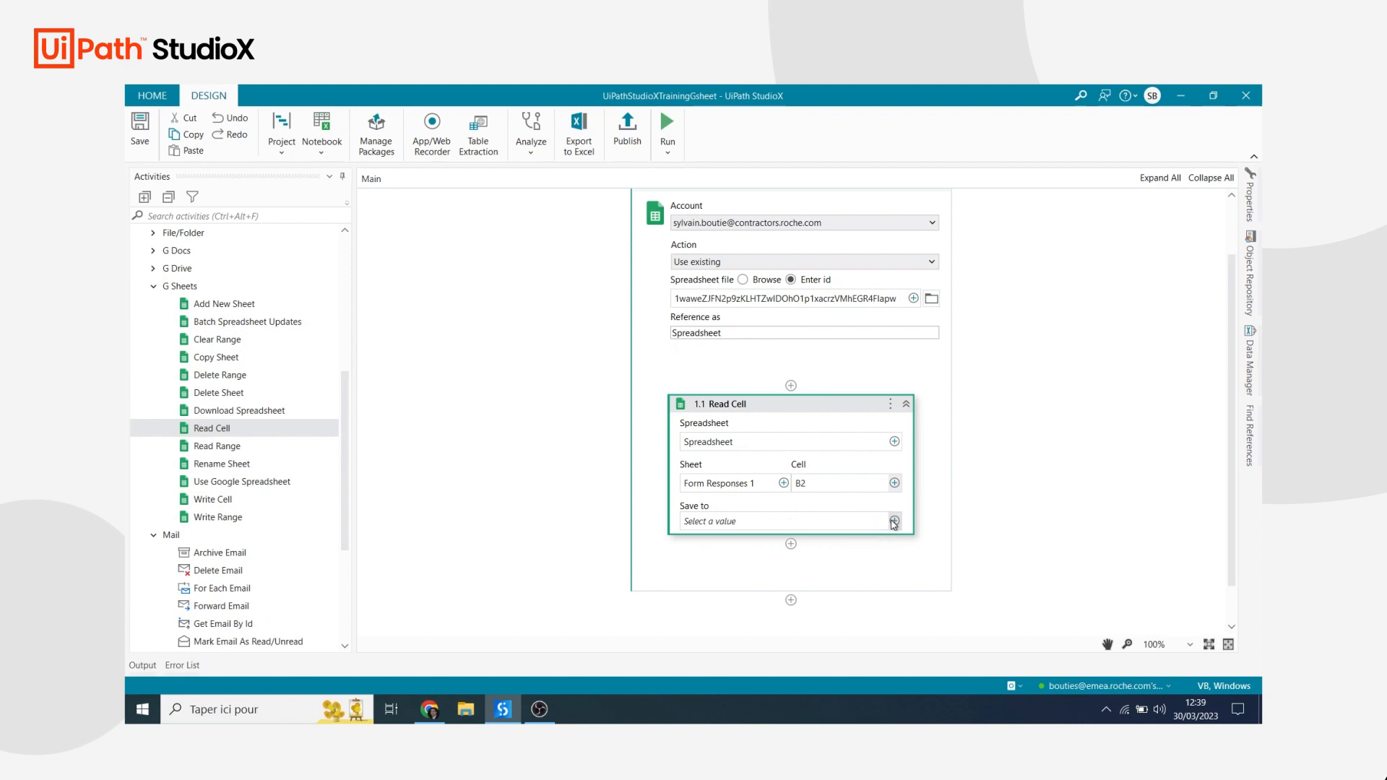
Create a variable named TotalNumberOfParticipants as the Save to target.
left_click(894, 521)
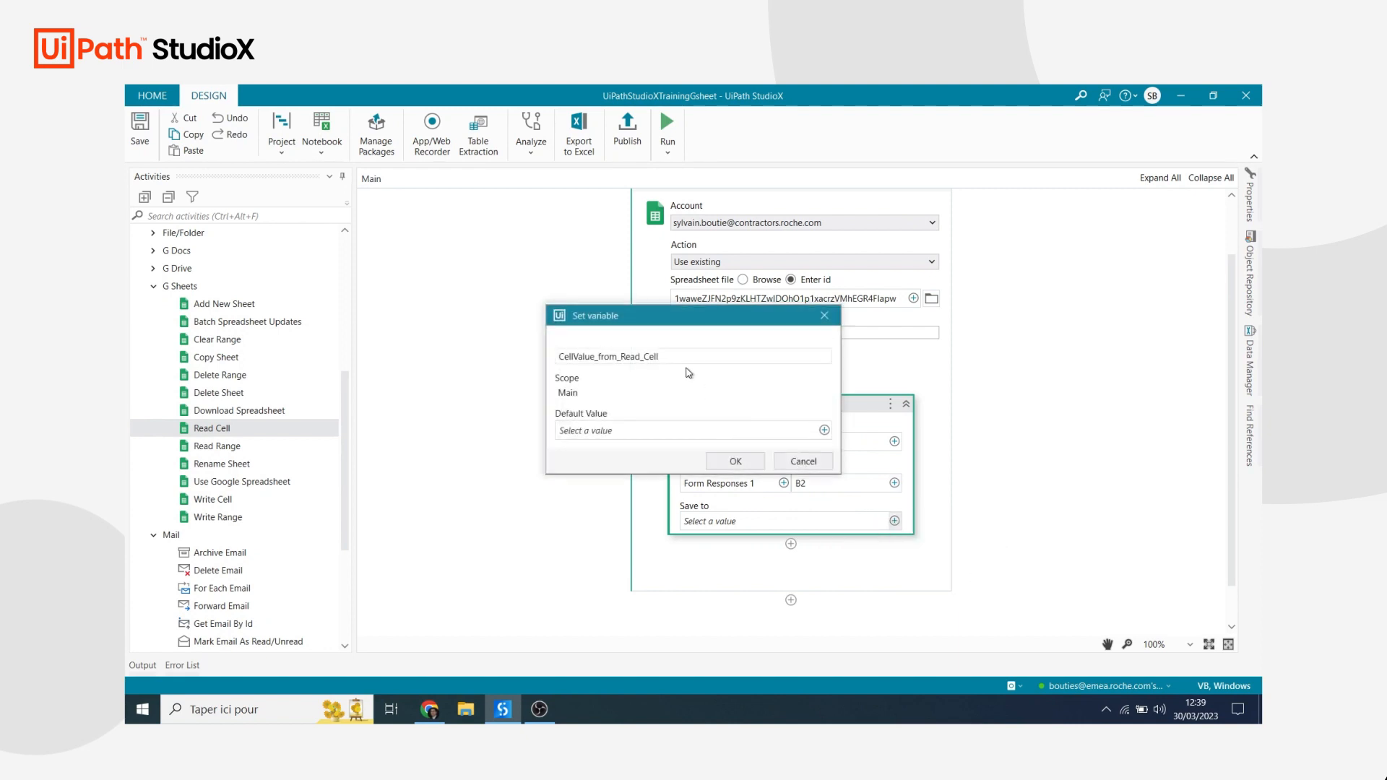
triple_click(608, 355)
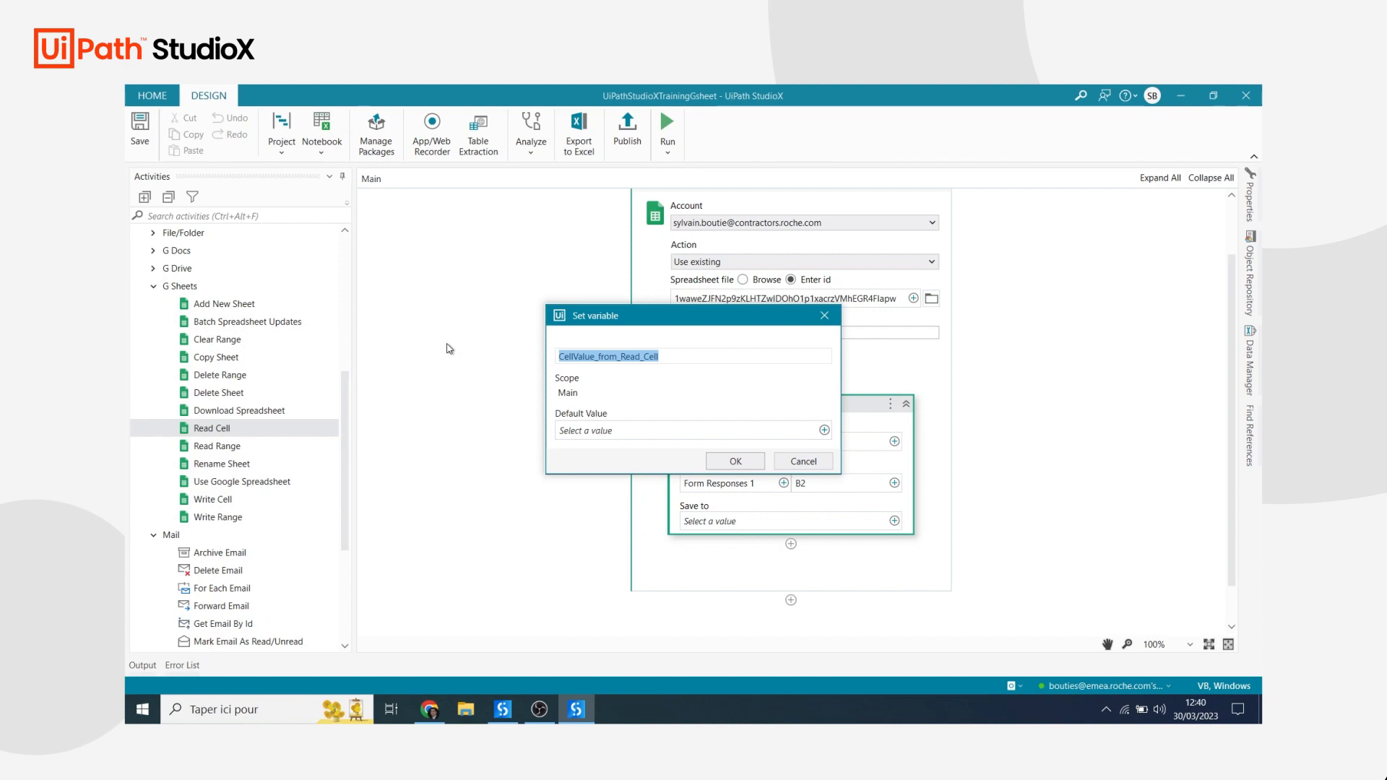
type("To")
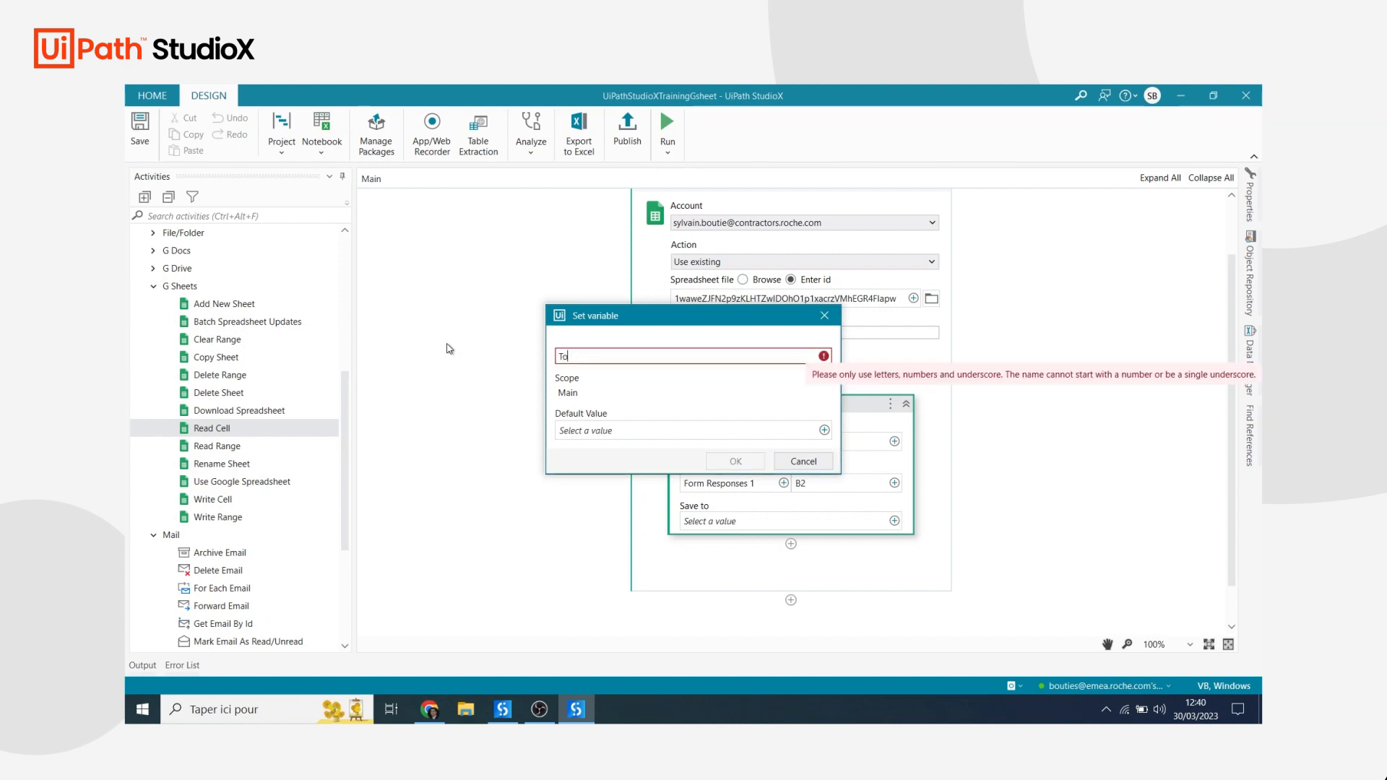
type("TotalNumberOfParticipants")
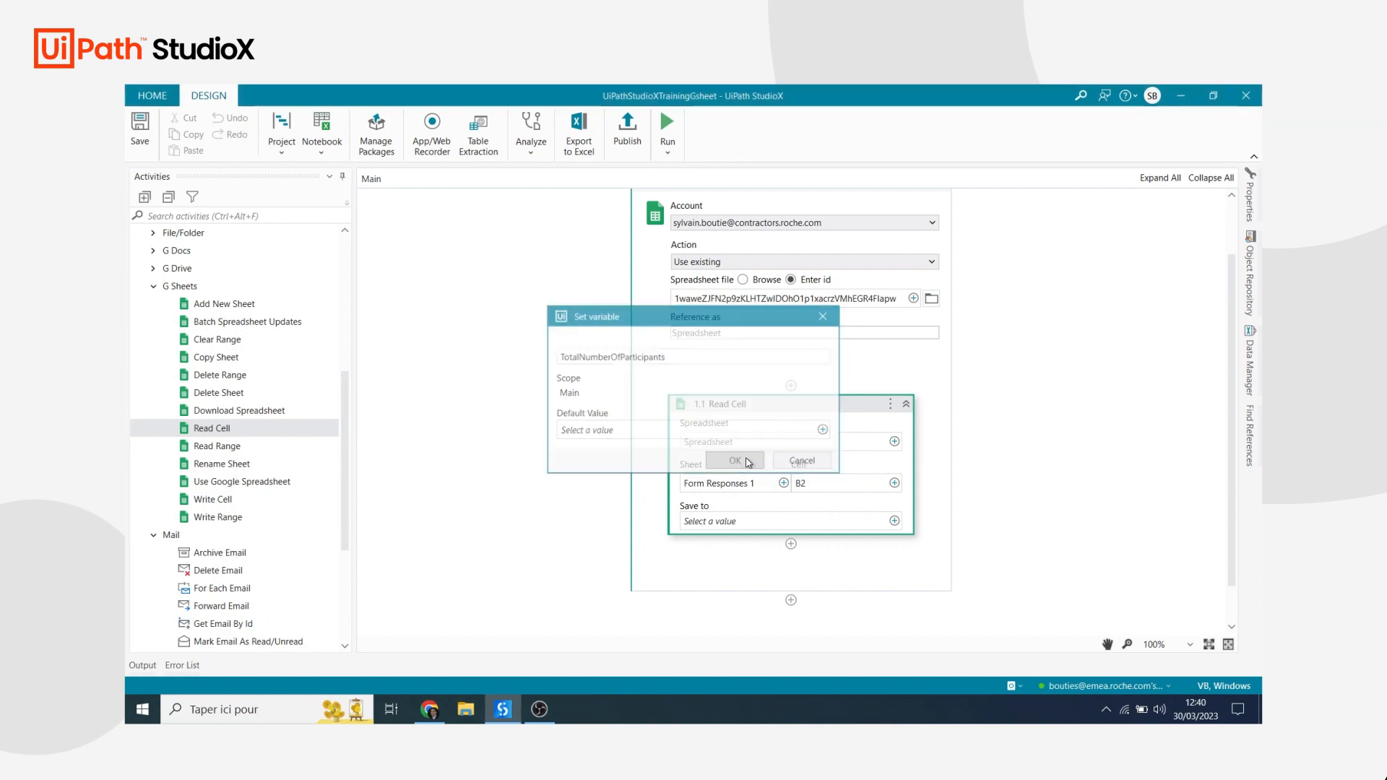
left_click(734, 460)
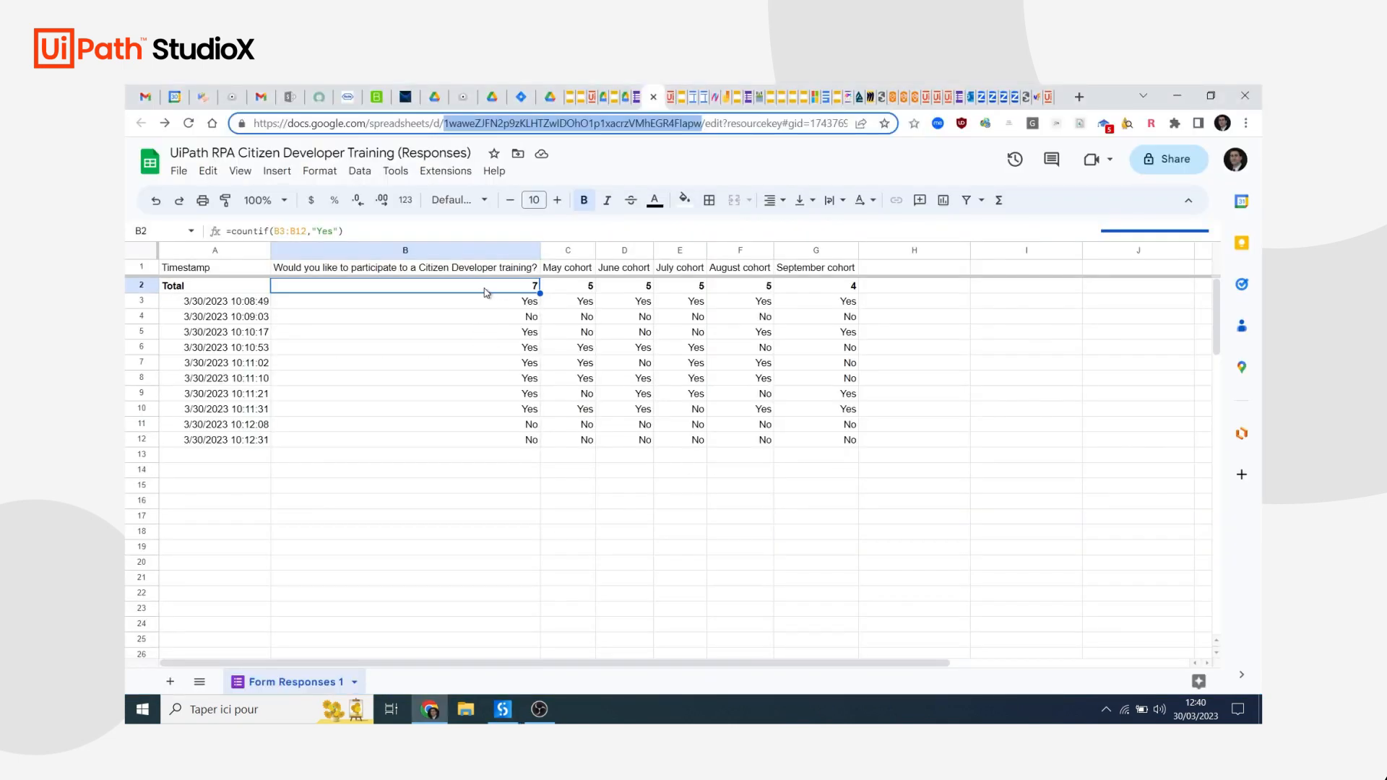
left_click(503, 708)
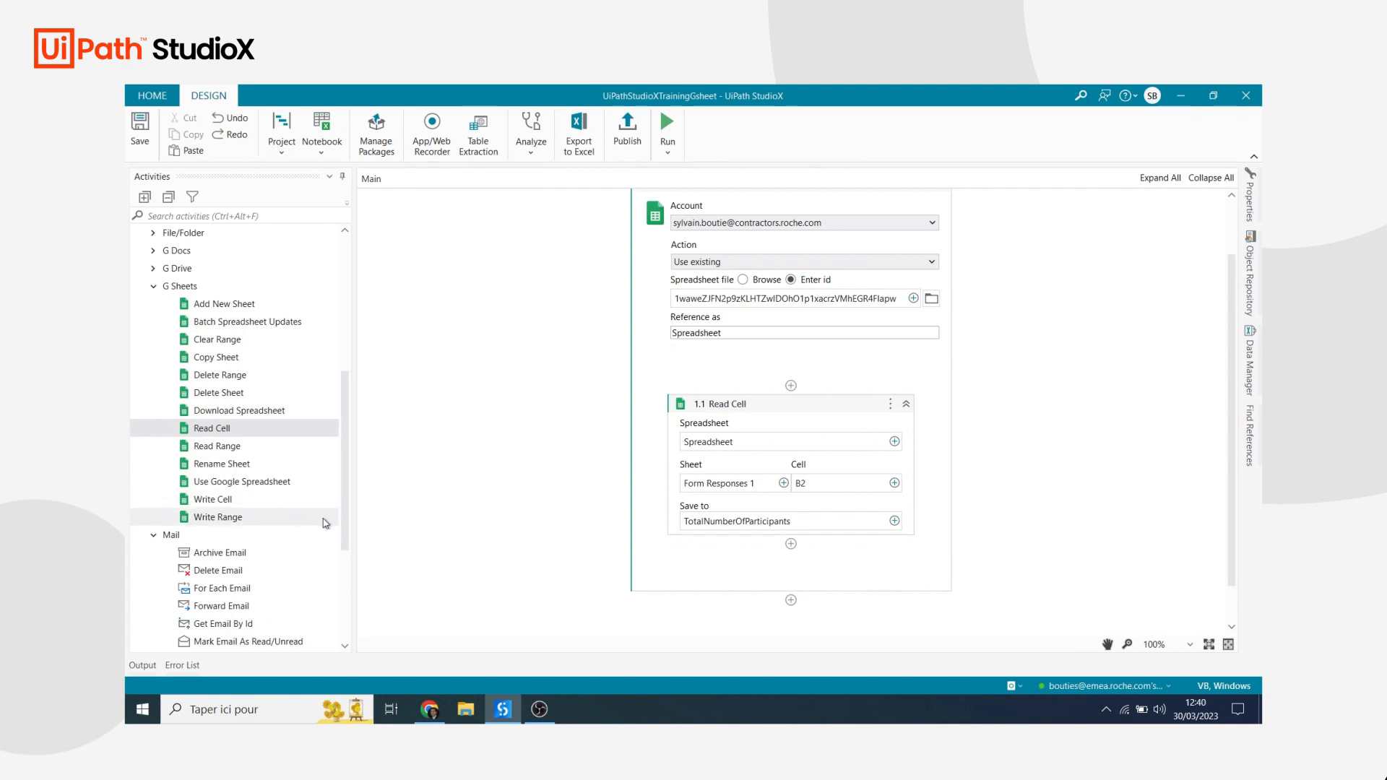
Select the contractor account for Use Gmail and add Send Email inside it.
scroll("up", 3)
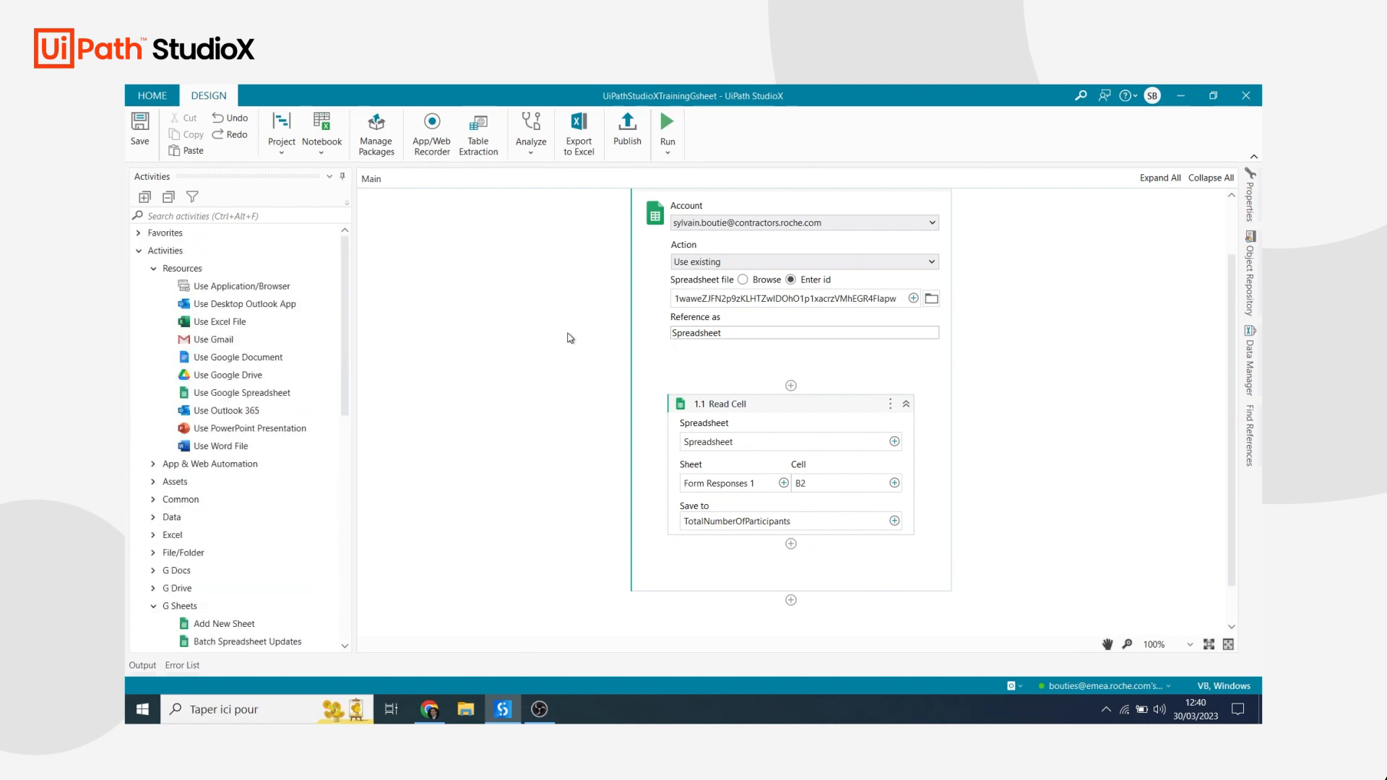
mouse_move(528, 581)
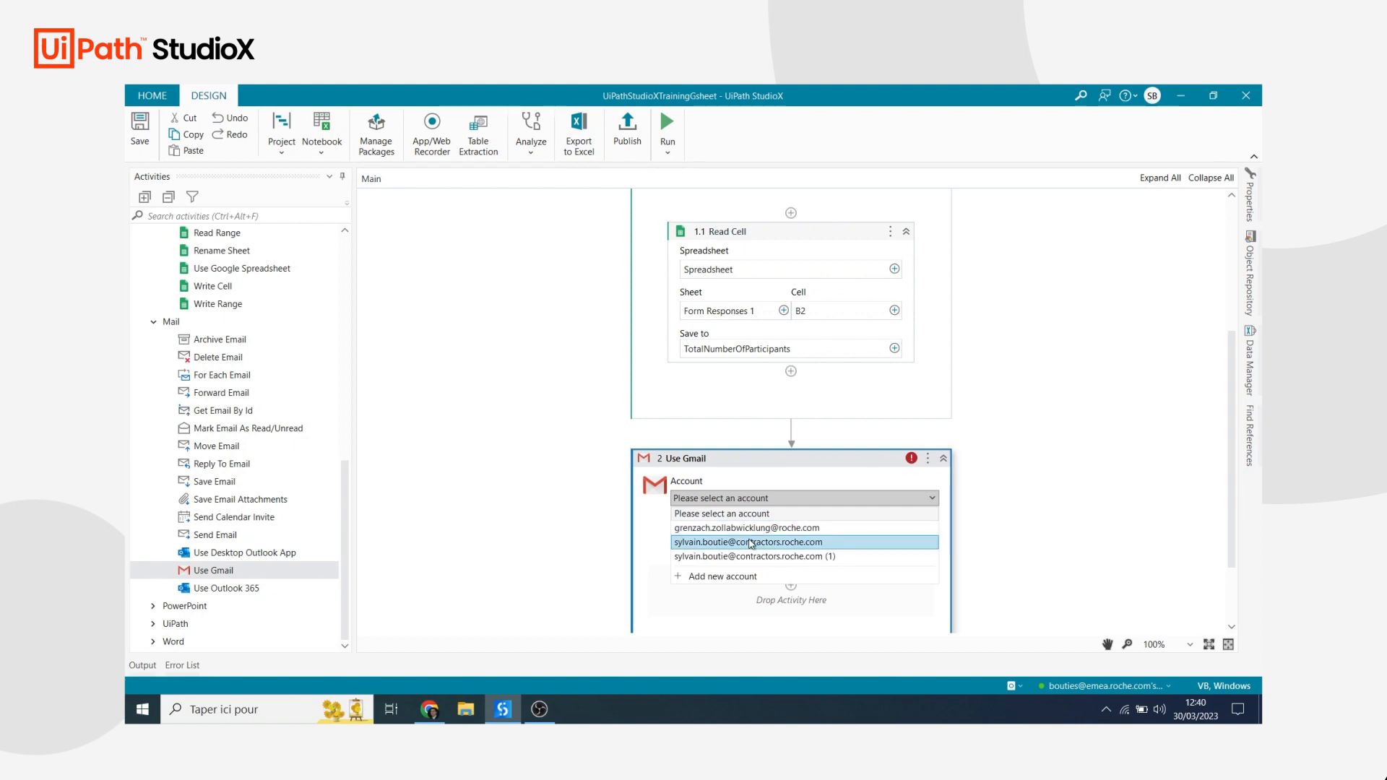
left_click(745, 540)
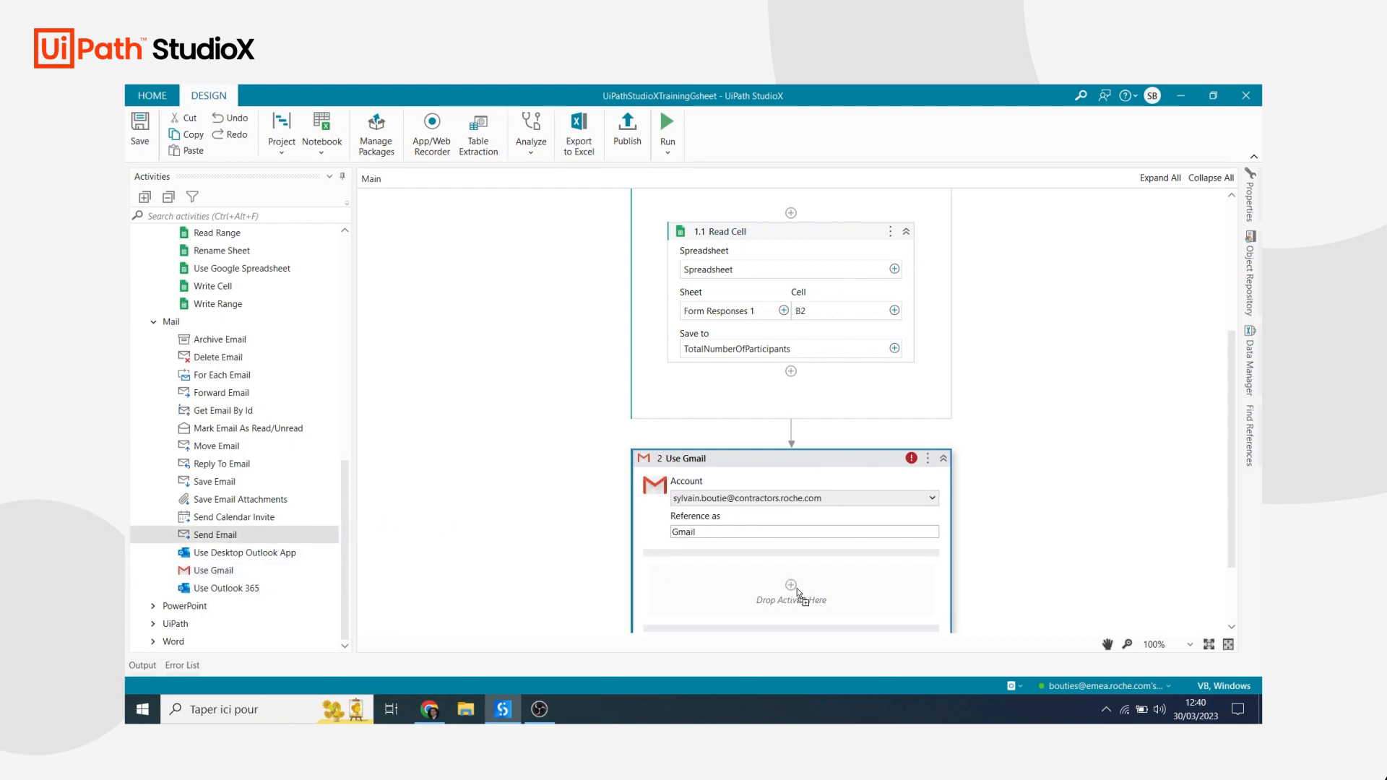
left_click(803, 532)
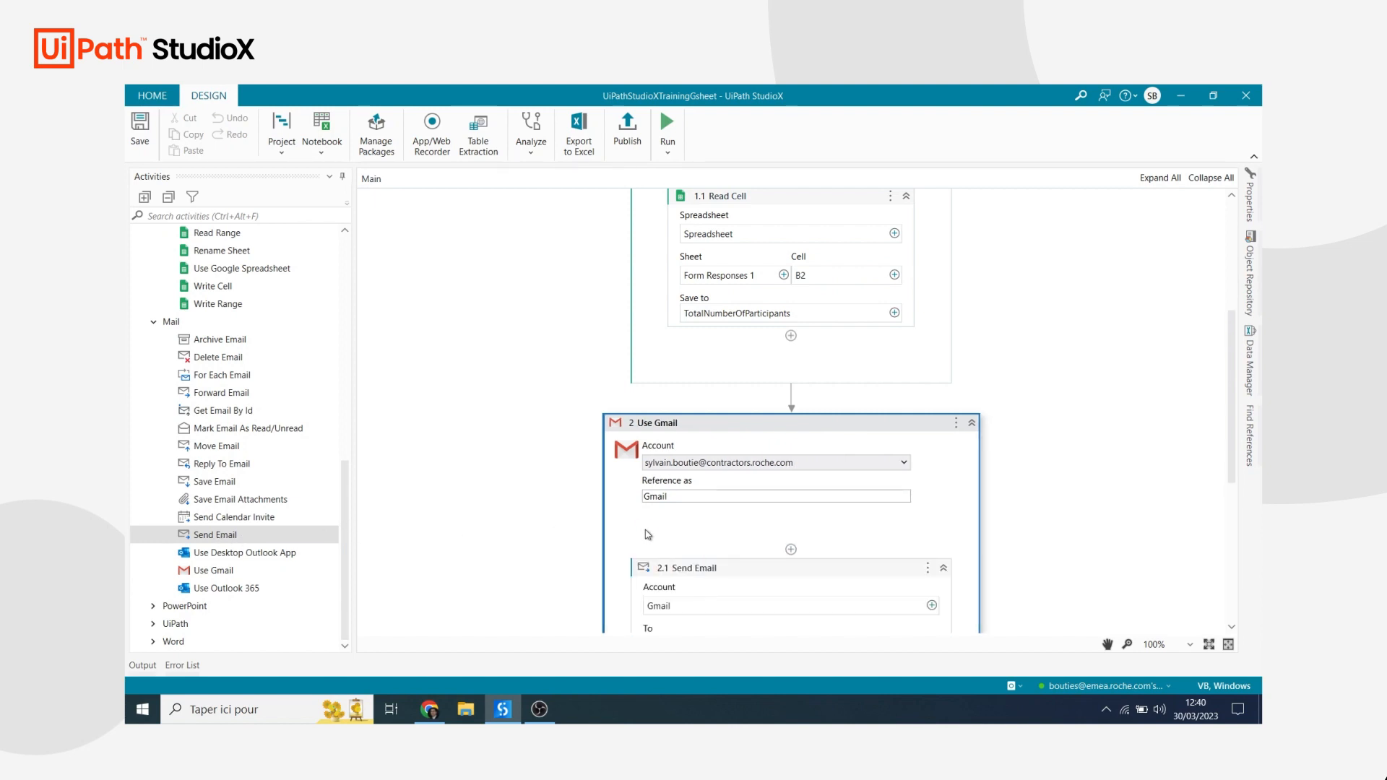
scroll("down", 3)
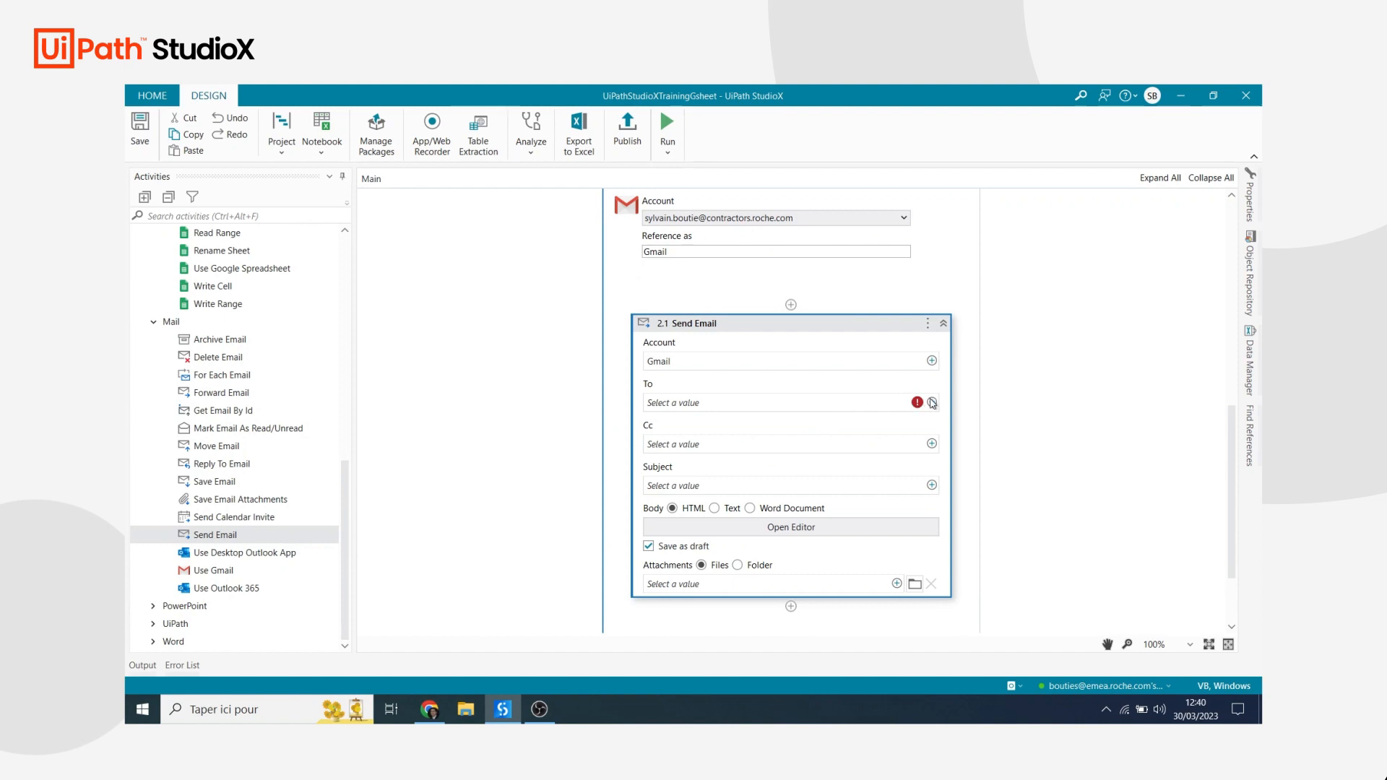
left_click(930, 403)
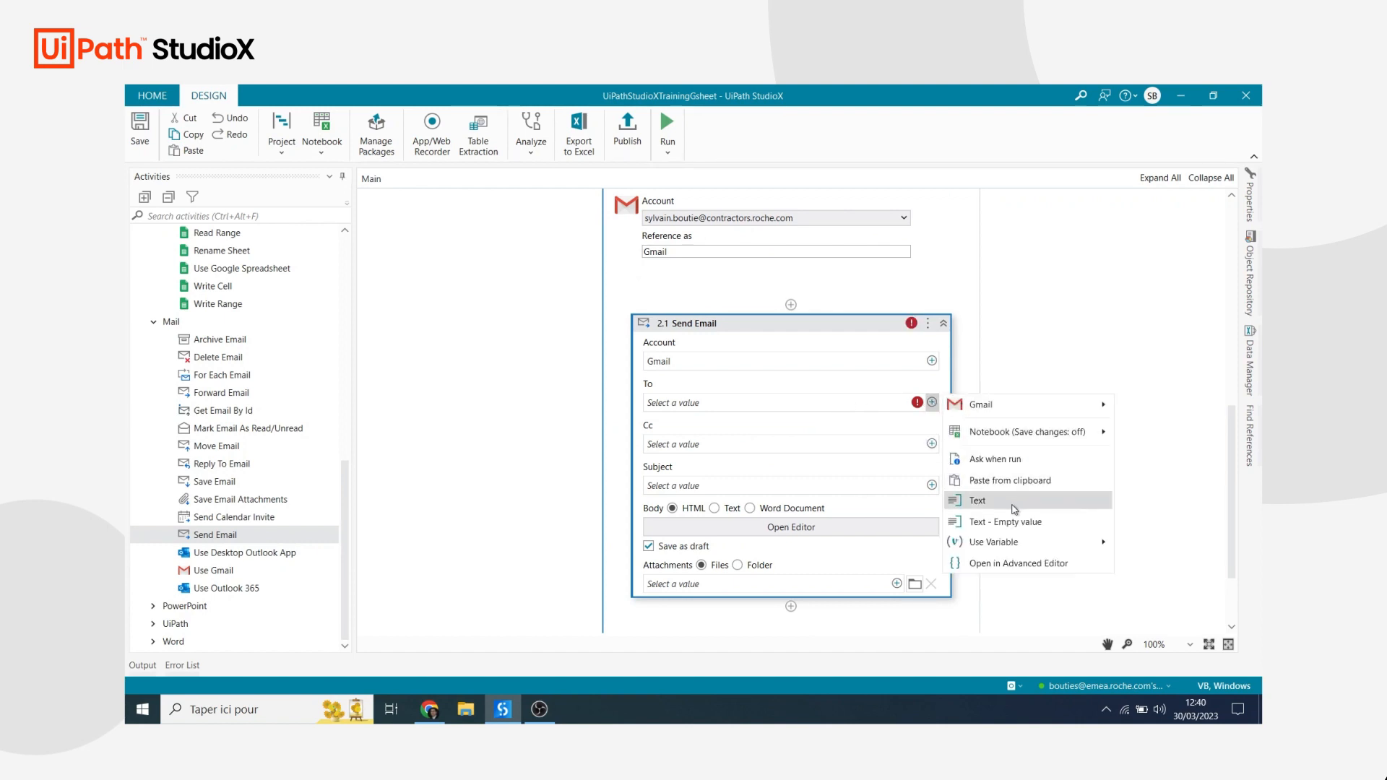
left_click(977, 500)
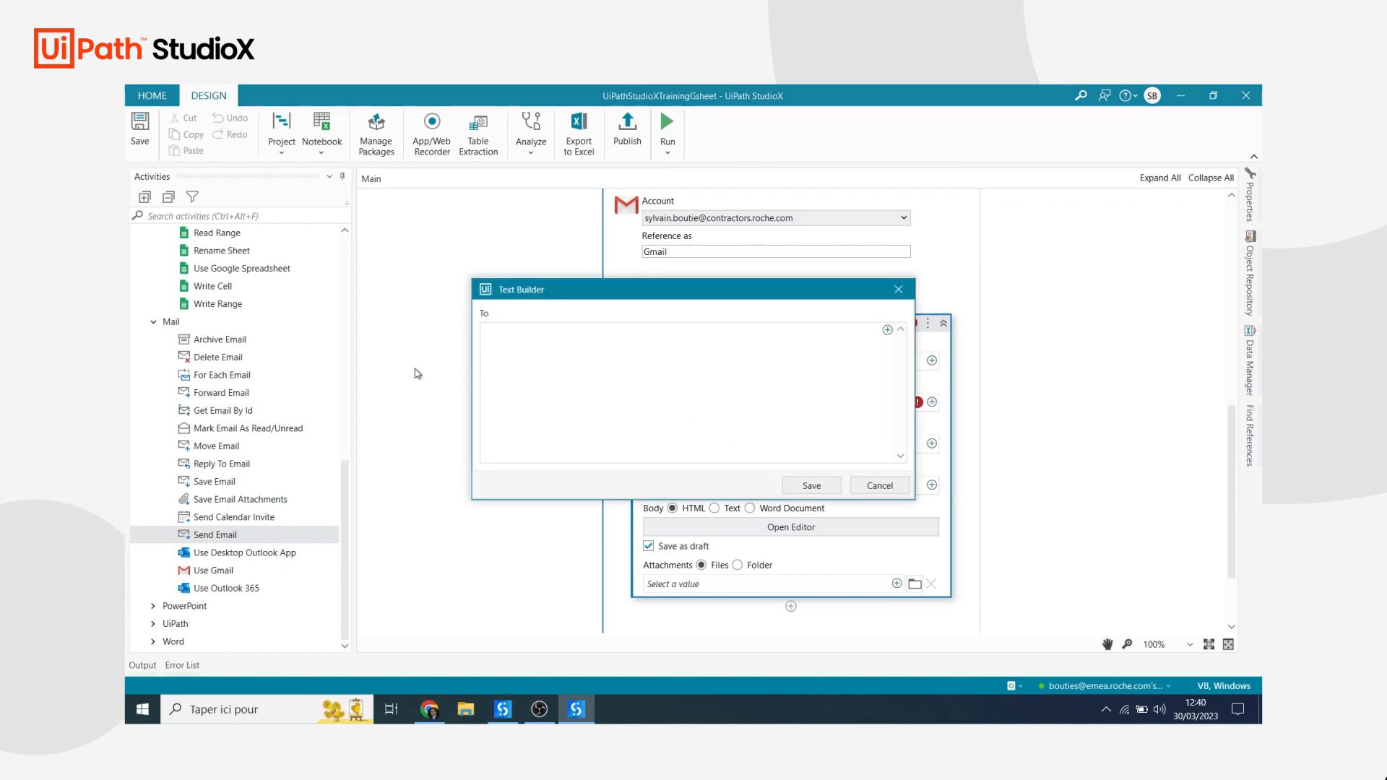
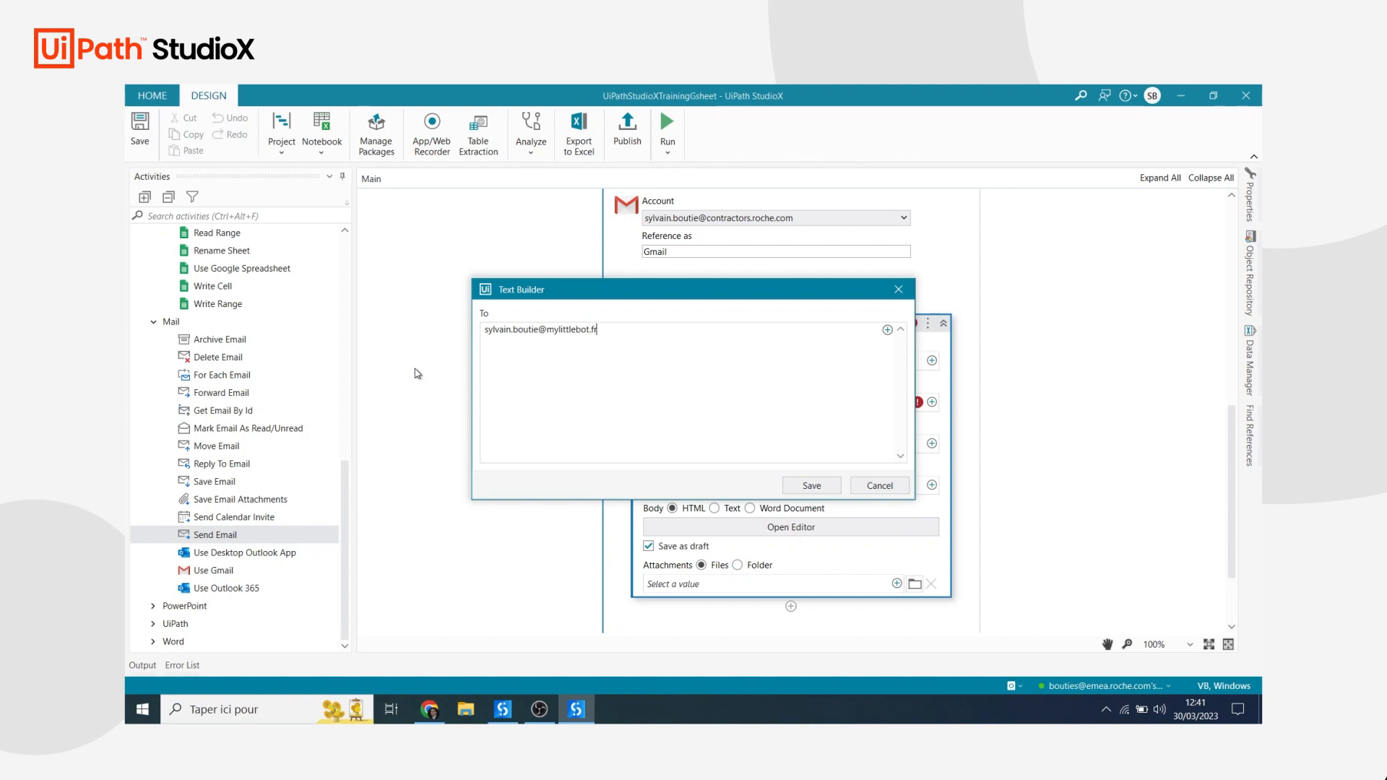
left_click(809, 484)
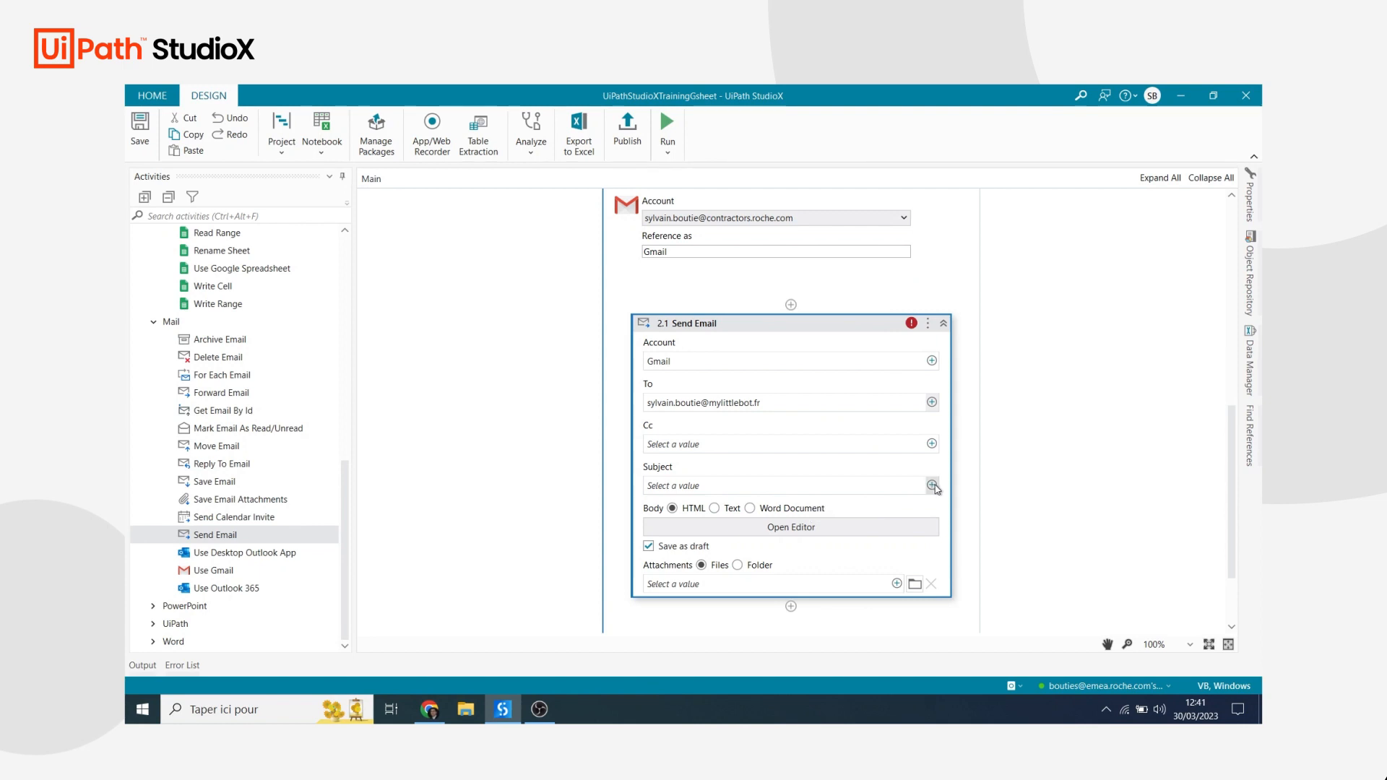
Set the email subject to 'StudioX Training update'.
left_click(931, 485)
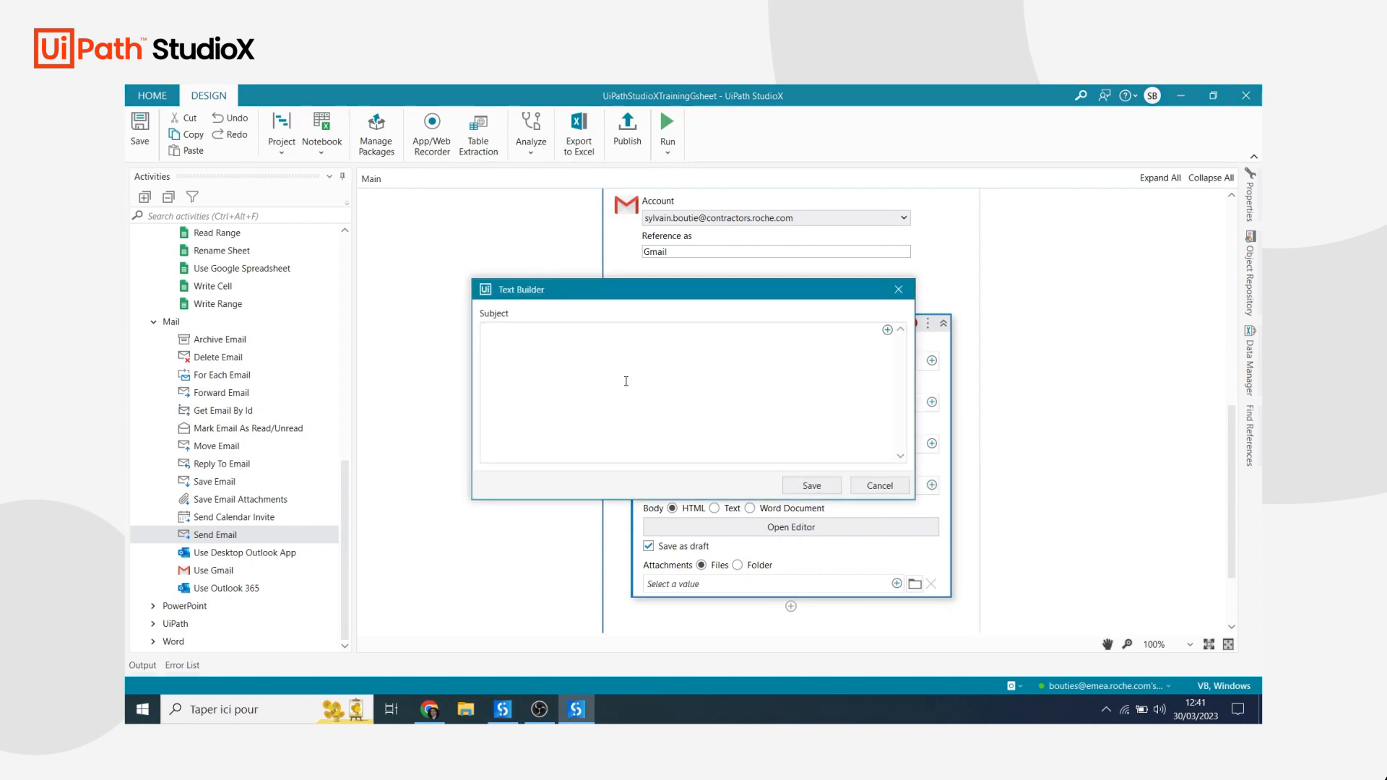
left_click(619, 390)
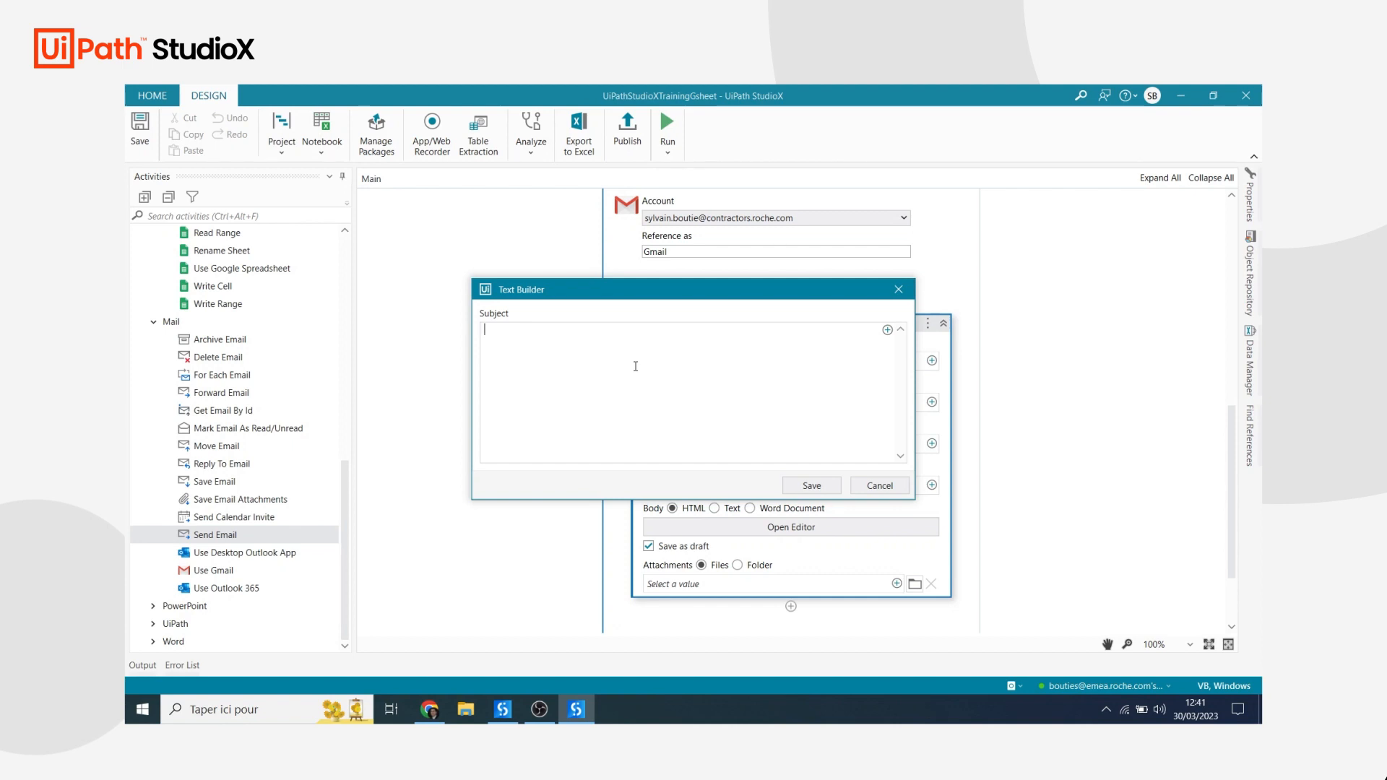
type("StudioX")
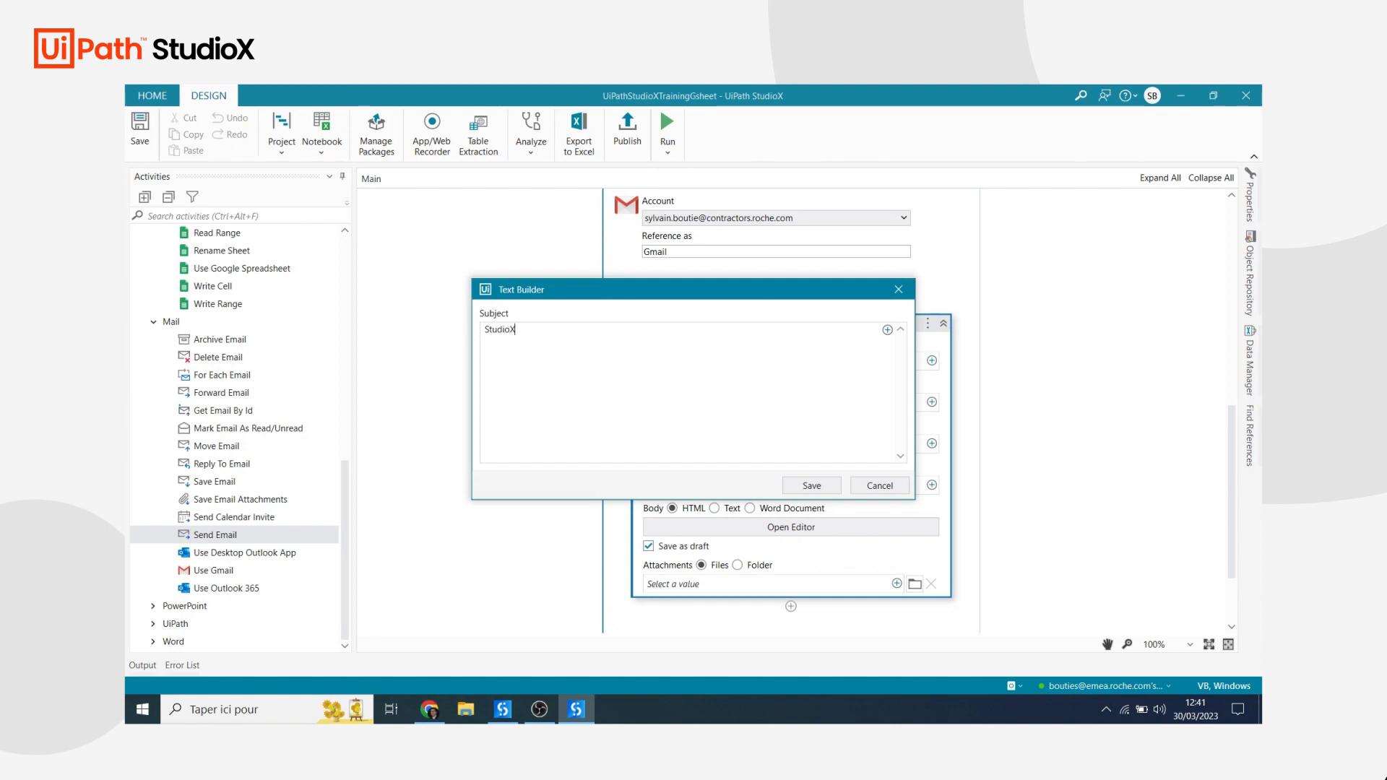
type("Training upd")
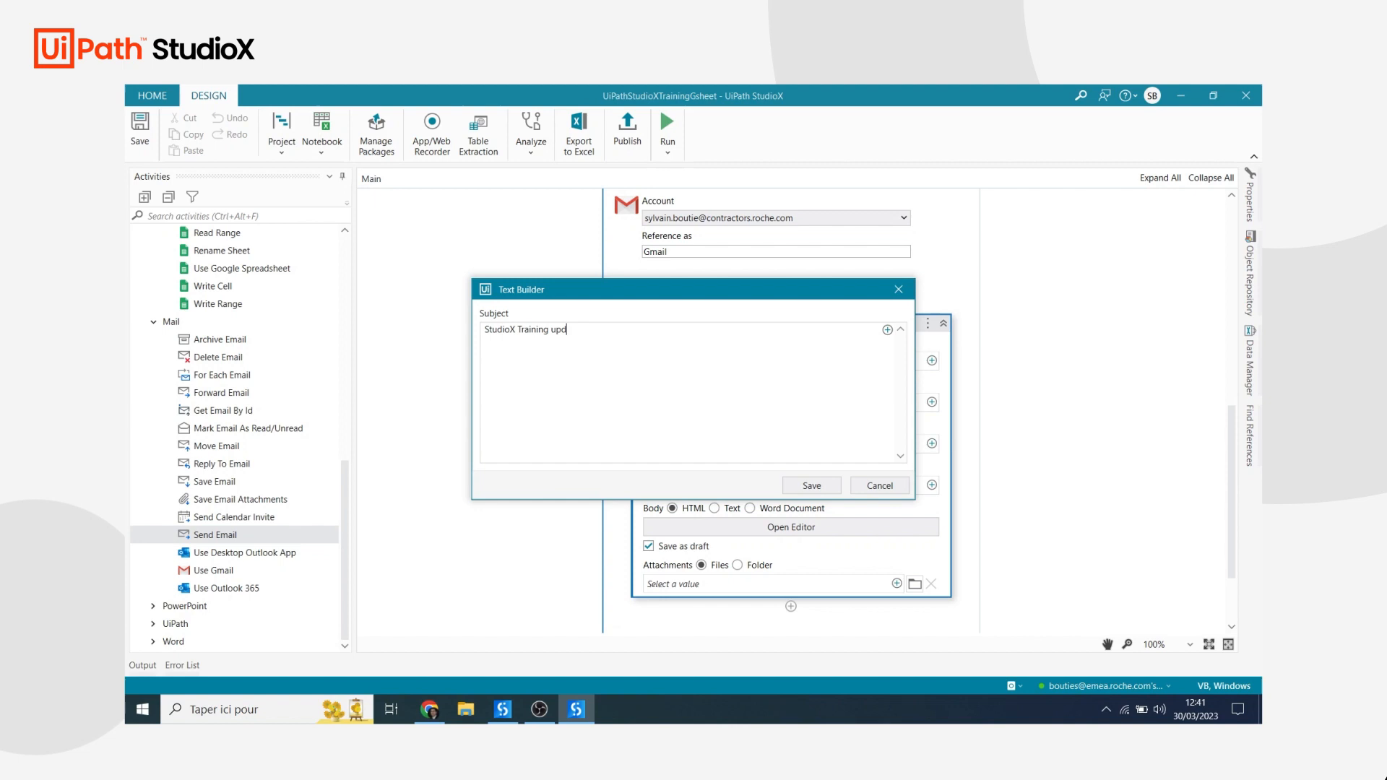
type("ate")
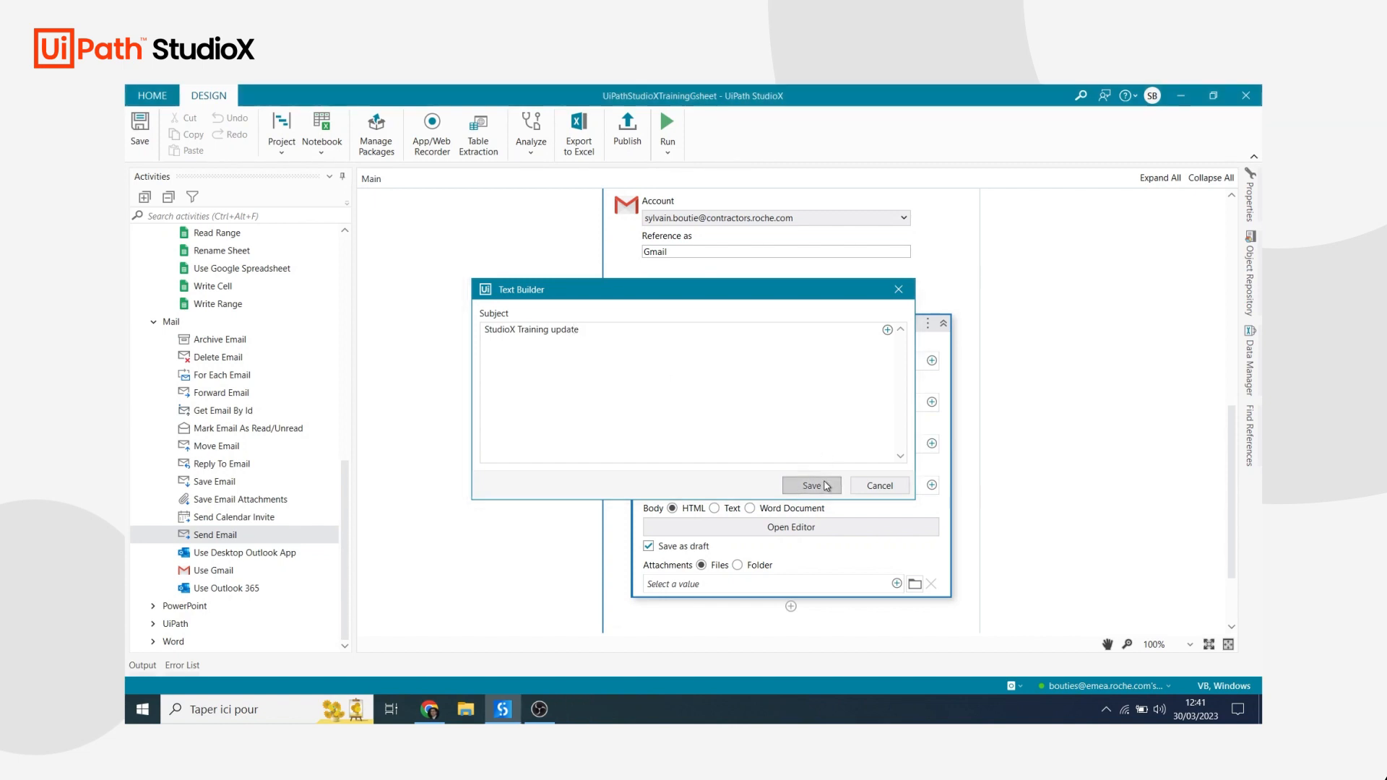
left_click(811, 485)
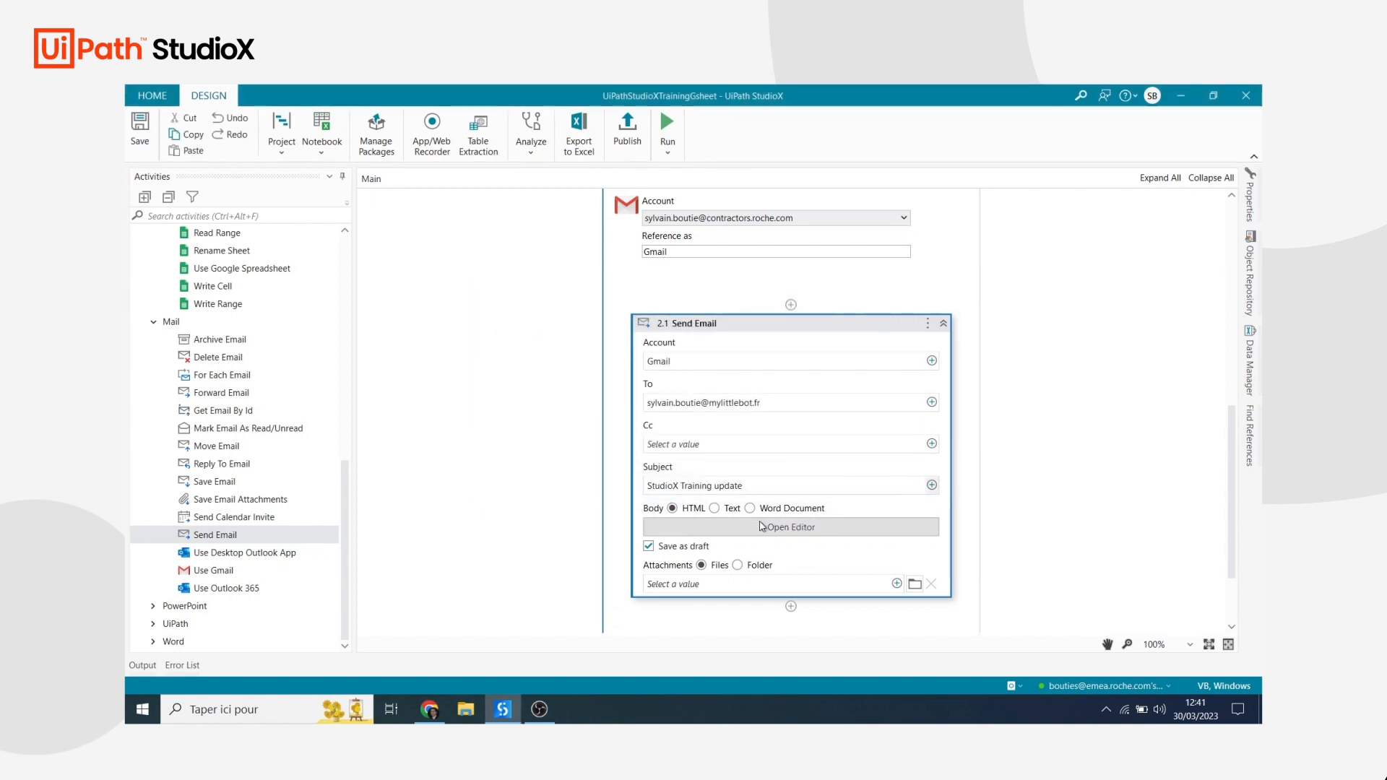
Switch the body to plain text and type 'Hello, Up to date I have'.
left_click(715, 508)
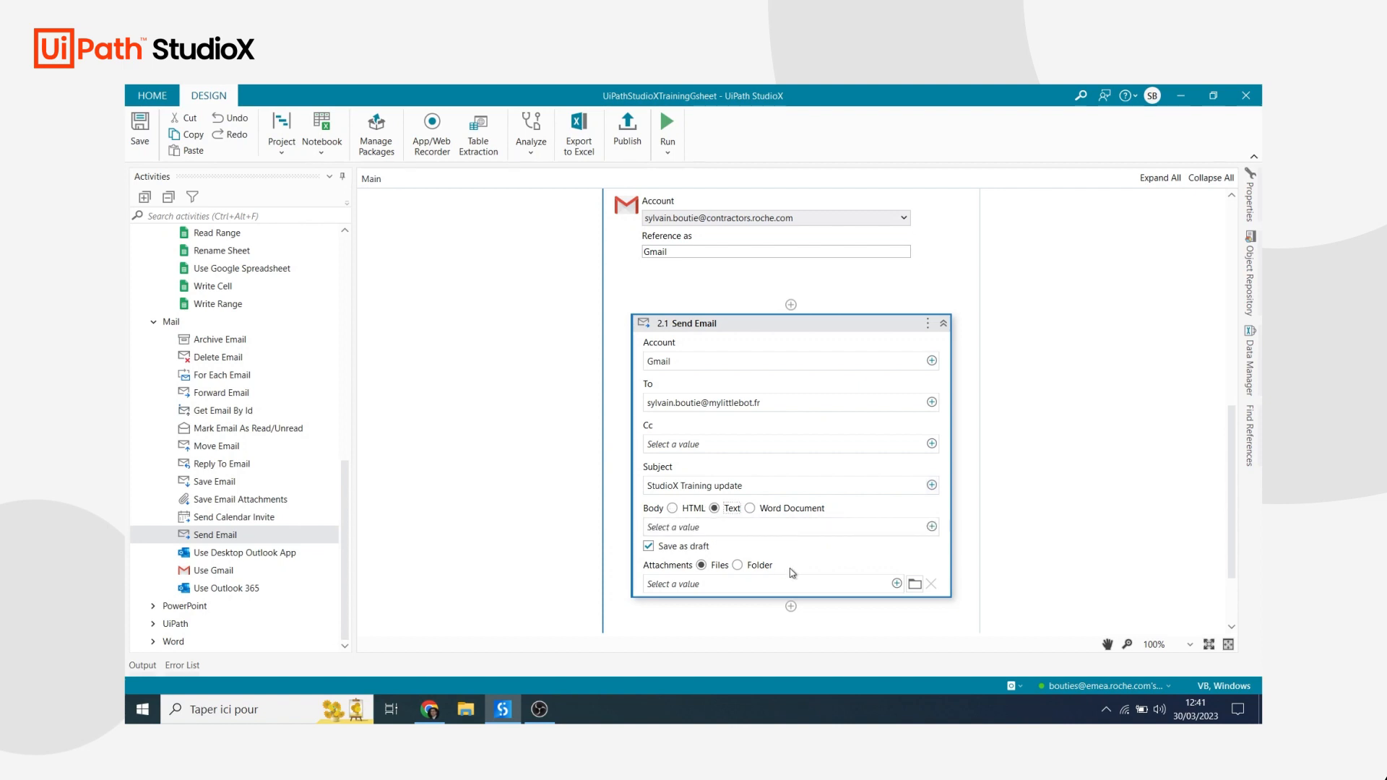
left_click(930, 526)
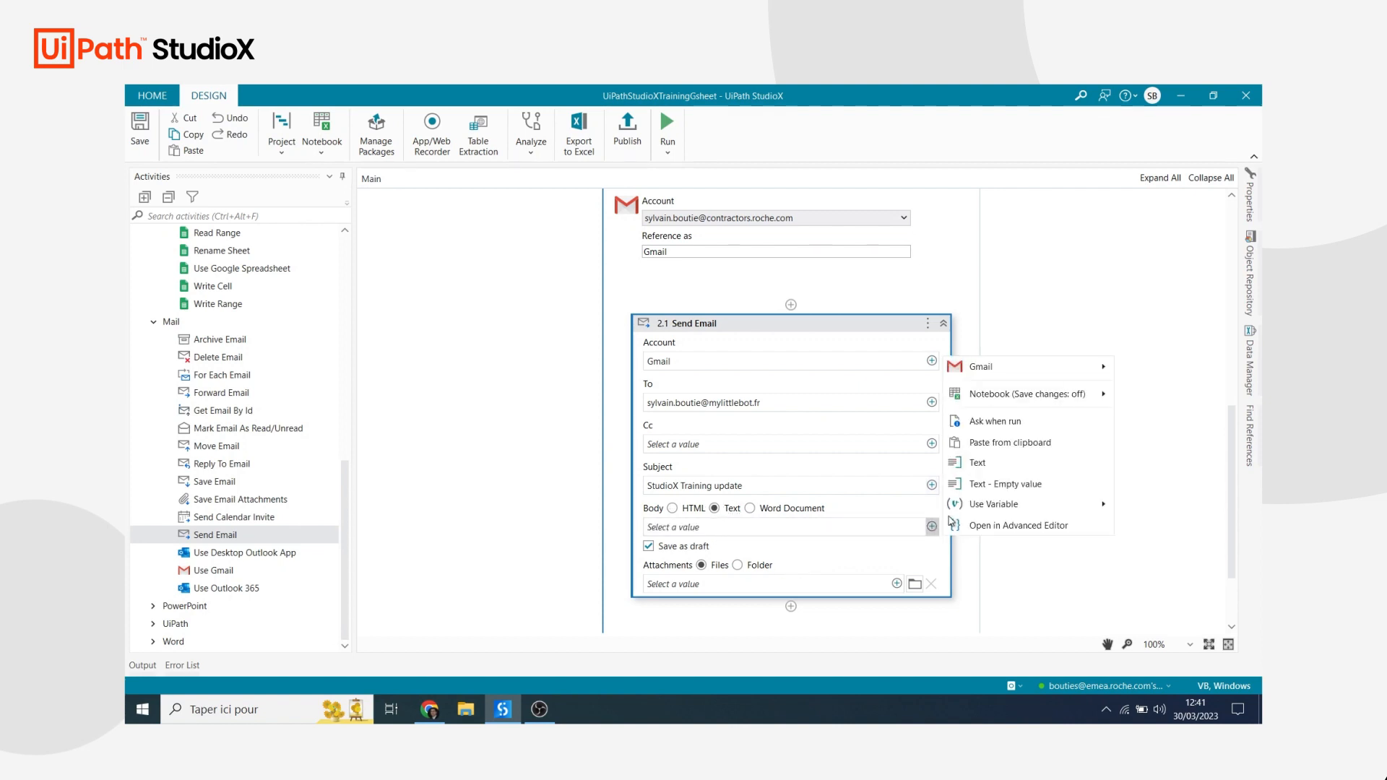
left_click(977, 461)
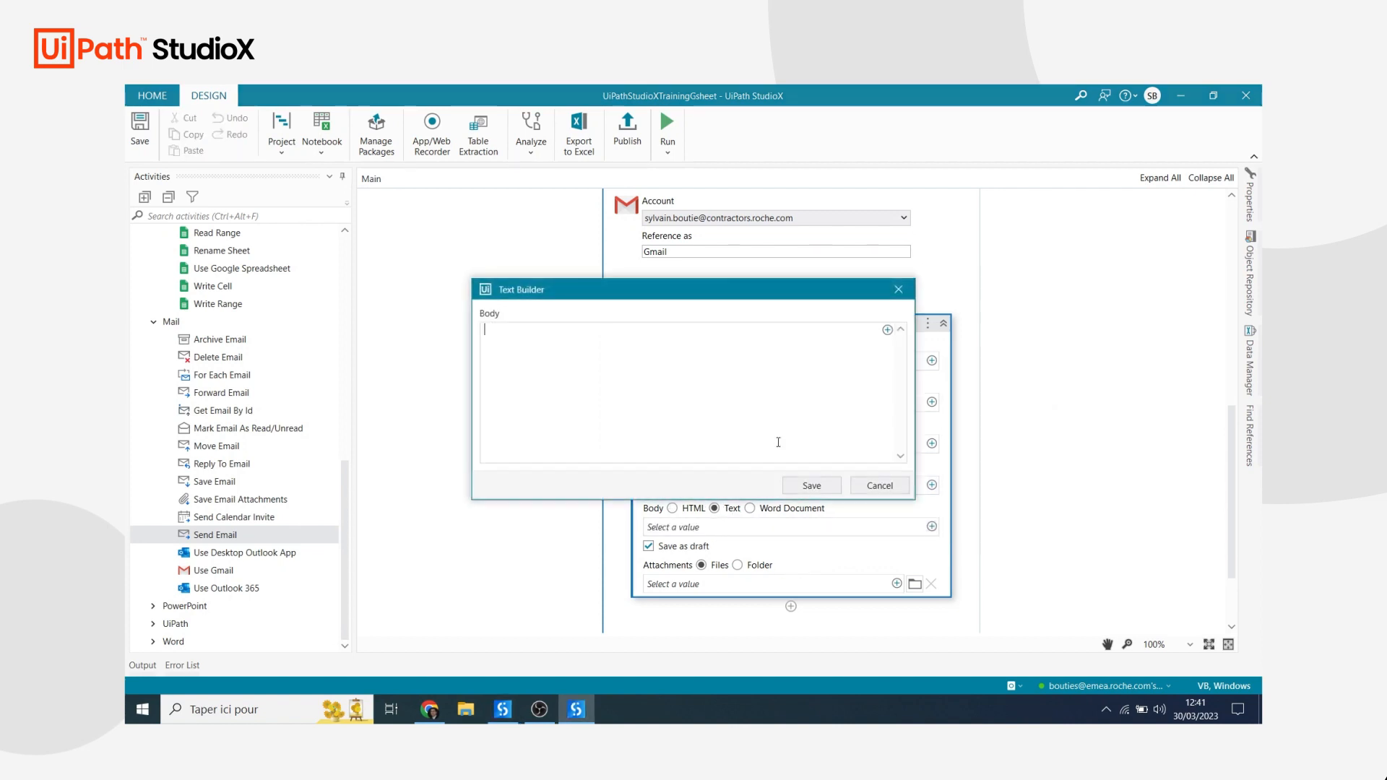
type("Hello,")
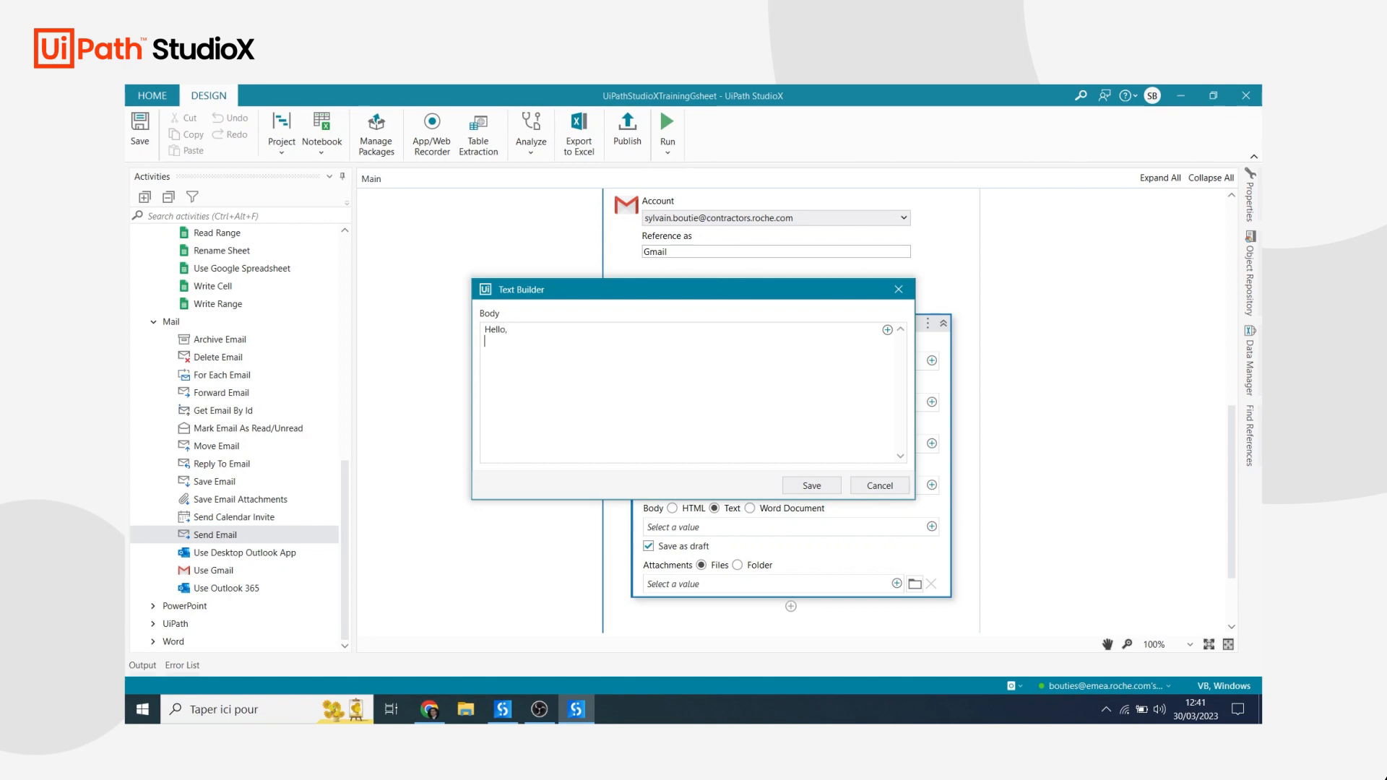
type("Up")
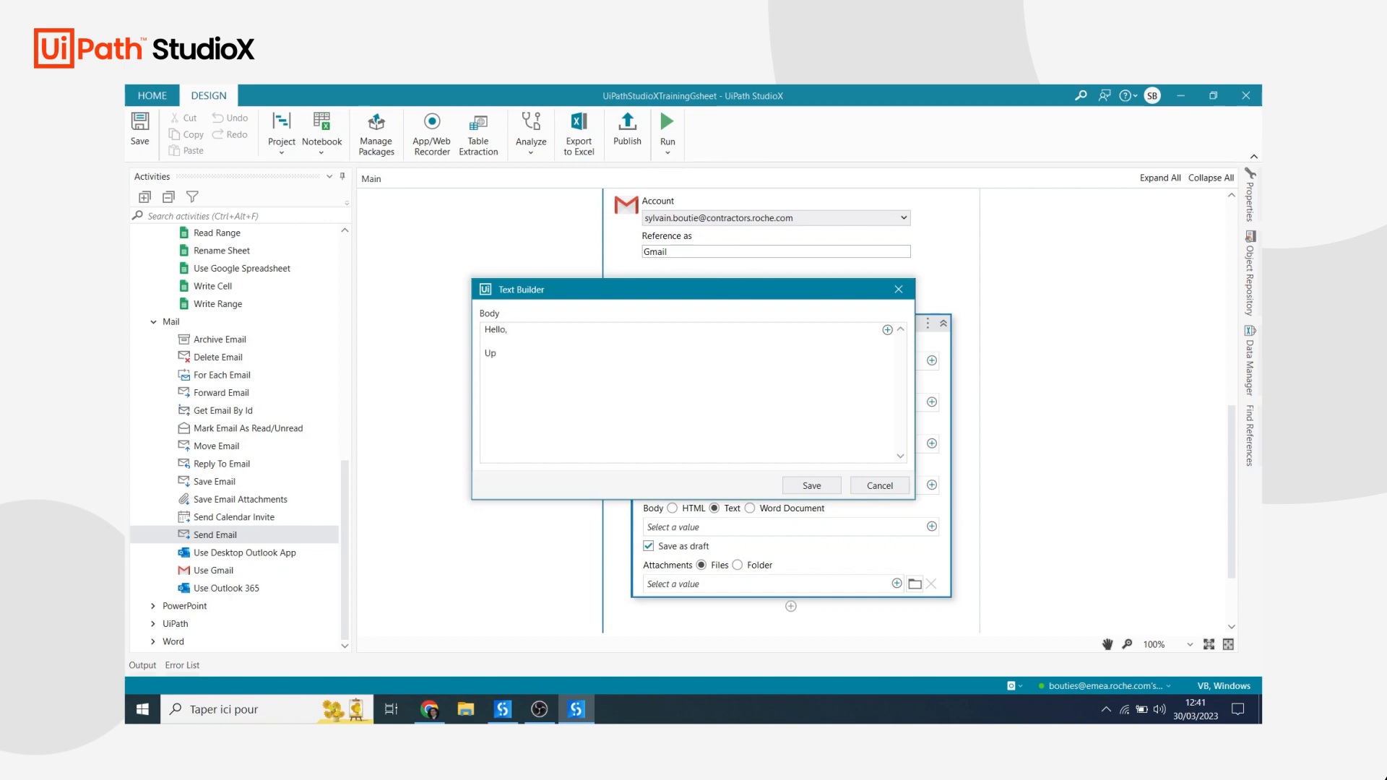
type("to date I")
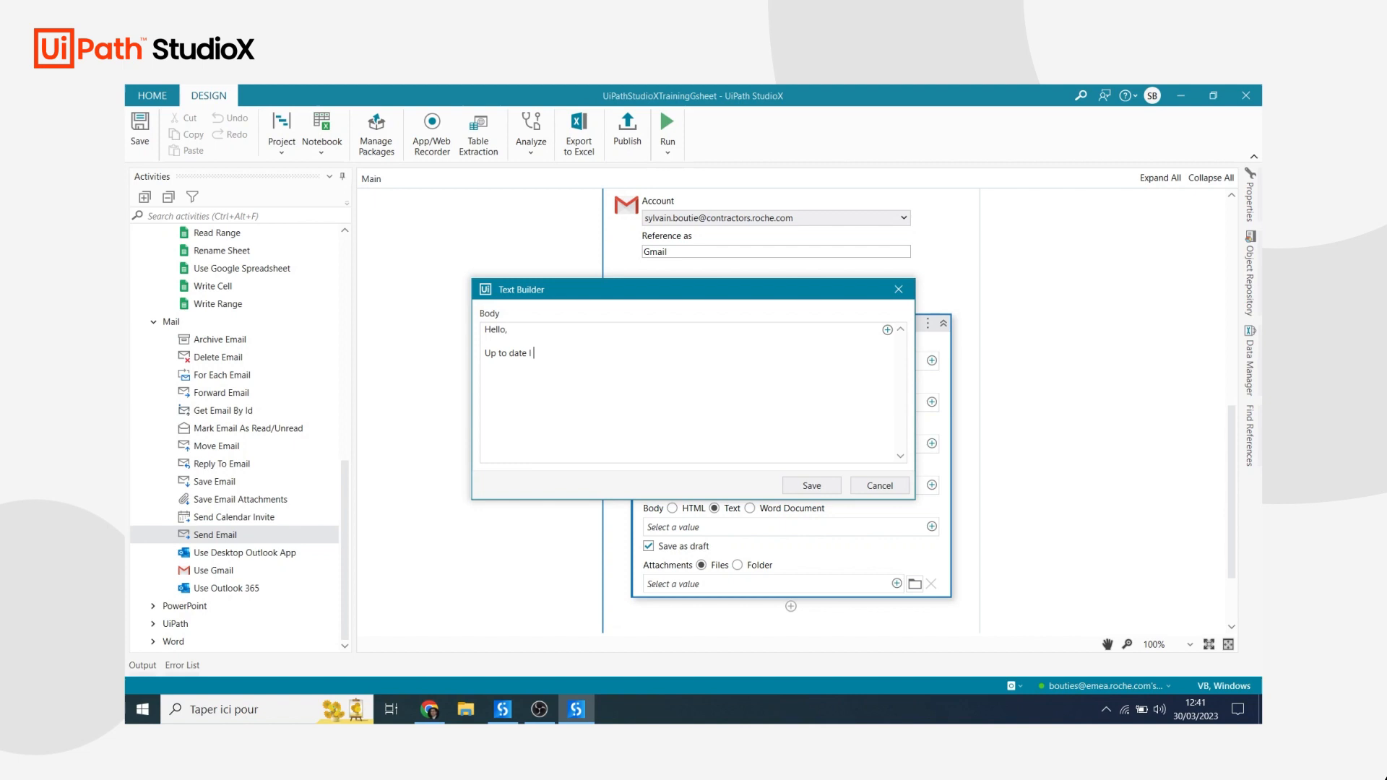
type("have")
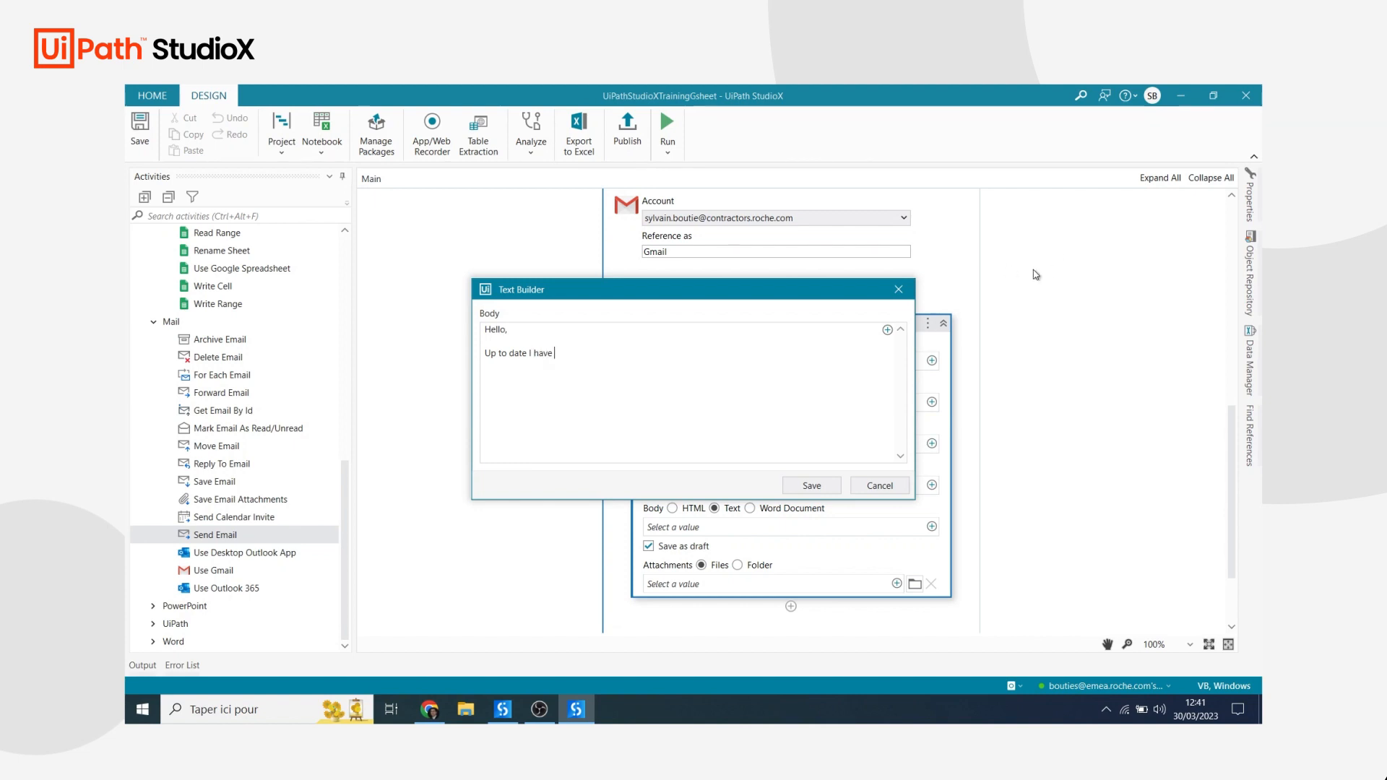
Insert TotalNumberOfParticipants as text, add 'participants. Thanks and KR', and save.
left_click(887, 329)
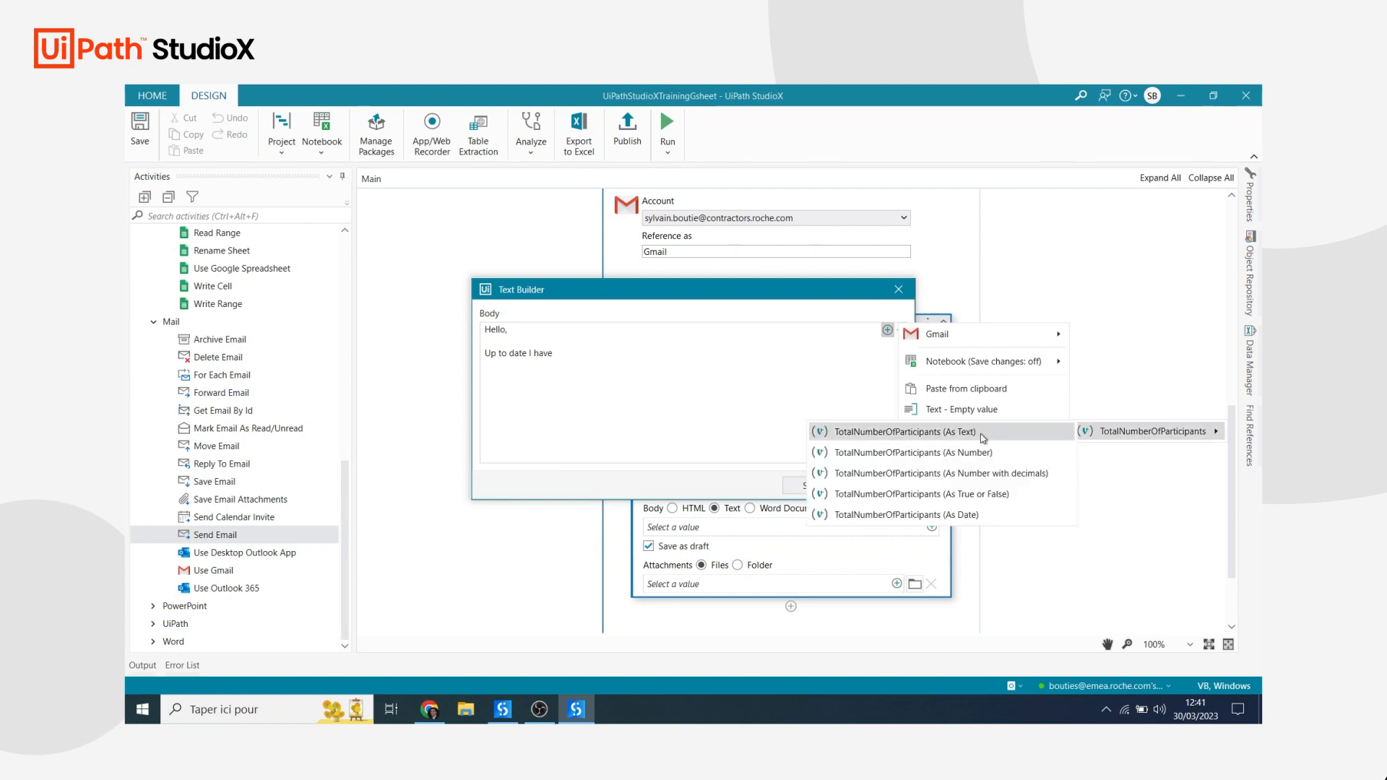
left_click(903, 431)
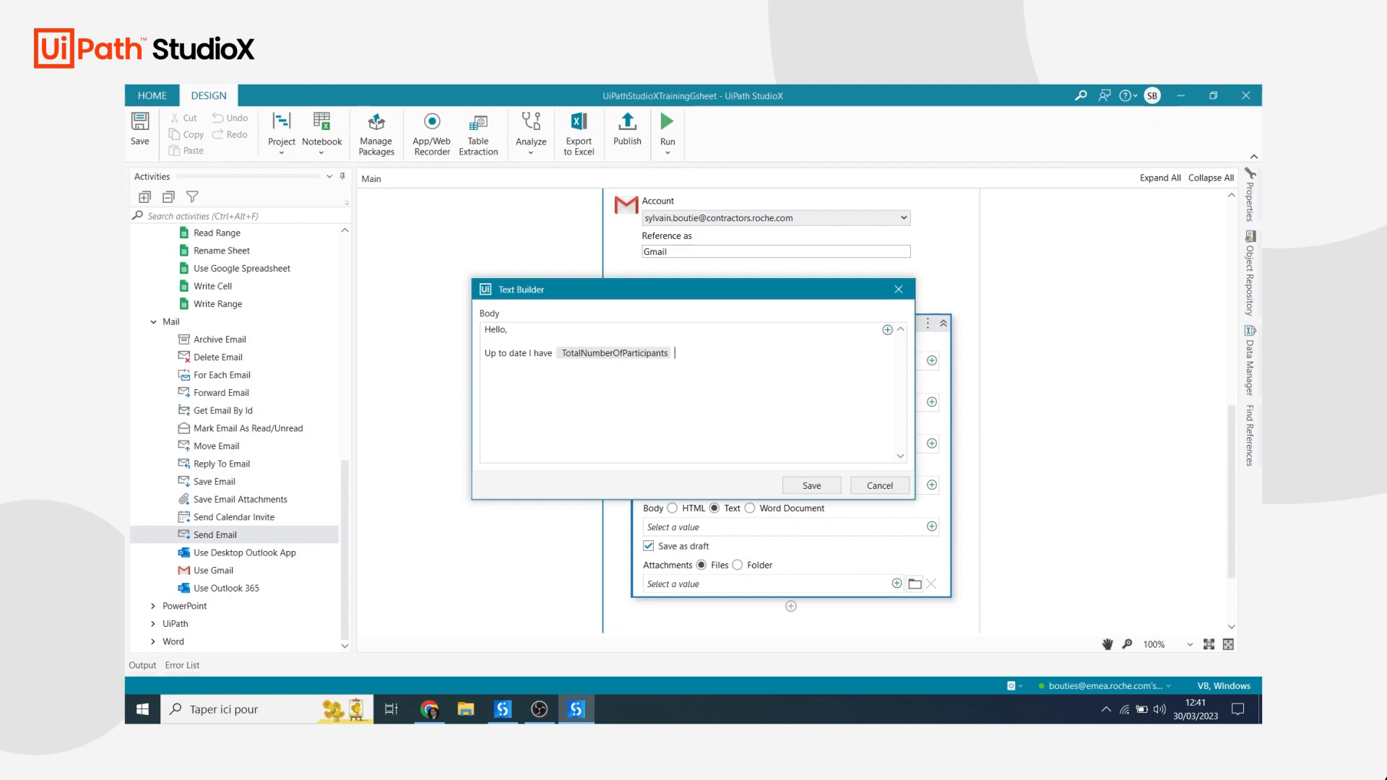
type("particiapnts")
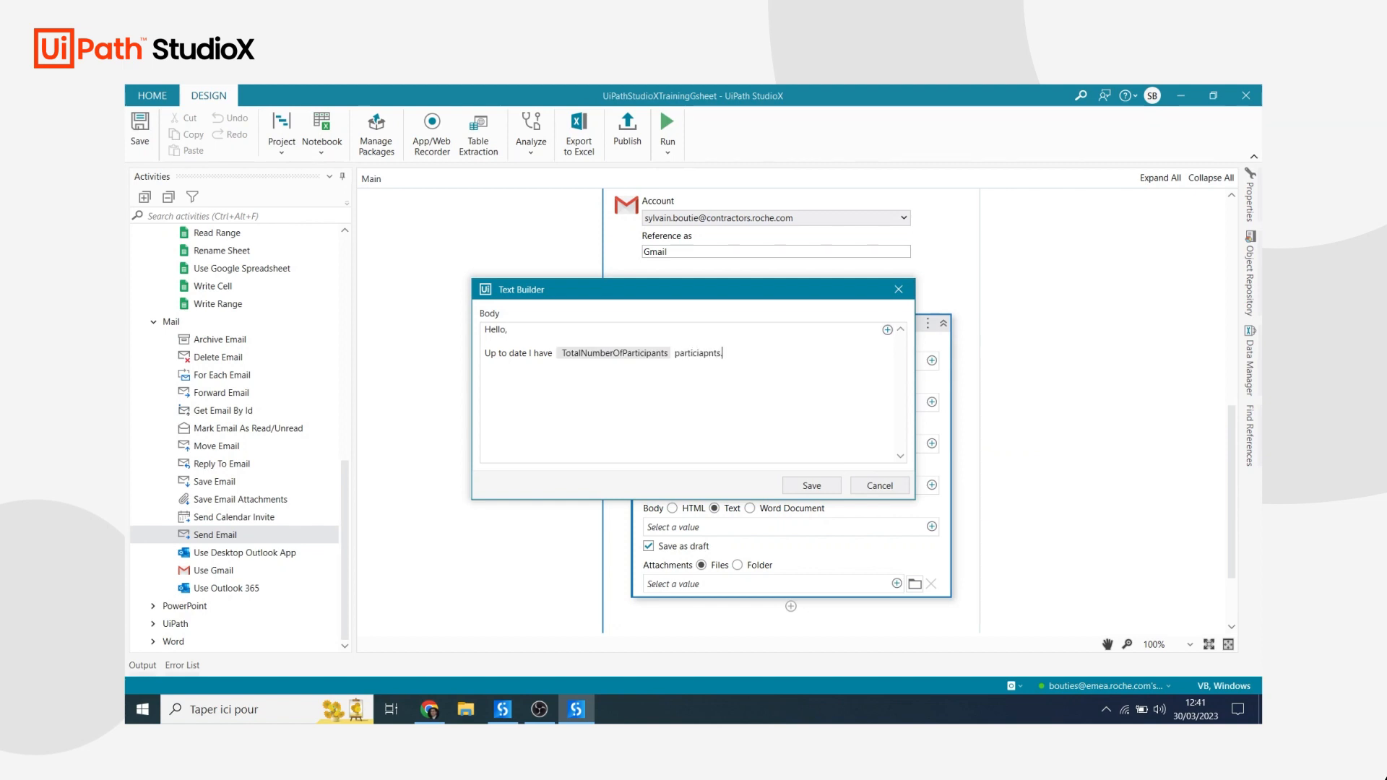
type("a")
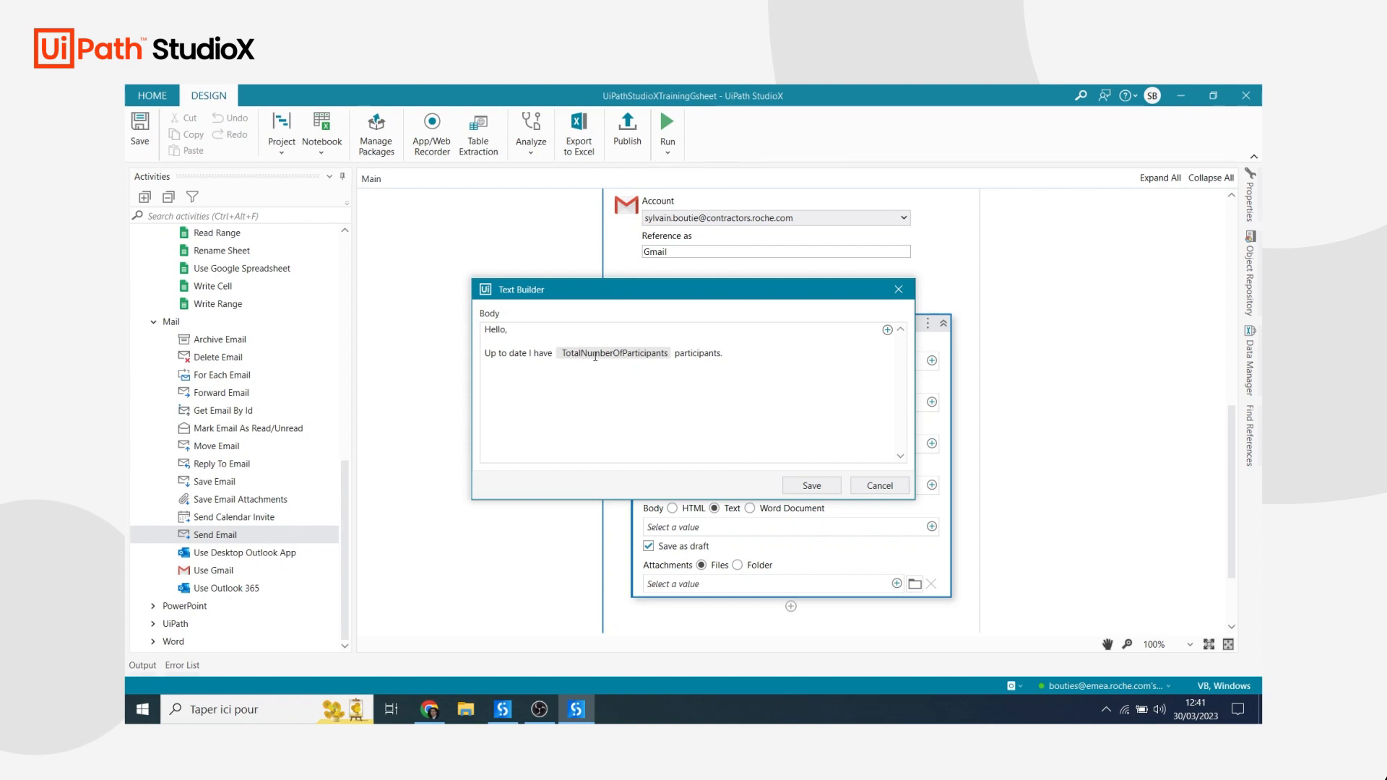
mouse_move(791, 373)
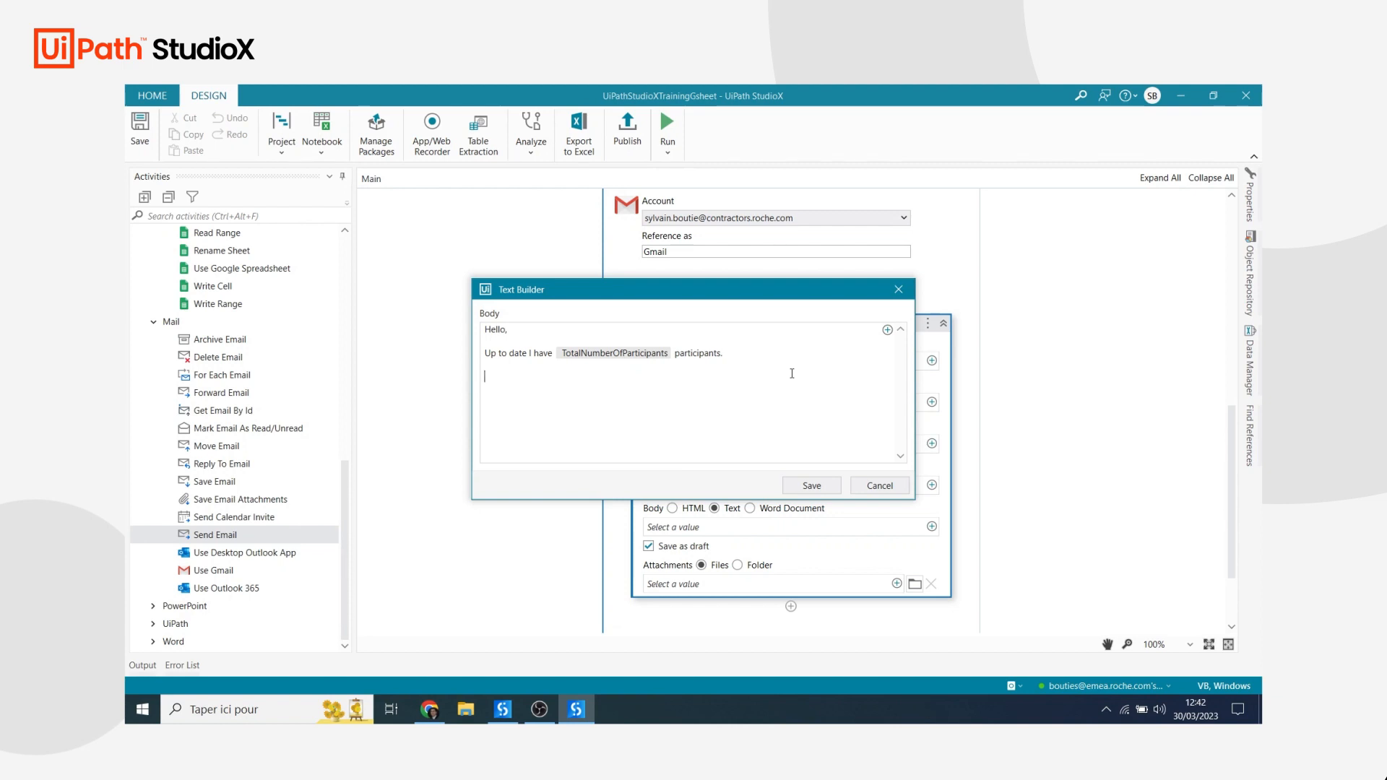
type("Thanks and")
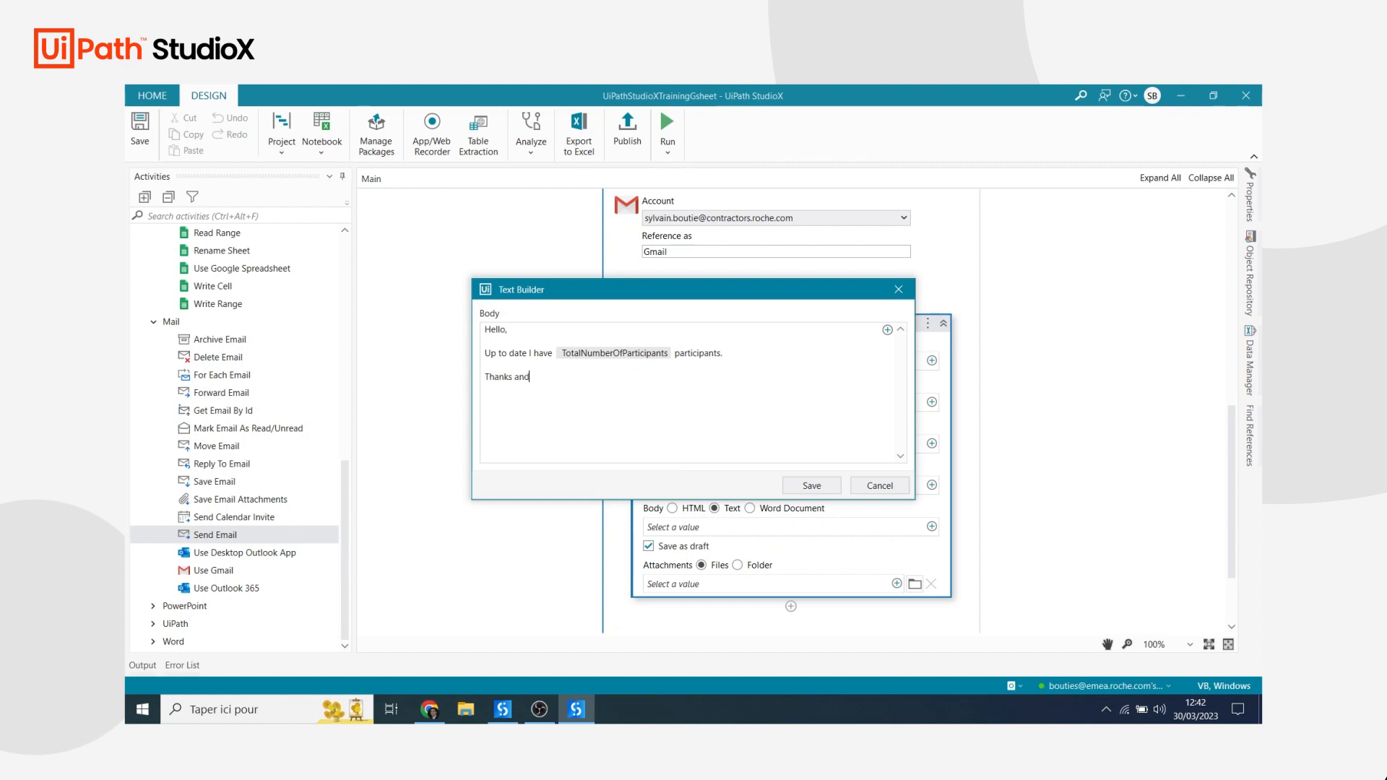
type("KR.")
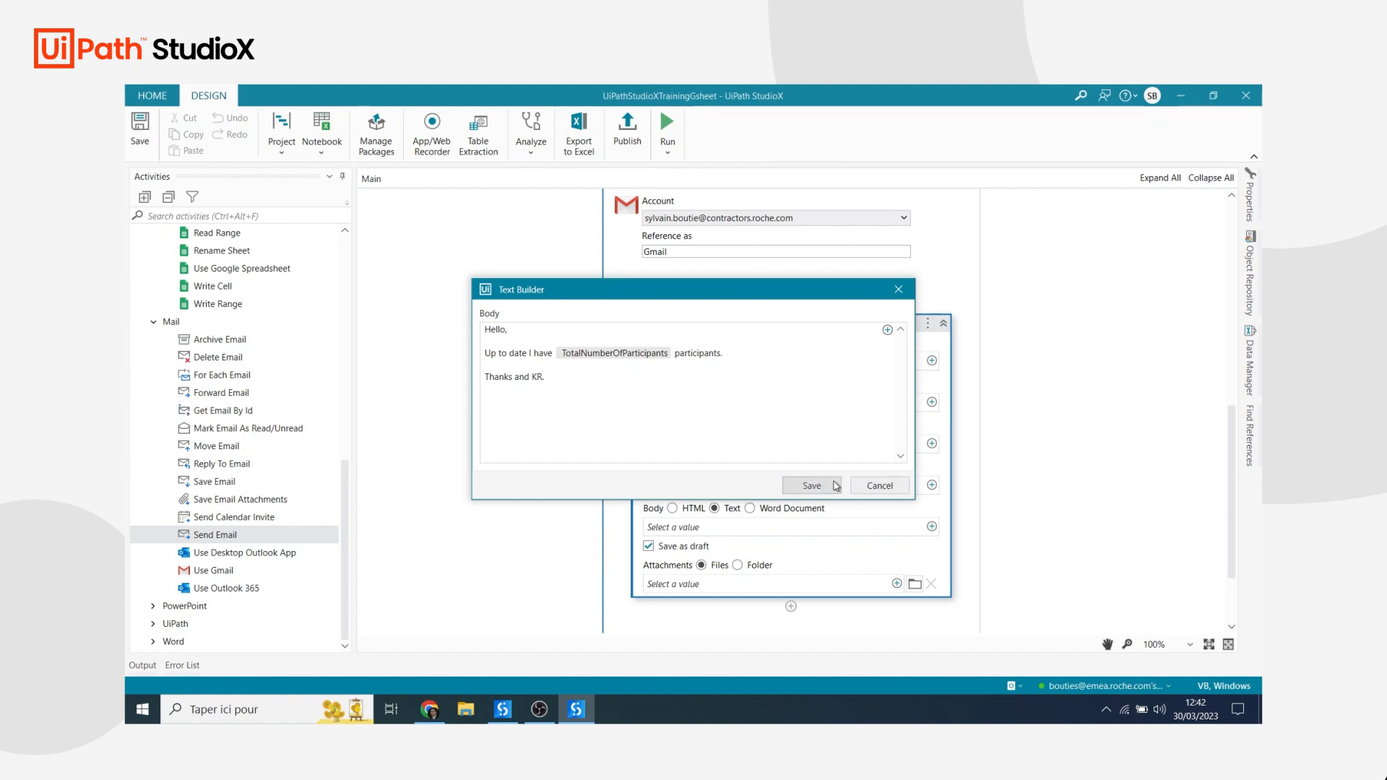
left_click(810, 485)
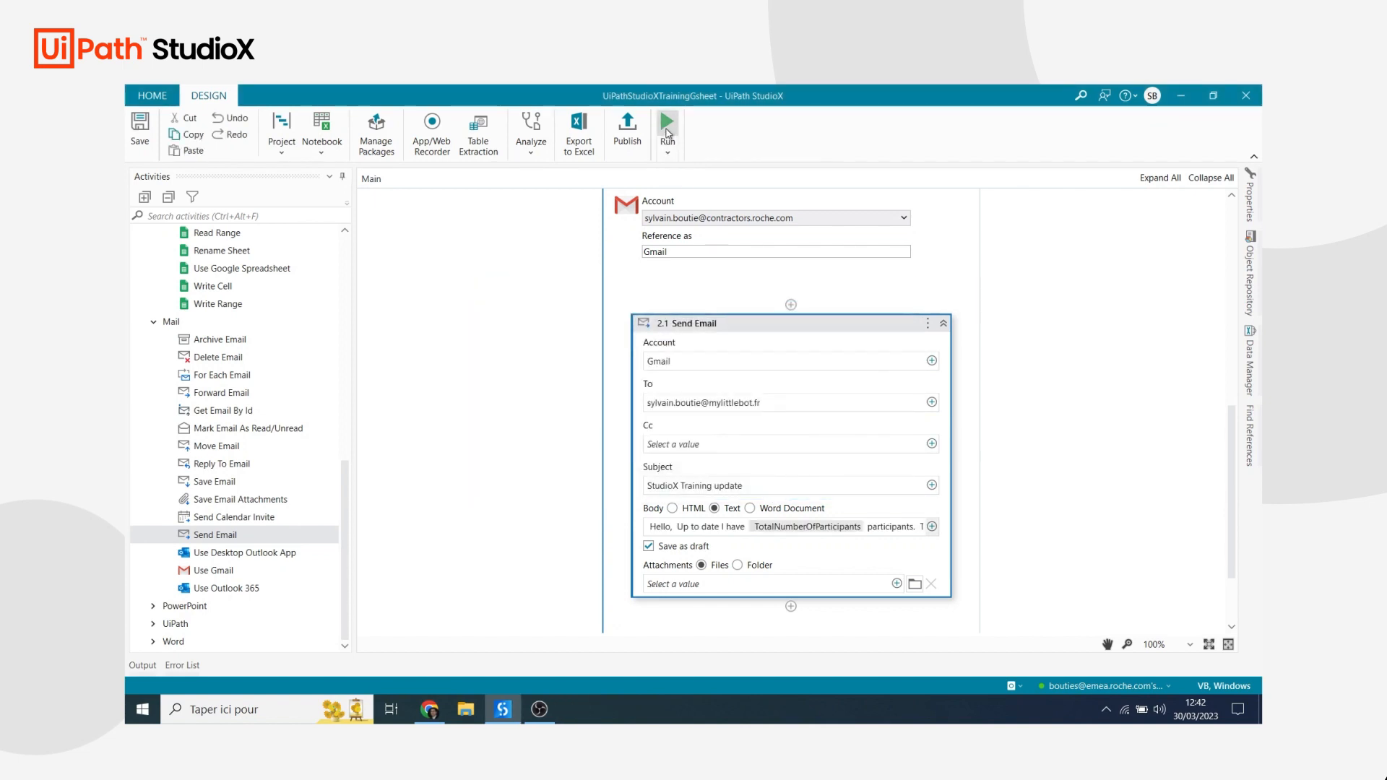
Run the automation from the Design ribbon.
left_click(666, 122)
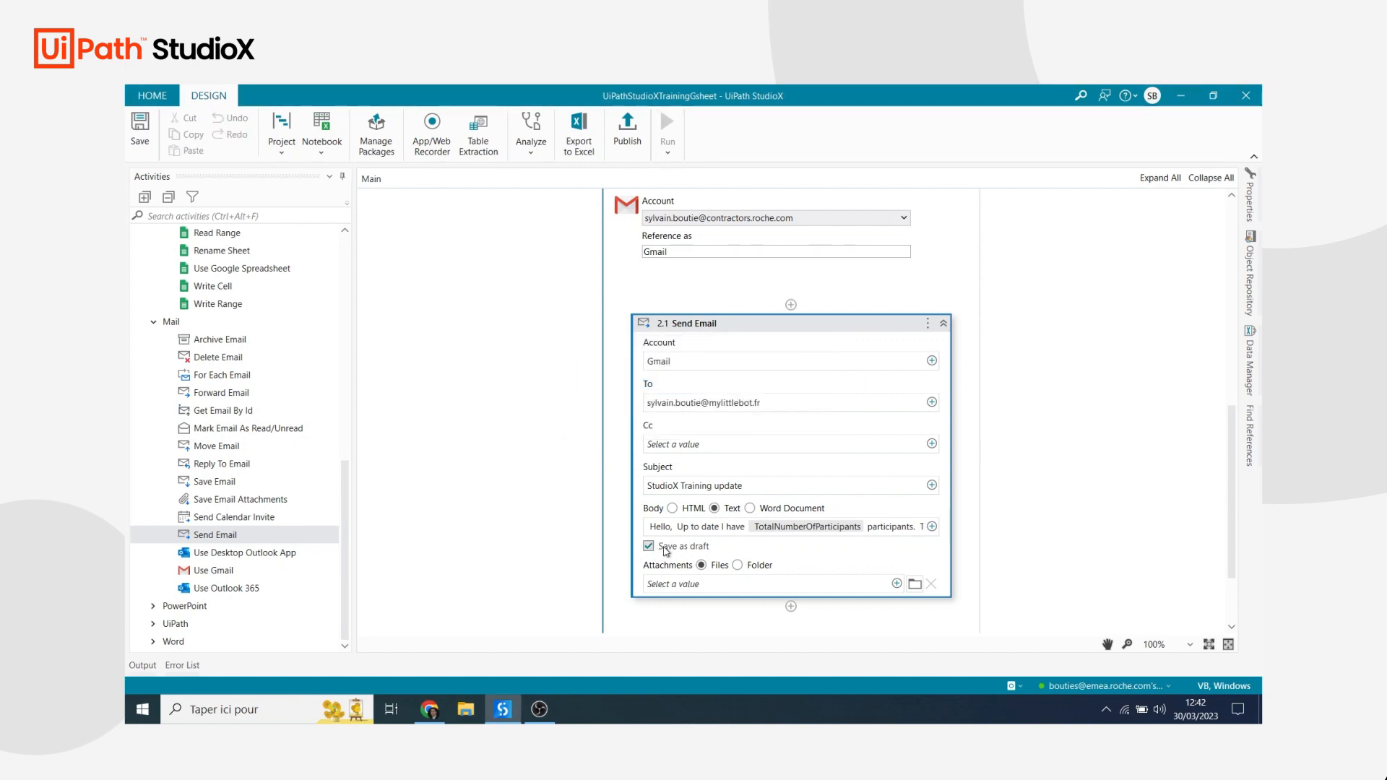
left_click(666, 133)
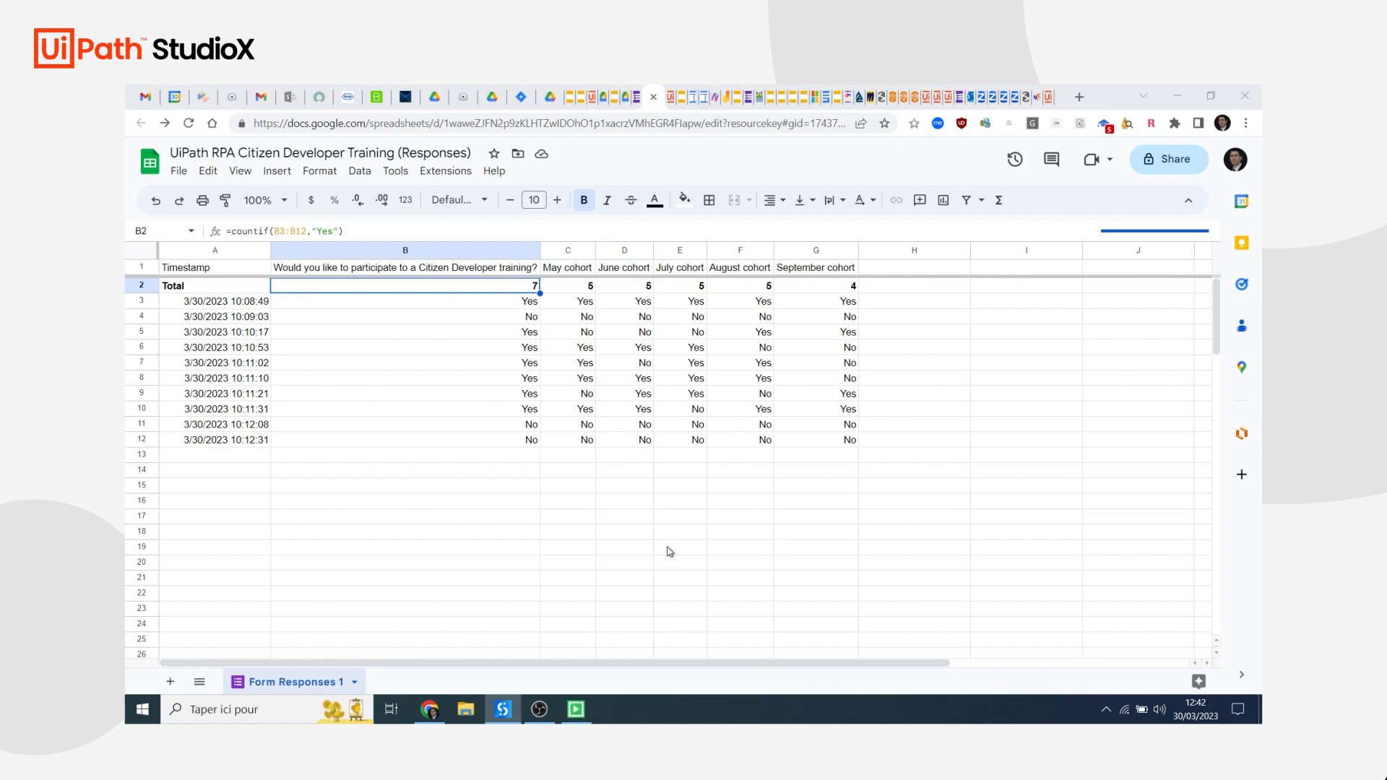
mouse_move(385, 290)
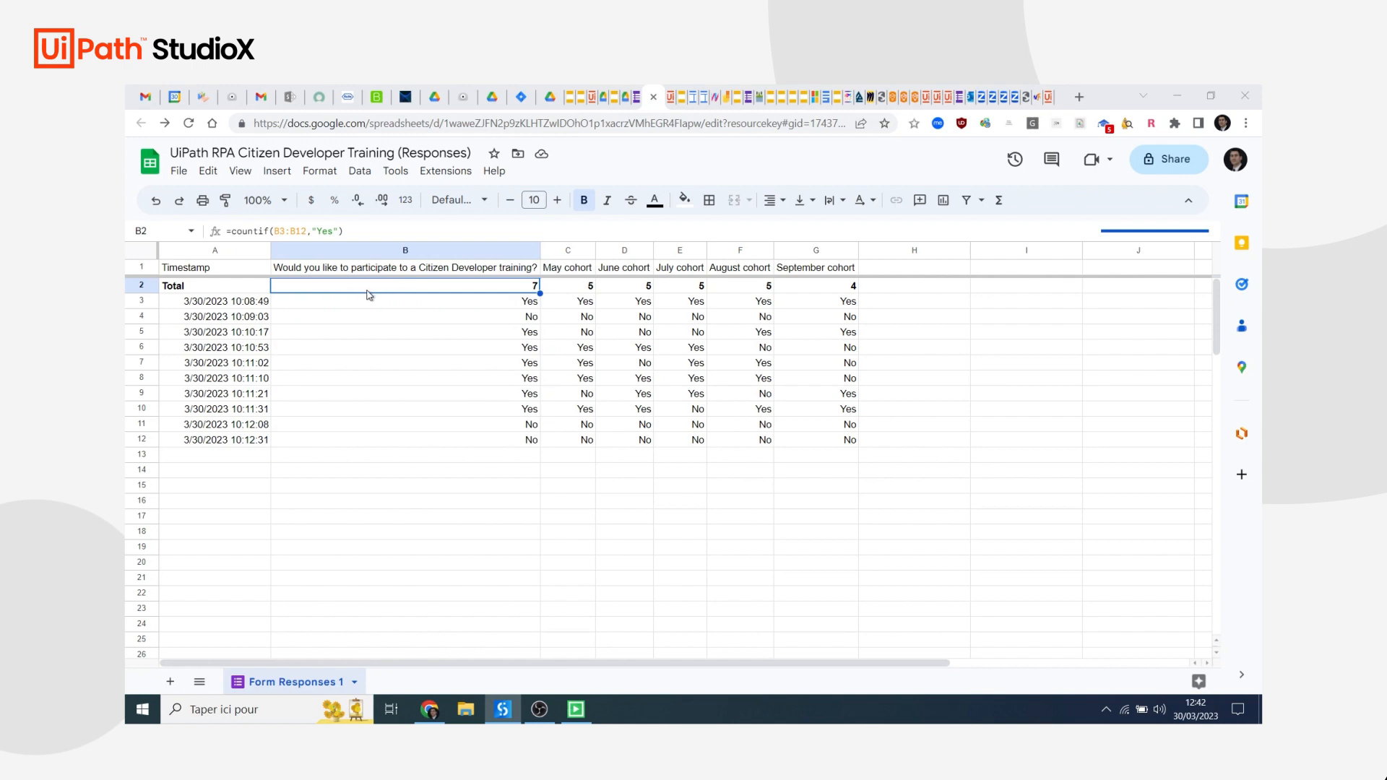
Go back to StudioX, where the last run is reported successful.
left_click(501, 709)
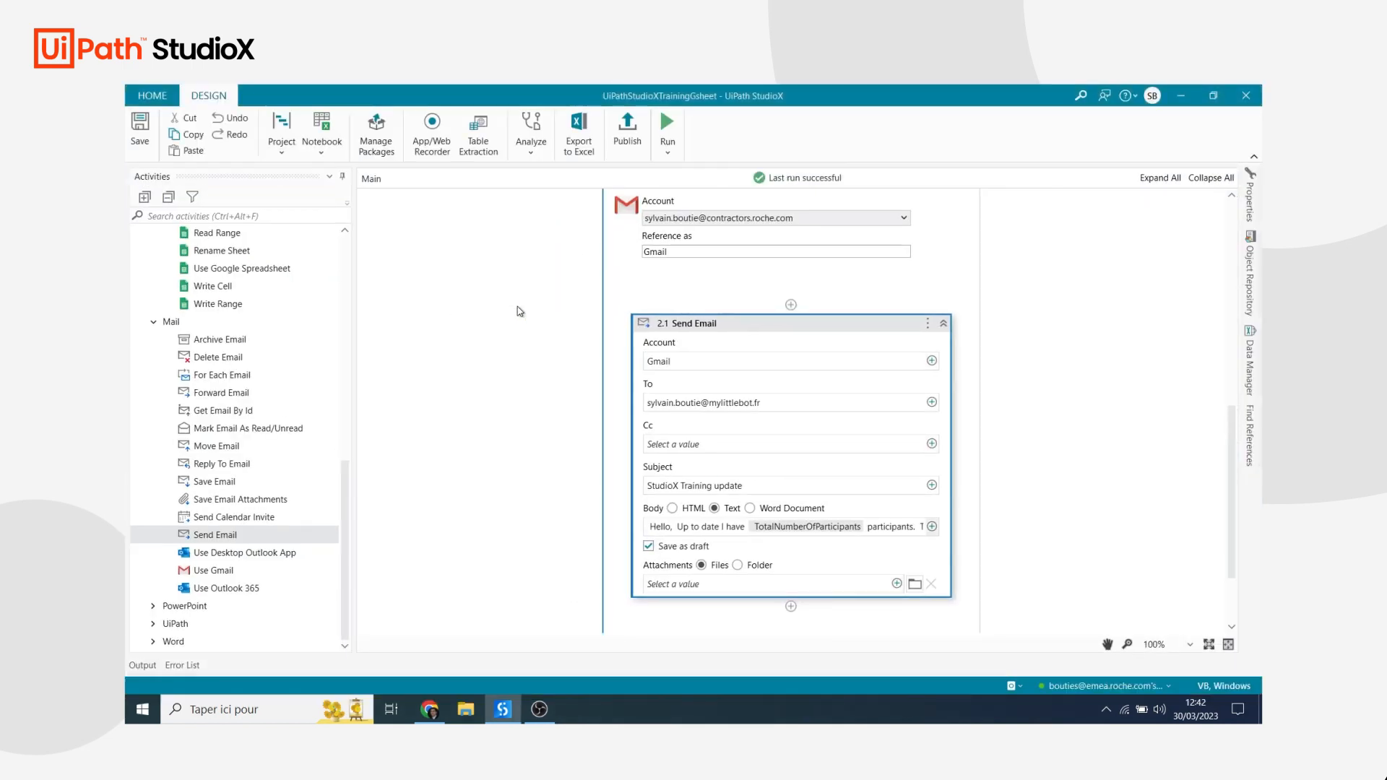
Open the 'StudioX Training update' draft in Gmail Drafts, which reports 7 participants.
left_click(429, 709)
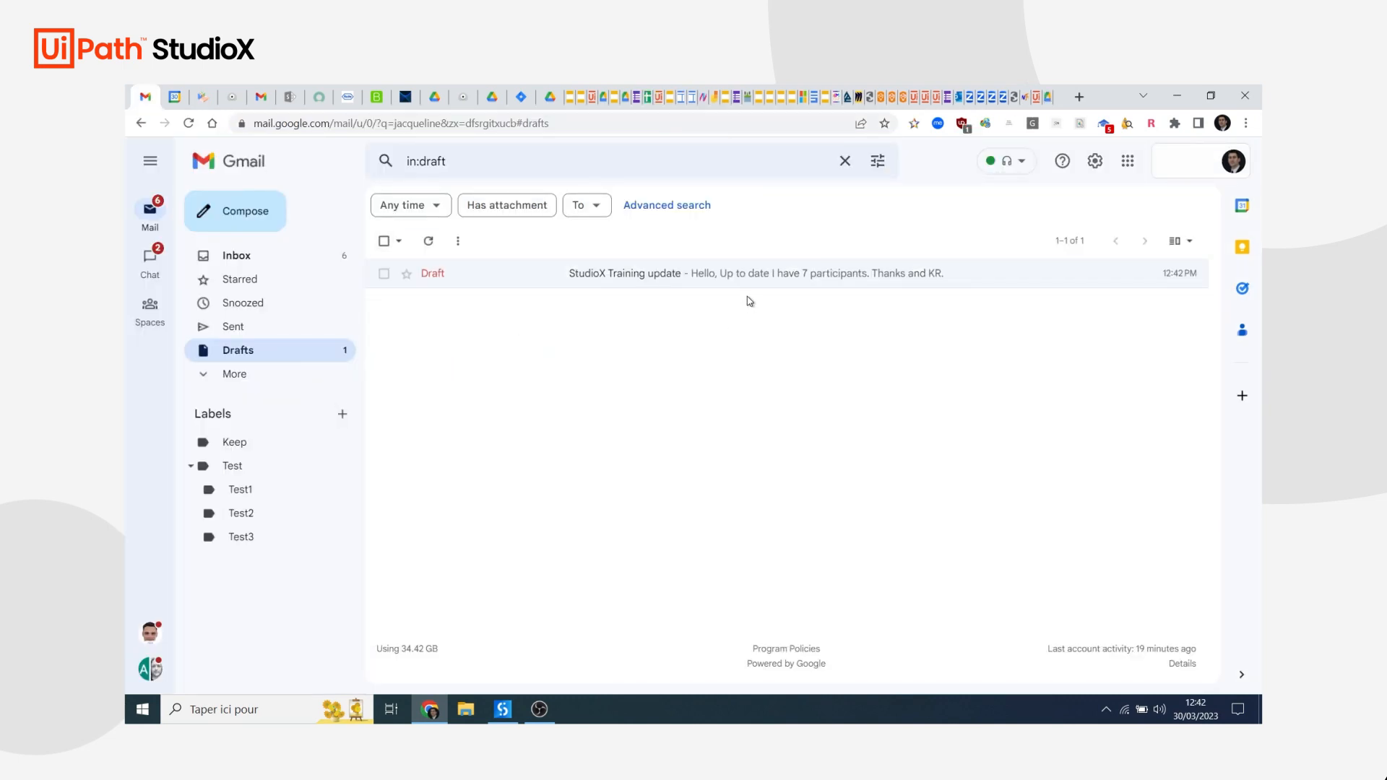
mouse_move(694, 277)
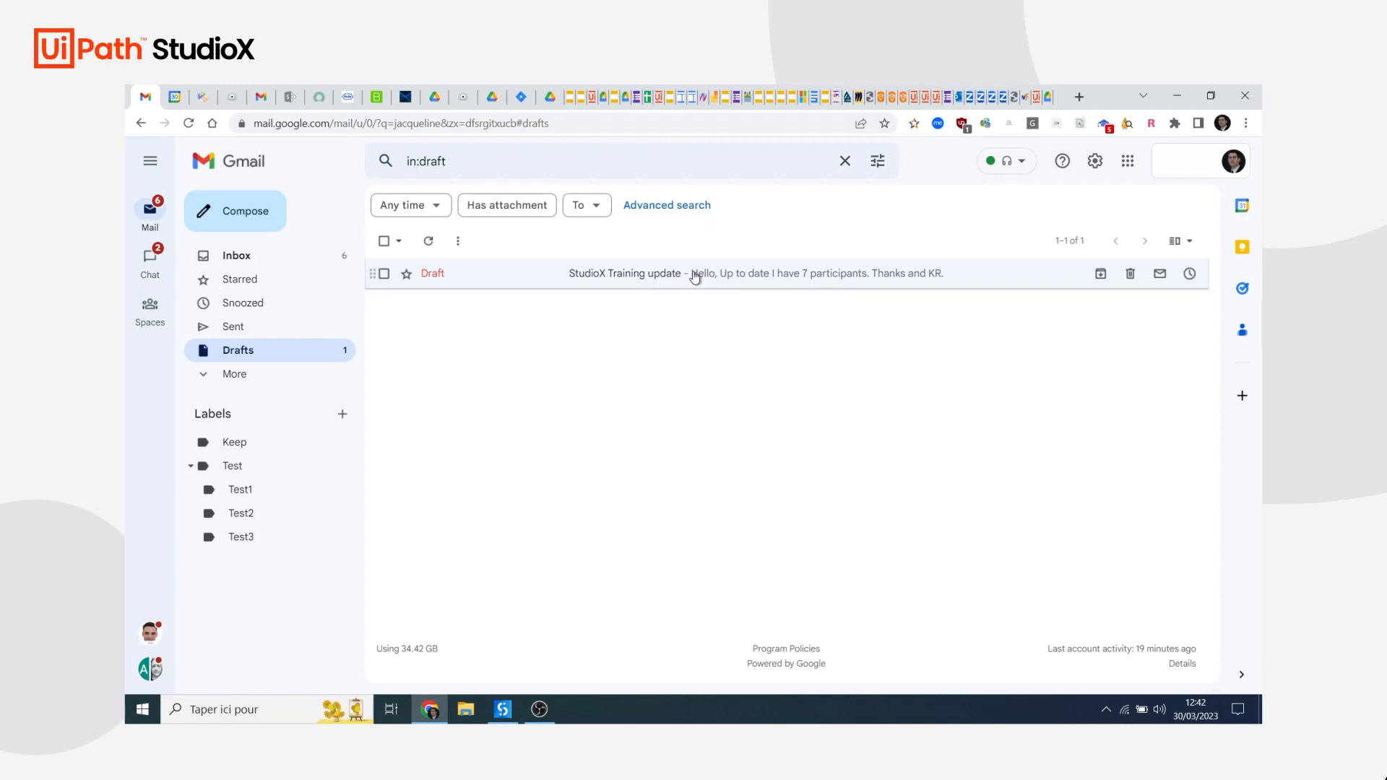
left_click(694, 273)
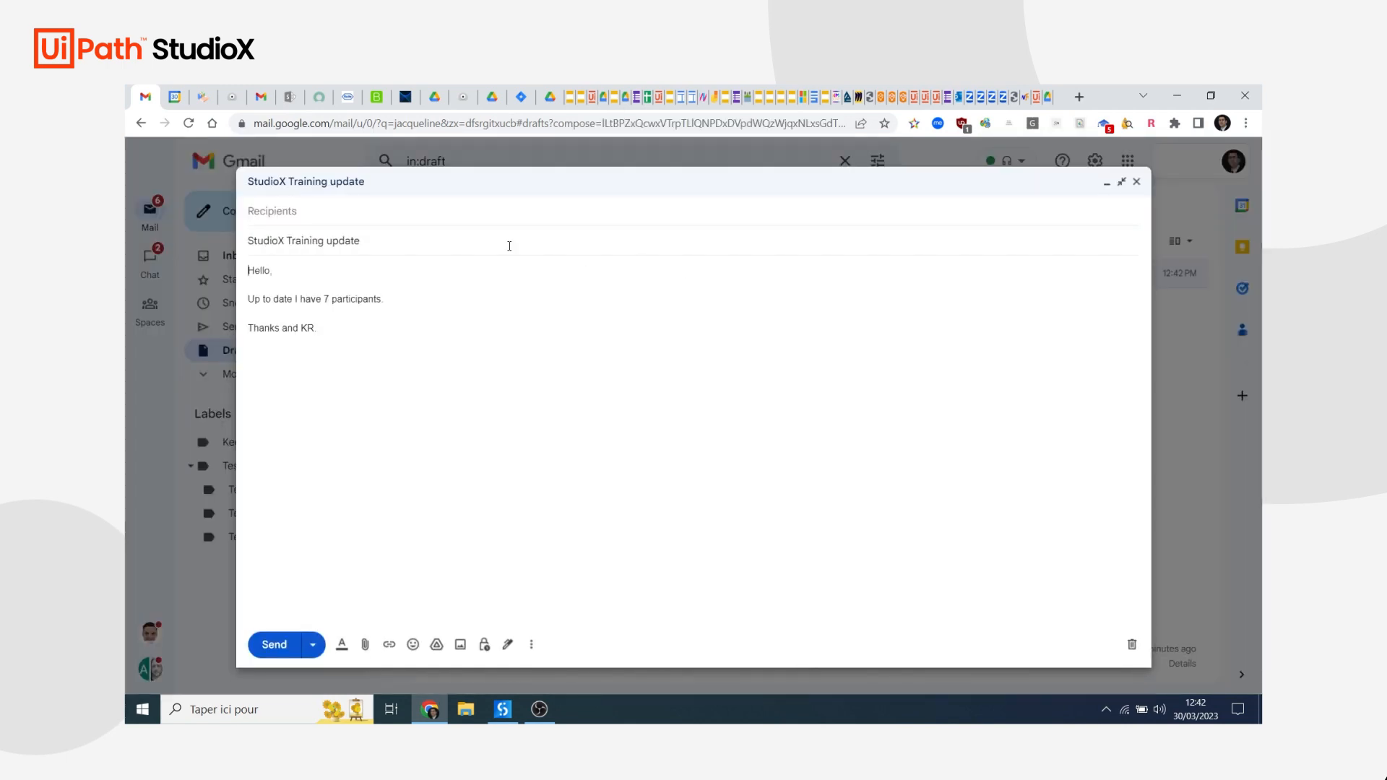